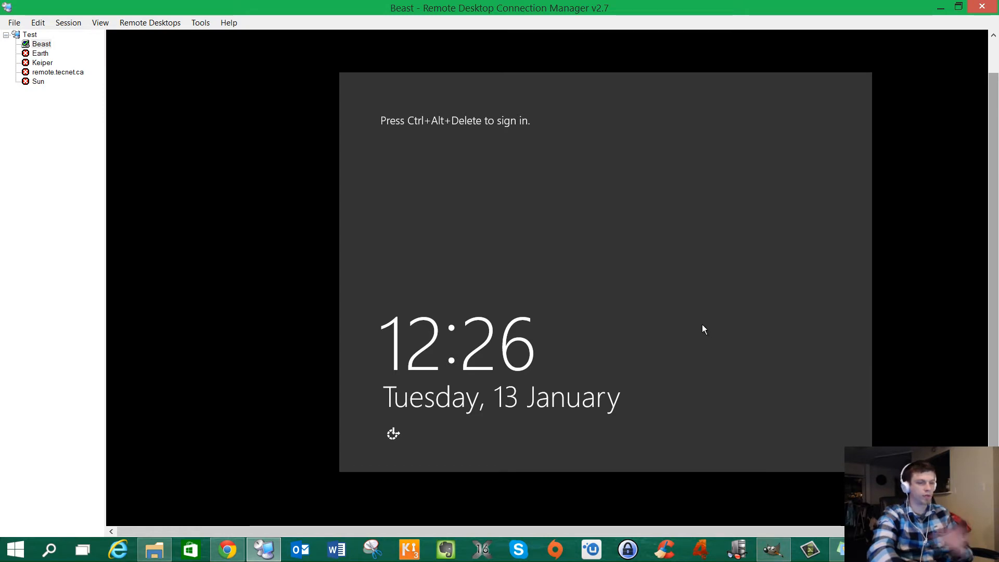
pyautogui.moveTo(724, 392)
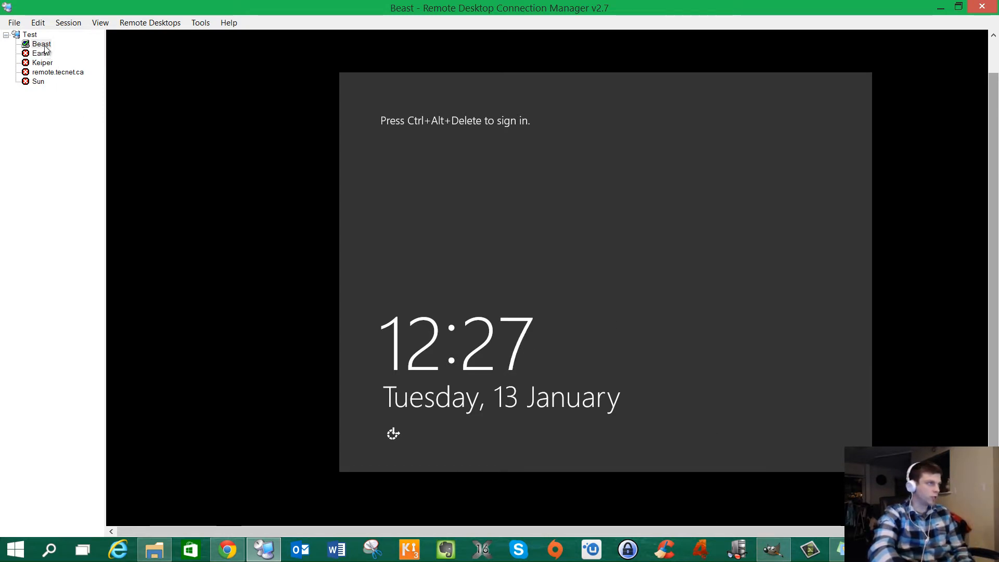
# - Show the Beast server session full screen from the tree's context menu
pyautogui.rightClick(41, 44)
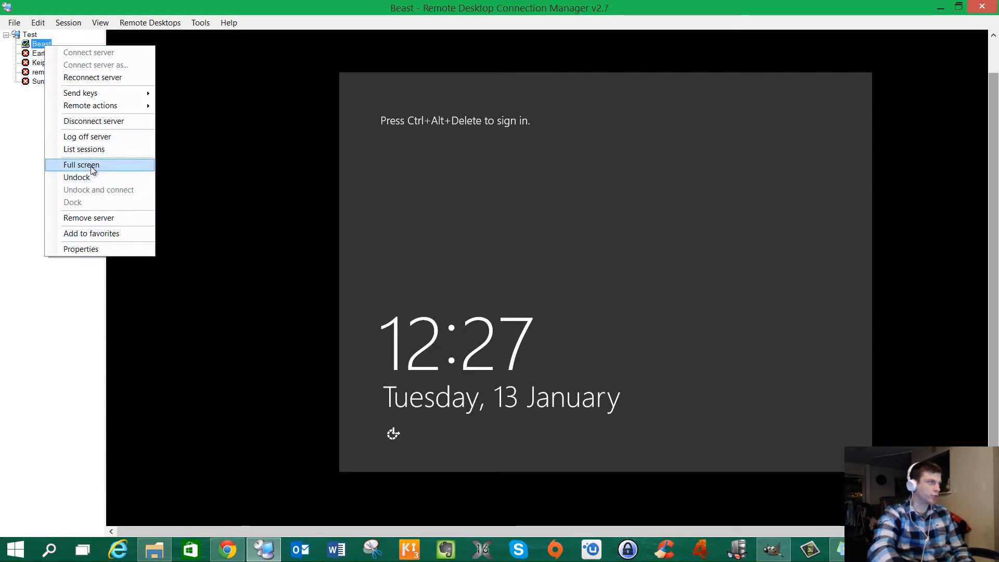
pyautogui.click(81, 165)
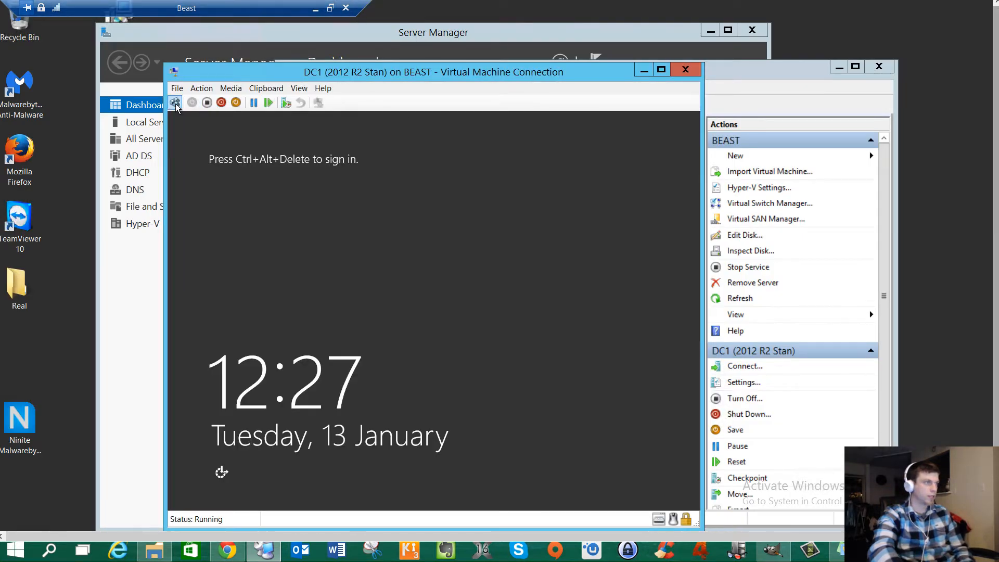
# - Send Ctrl+Alt+Delete to DC1 and sign in as Administrator
pyautogui.click(175, 103)
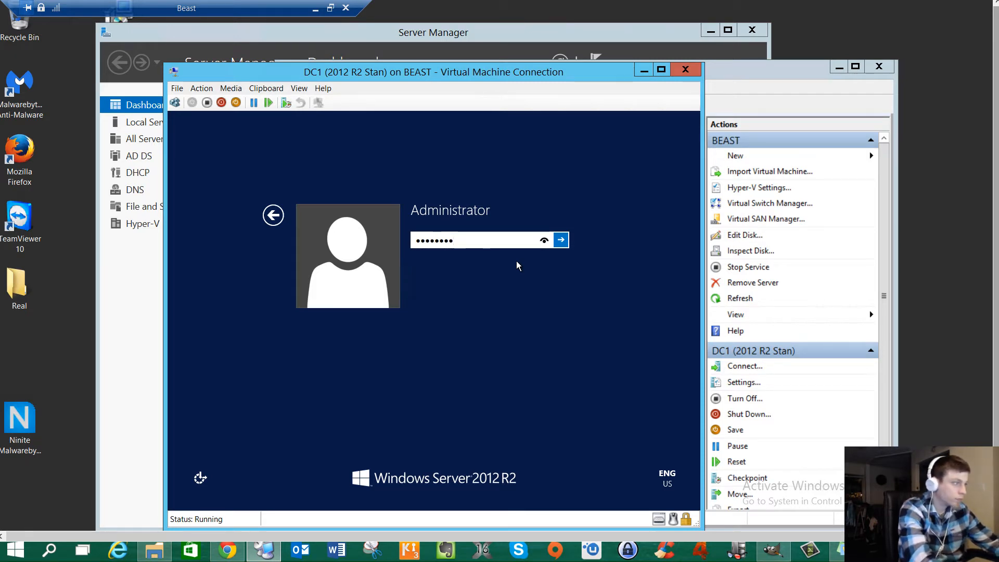
pyautogui.click(559, 239)
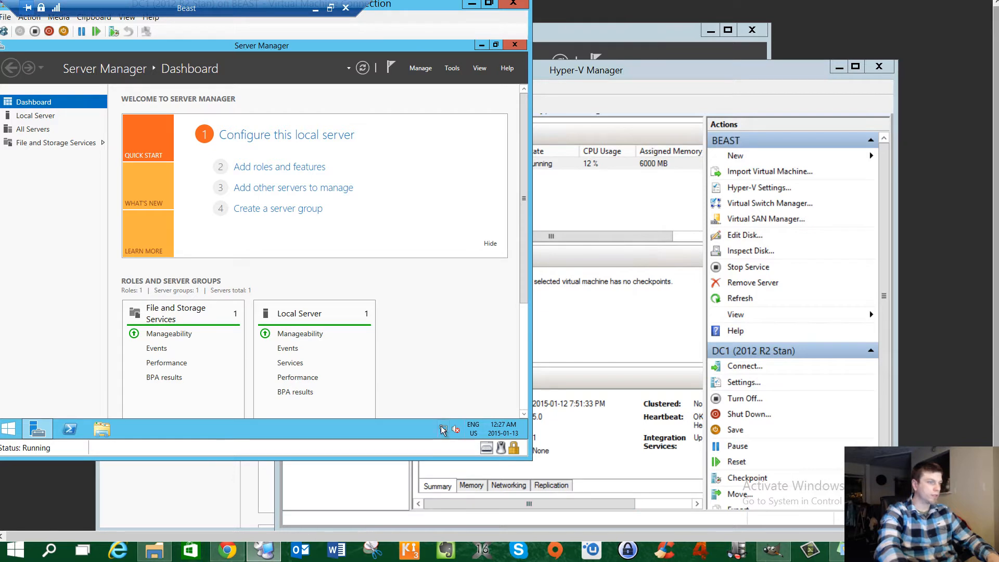
# - Check the computer rename option from Local Server and cancel without renaming
pyautogui.click(36, 115)
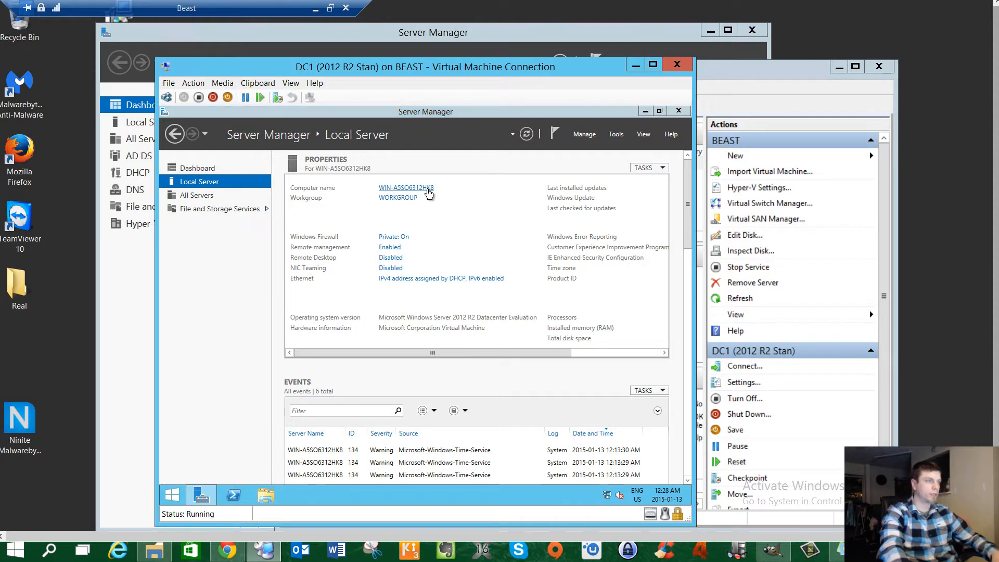
pyautogui.click(405, 187)
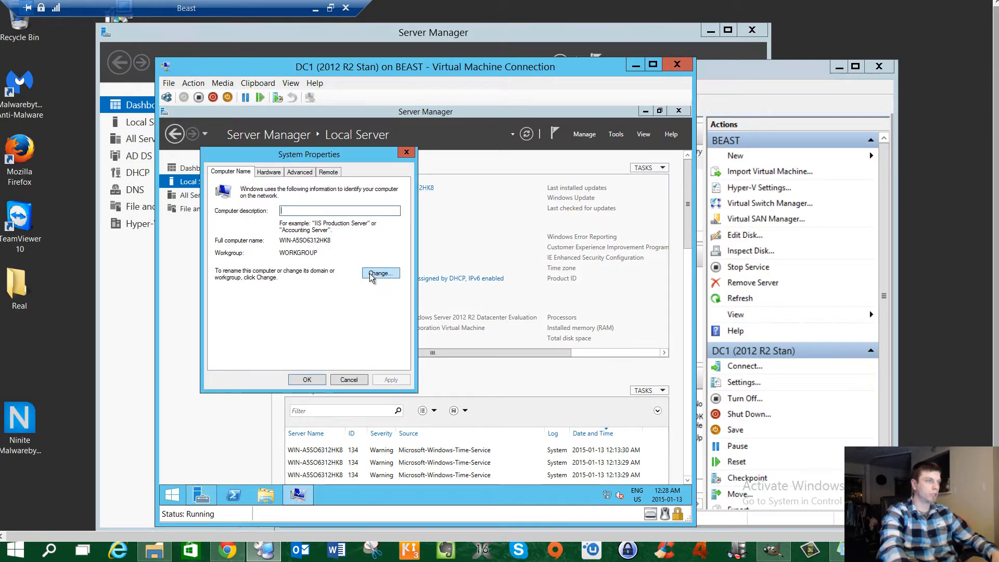
pyautogui.click(381, 273)
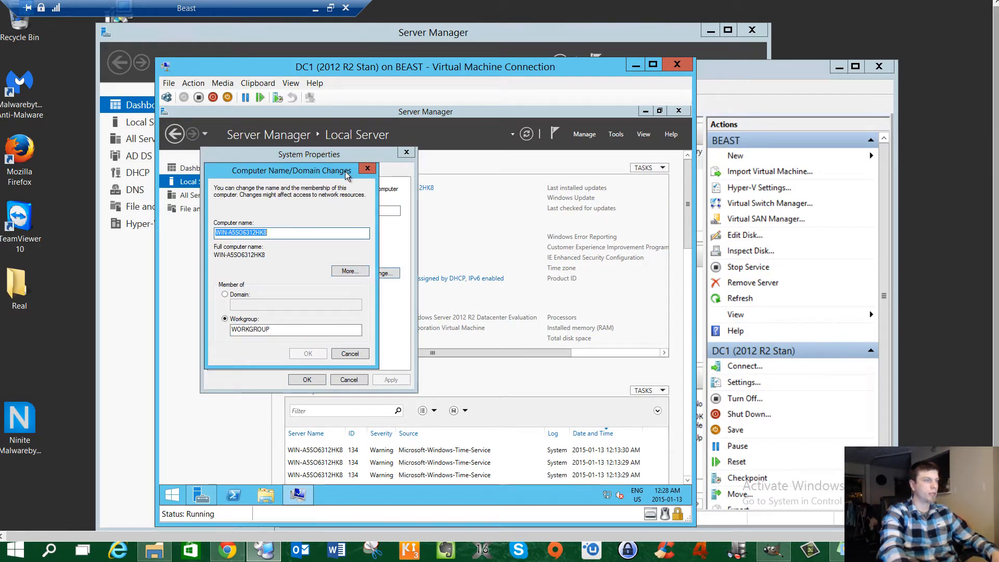
pyautogui.moveTo(350, 354)
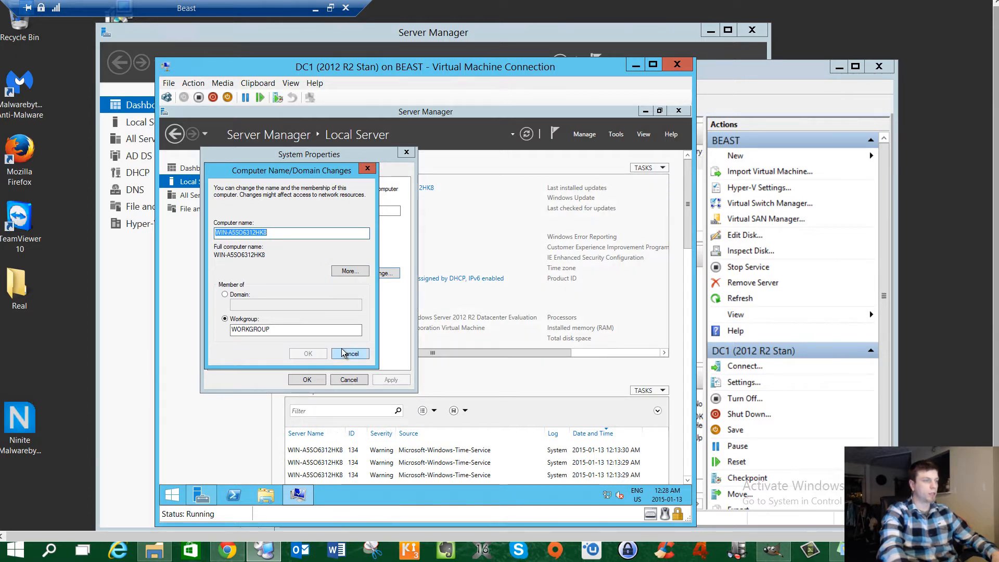
pyautogui.click(350, 353)
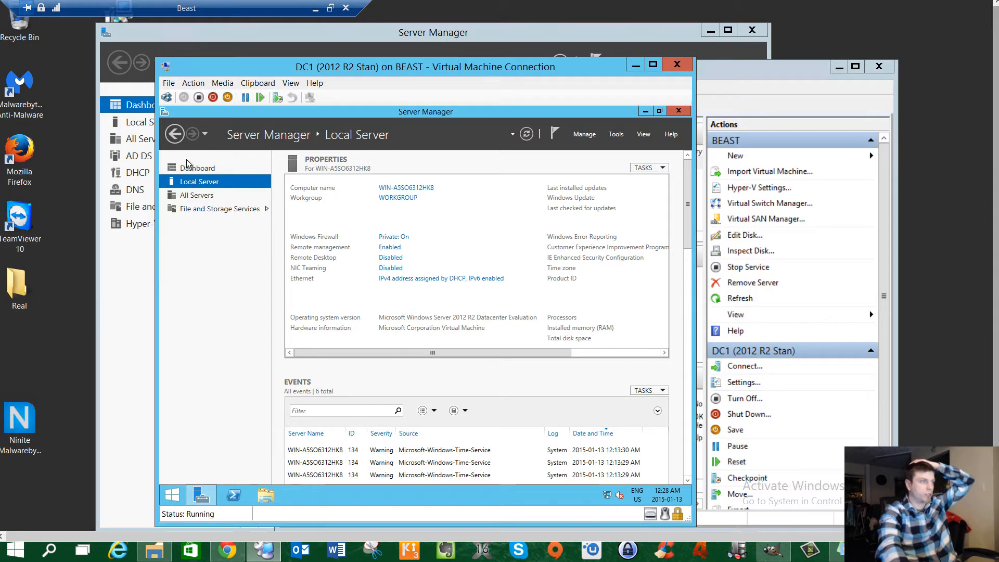
# - Review the Server Manager dashboard, then return to the Local Server properties page
pyautogui.click(197, 167)
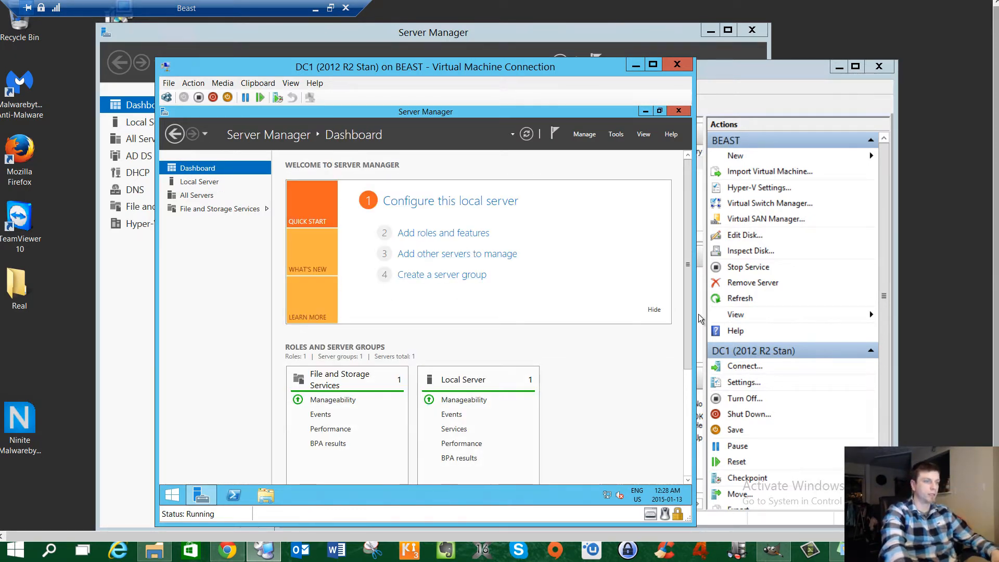
pyautogui.scroll(-3)
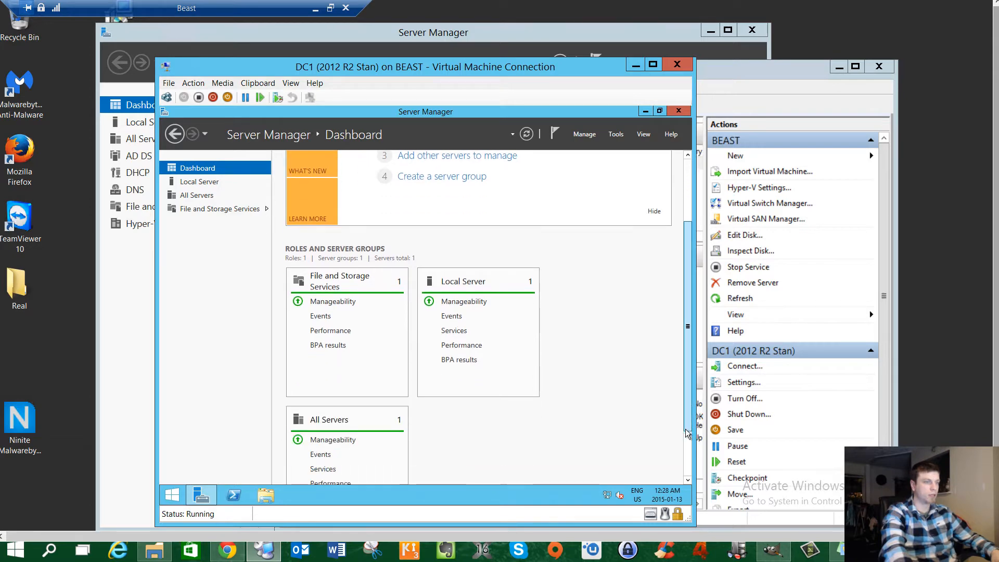
pyautogui.scroll(-3)
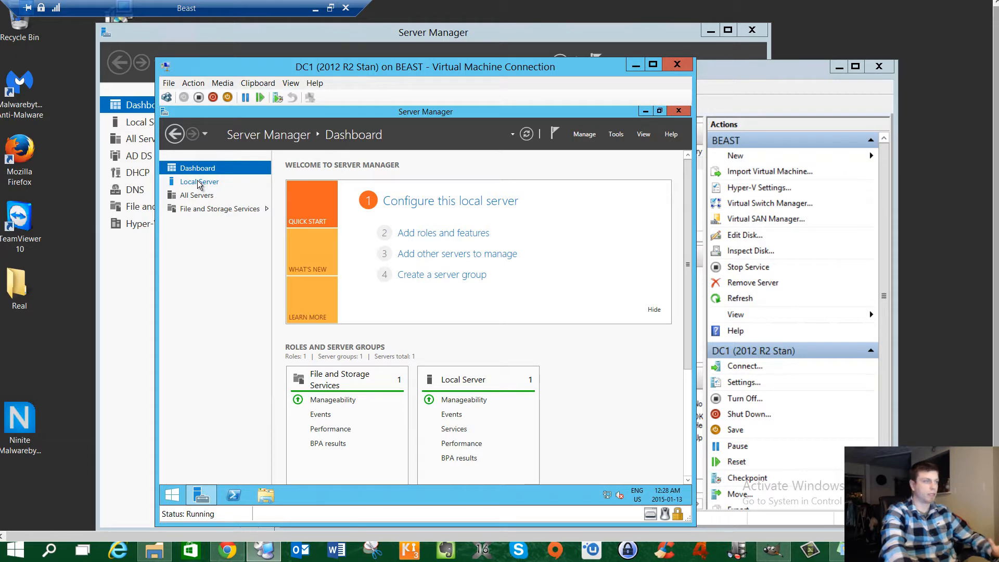
pyautogui.click(200, 181)
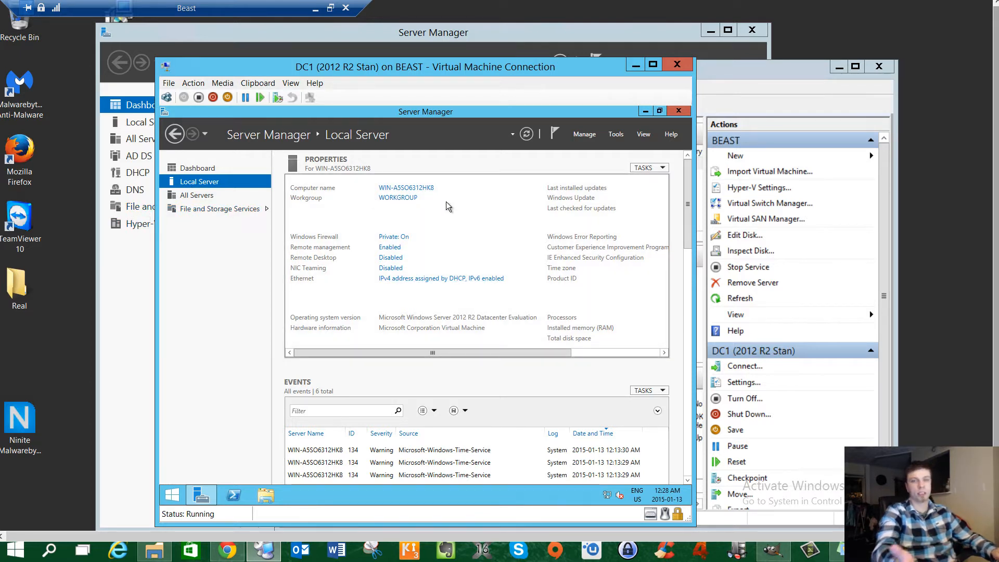
pyautogui.moveTo(500, 157)
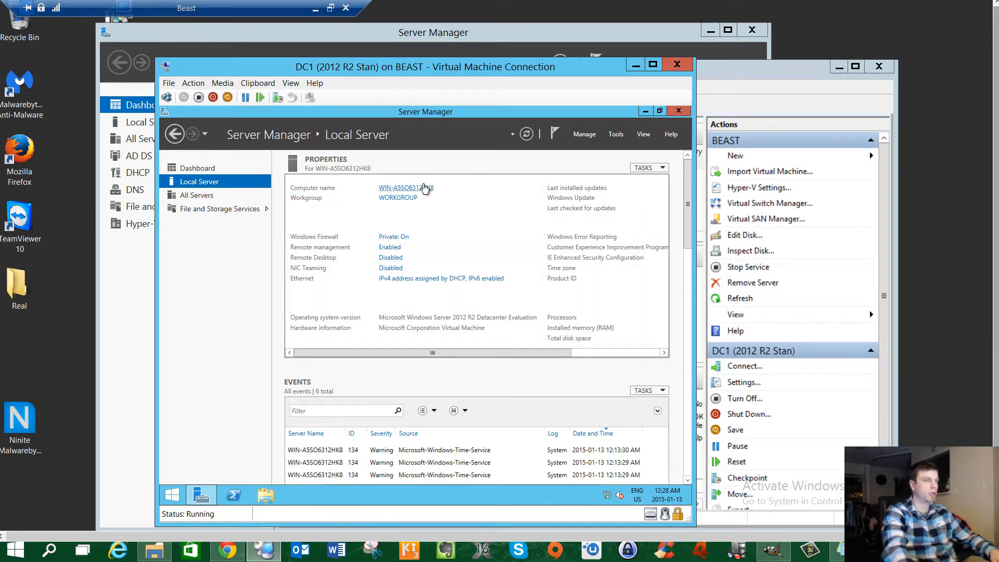
# - Rename the computer to DC1 in System Properties
pyautogui.click(405, 187)
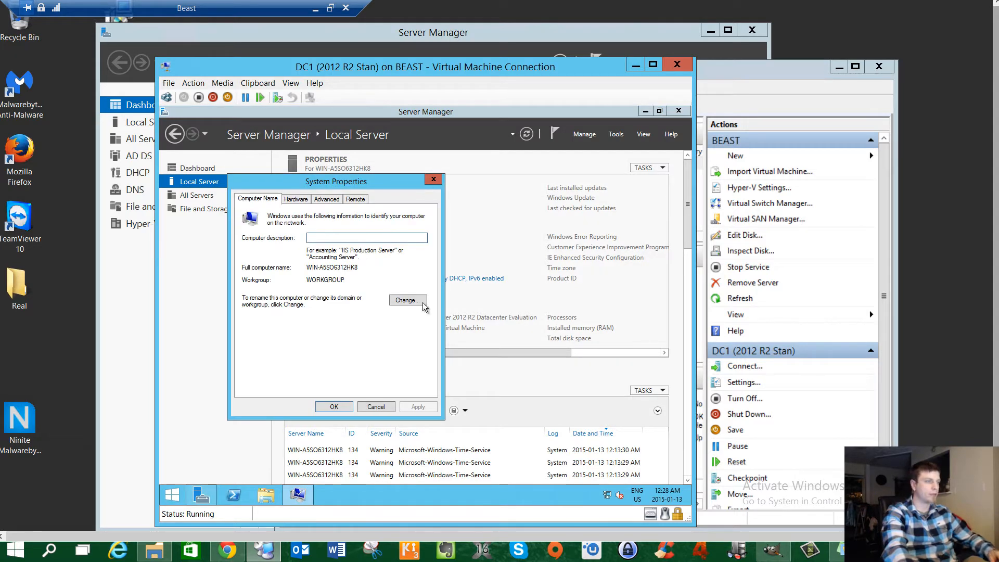
pyautogui.click(406, 299)
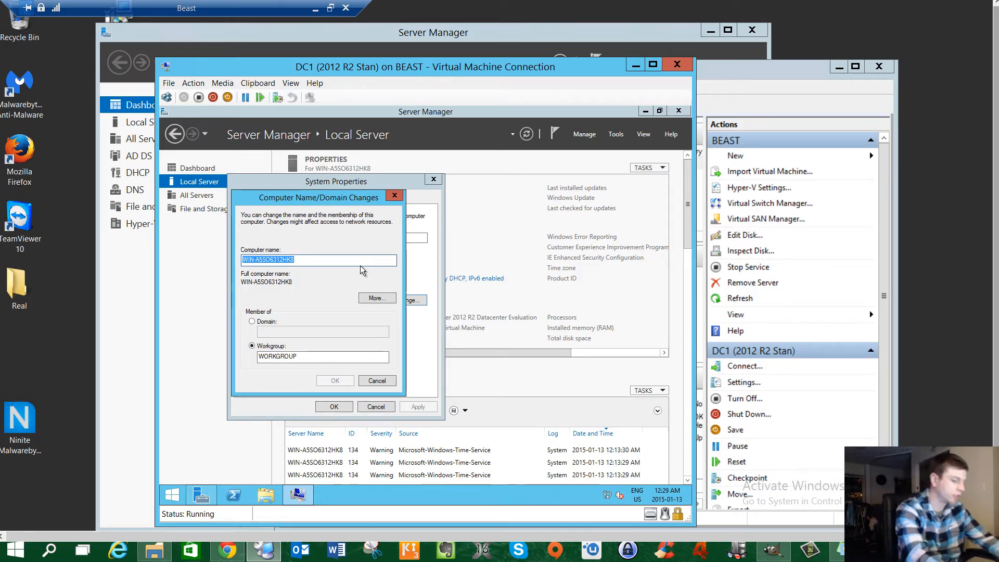
pyautogui.write('DC1')
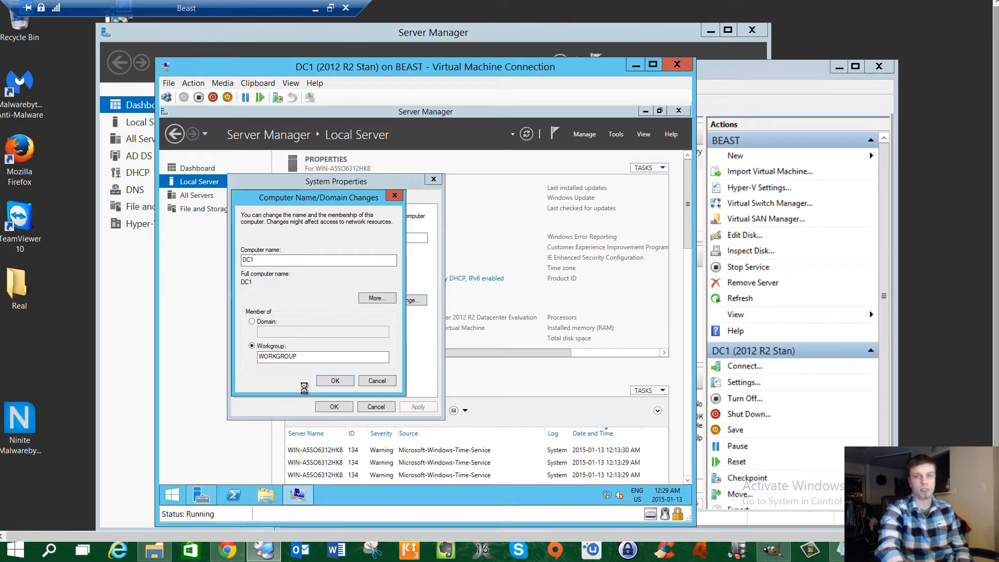
pyautogui.click(333, 381)
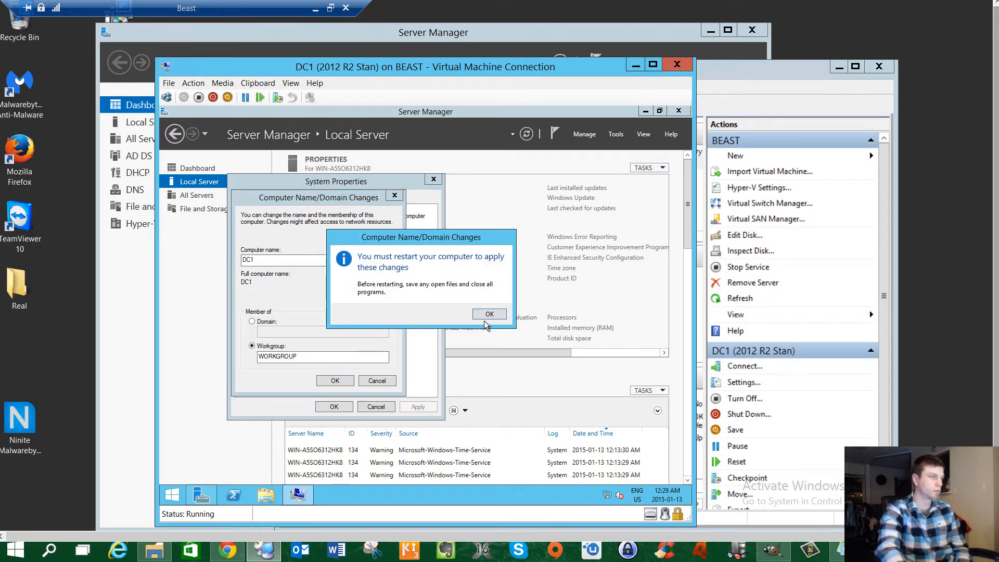
# - Acknowledge the restart notice, close System Properties and choose Restart Later
pyautogui.click(489, 315)
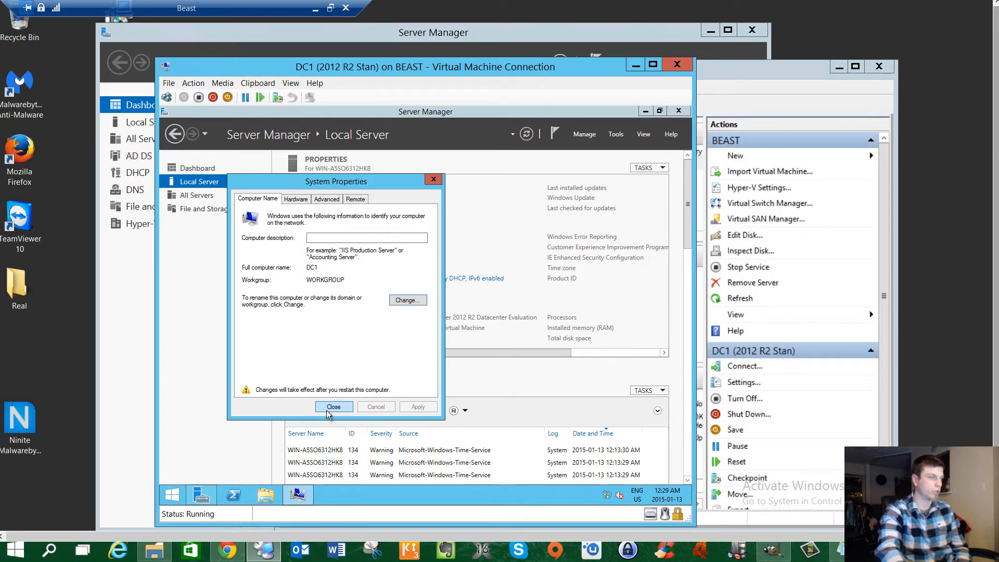
pyautogui.click(334, 407)
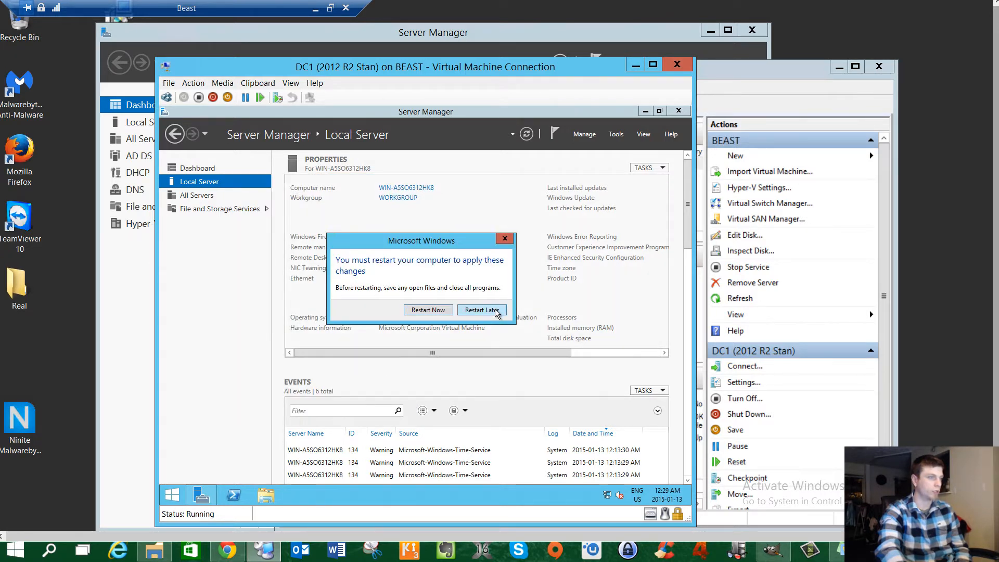
pyautogui.click(482, 310)
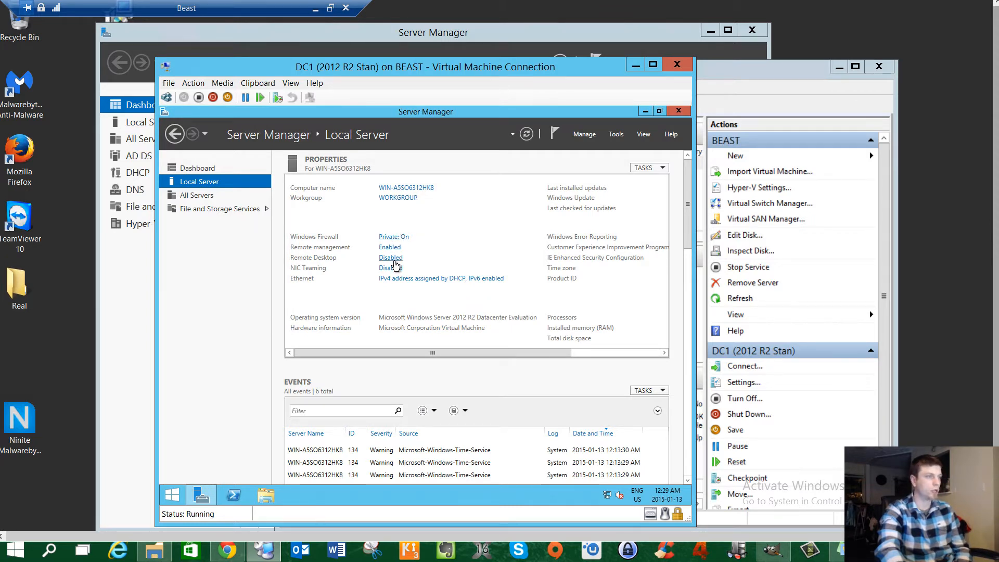
# - Allow remote connections to DC1 with Network Level Authentication not required, reviewing permitted users
pyautogui.click(390, 257)
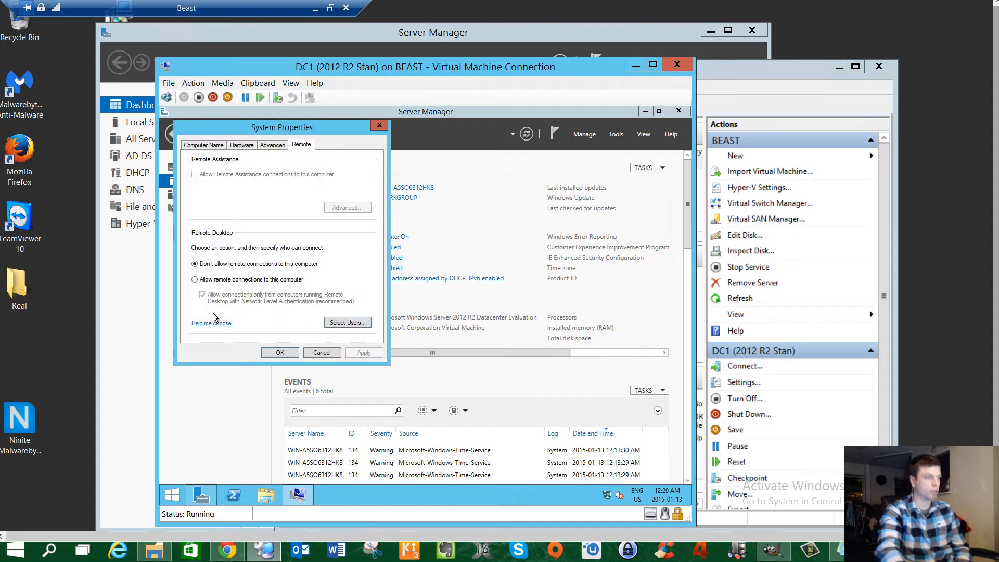
pyautogui.click(195, 278)
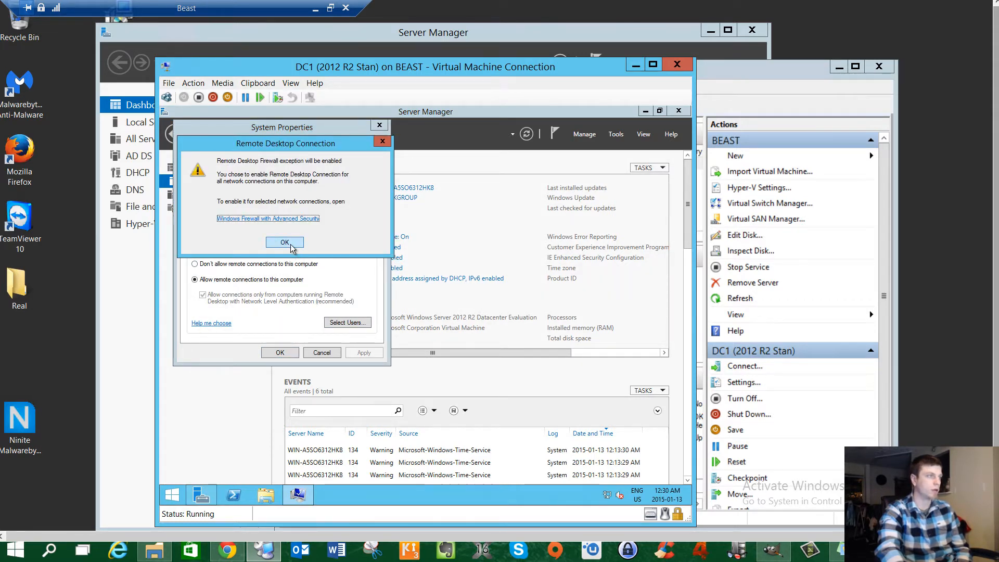
pyautogui.click(284, 242)
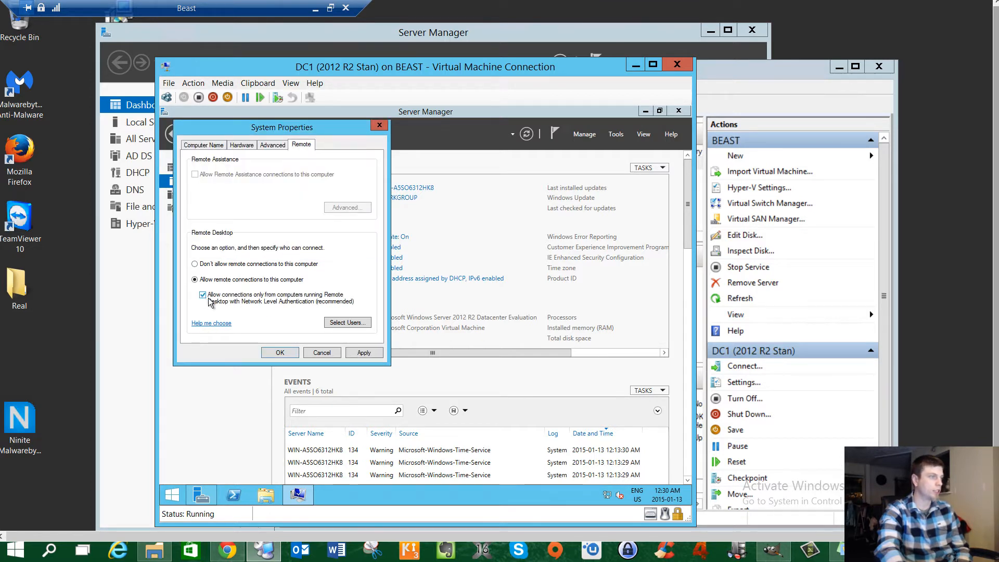
pyautogui.click(203, 295)
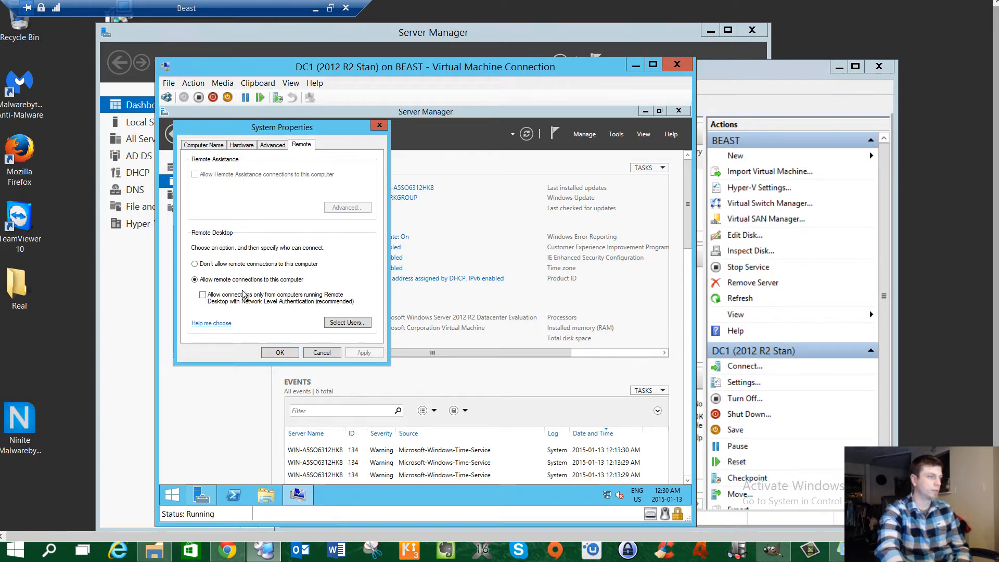
pyautogui.moveTo(359, 331)
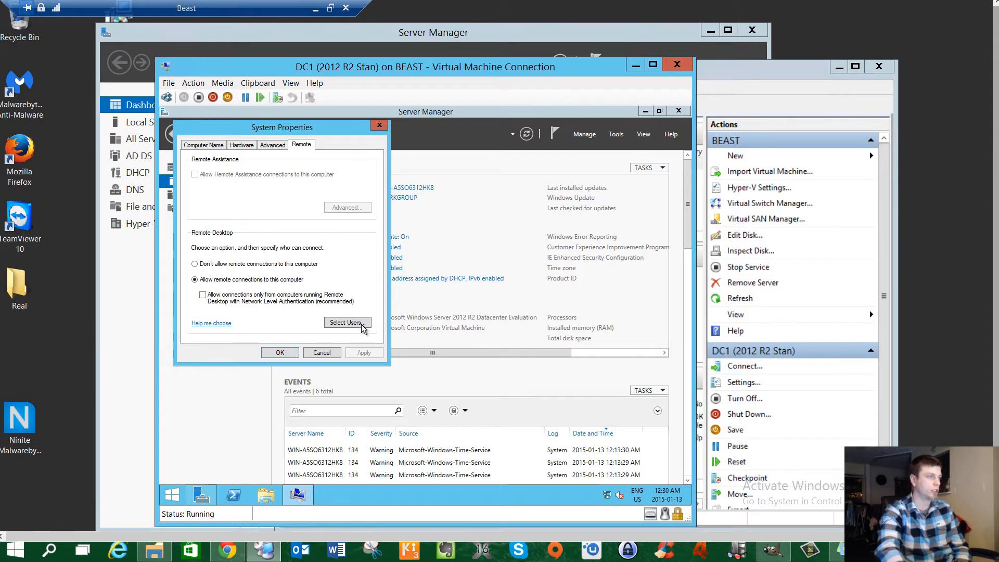
pyautogui.click(346, 321)
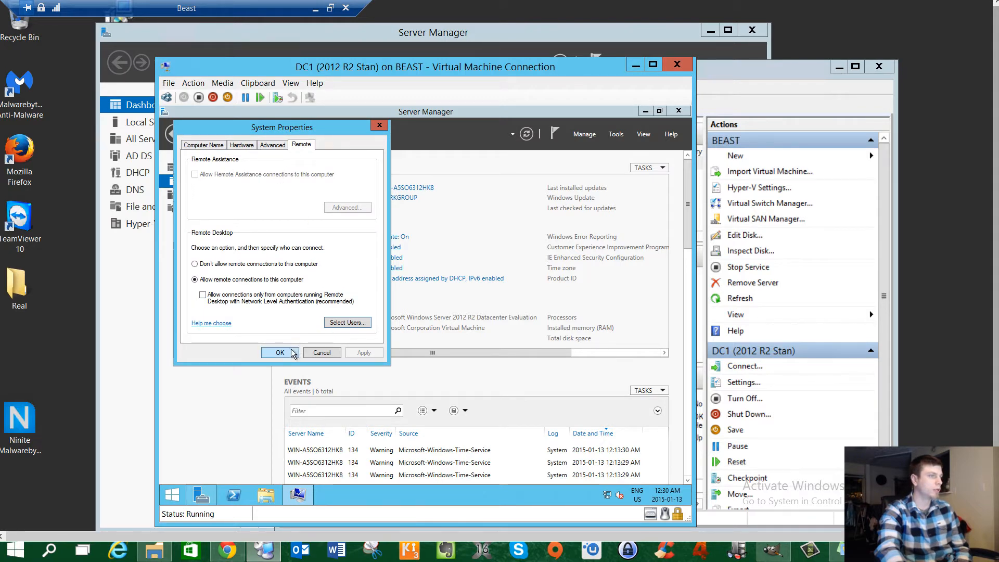
pyautogui.click(279, 353)
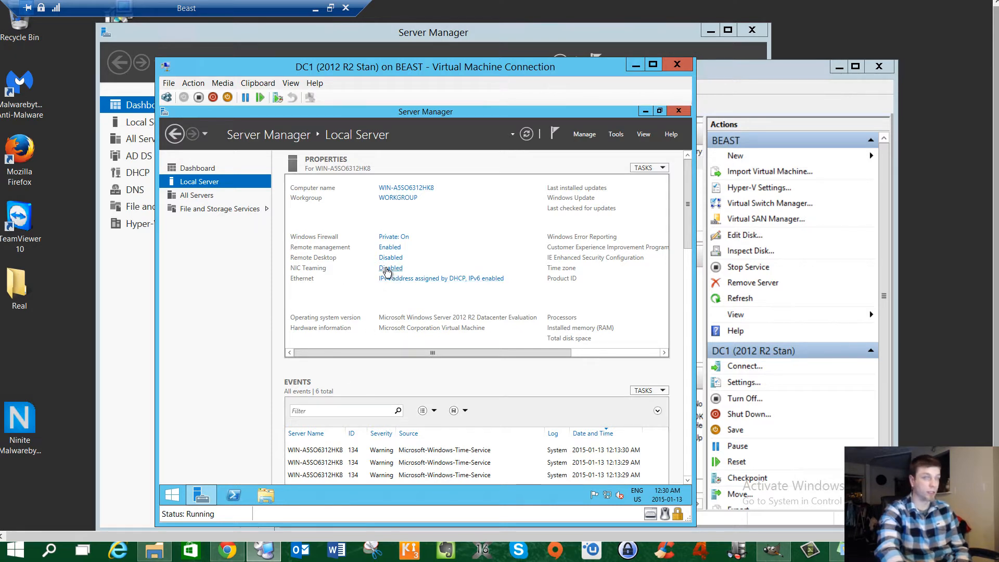
# - View the Ethernet adapter's network connections and launch an administrator PowerShell window
pyautogui.click(390, 257)
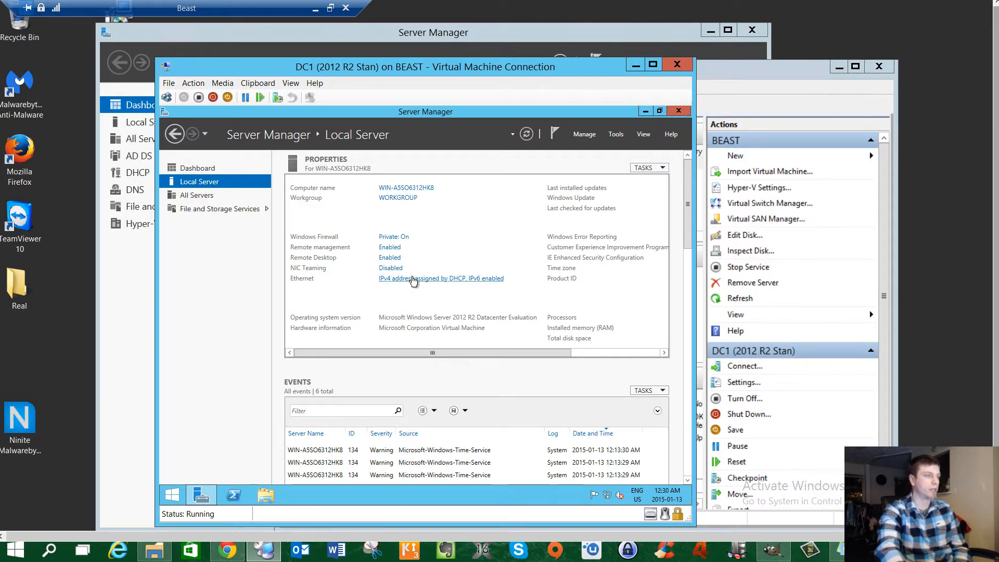
pyautogui.click(440, 279)
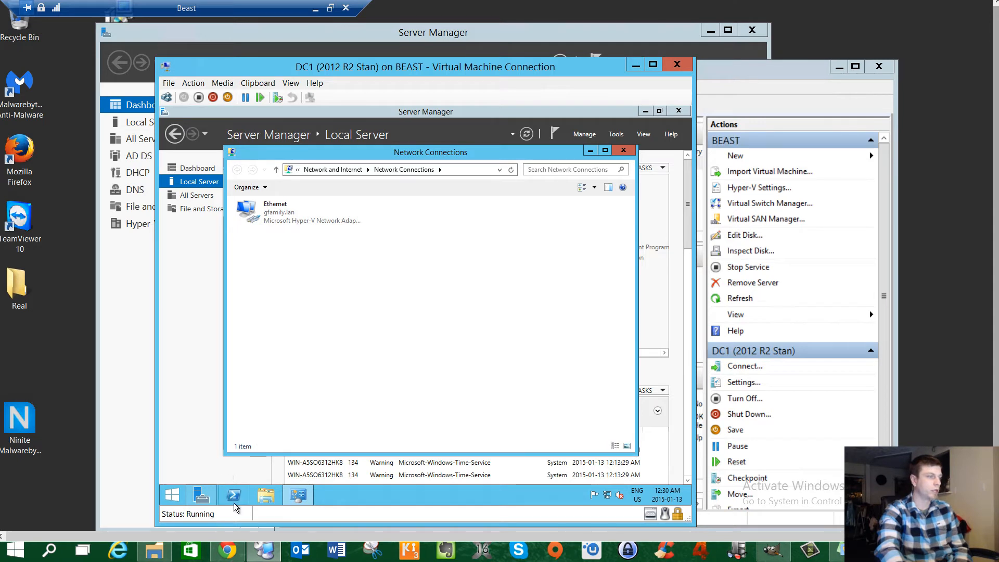
pyautogui.click(233, 495)
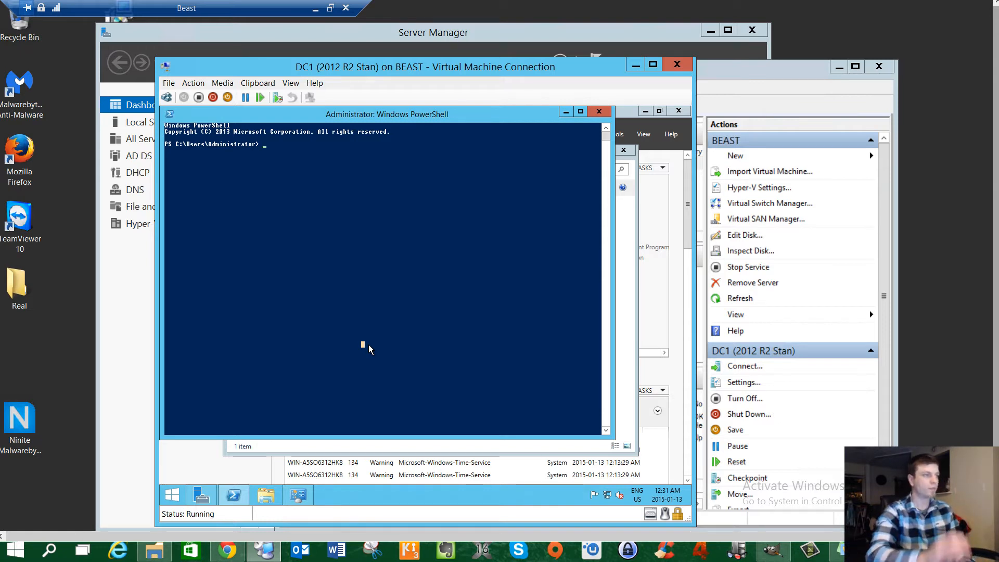
# - Run ipconfig to display DC1's current IP configuration
pyautogui.write('ipconfig')
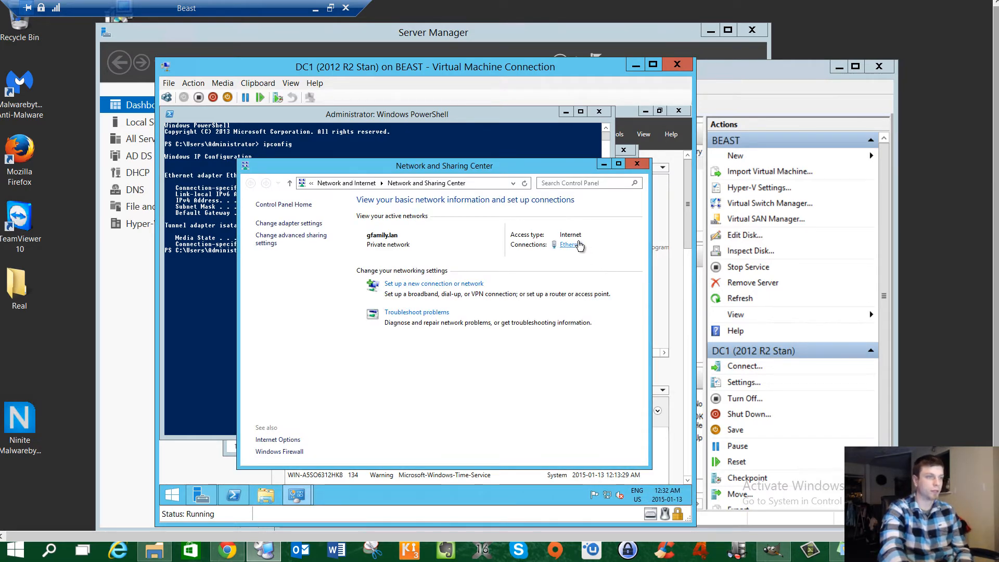
# - Reach the Ethernet adapter's IPv4 properties and switch to manual IP and DNS addressing
pyautogui.click(568, 244)
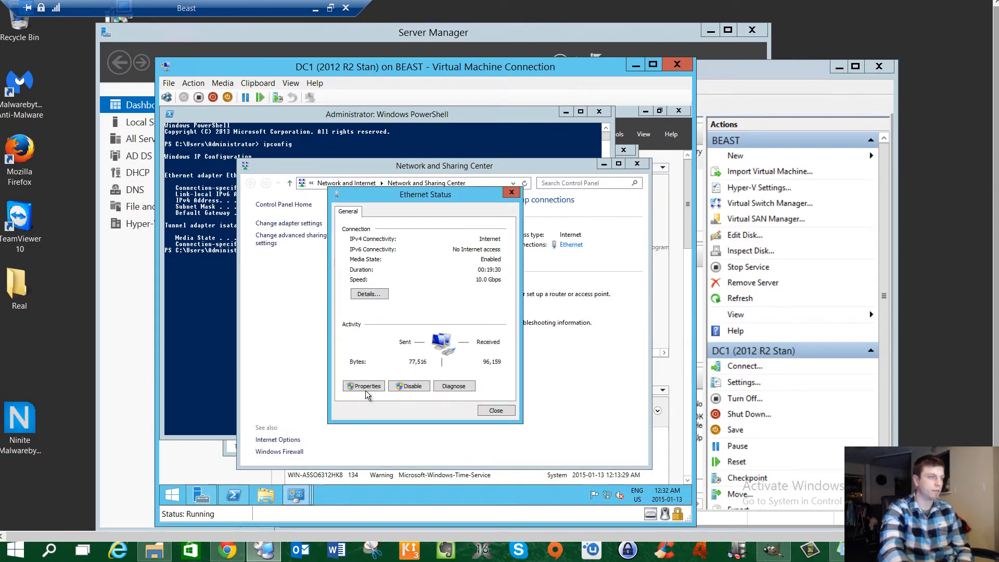
pyautogui.click(364, 385)
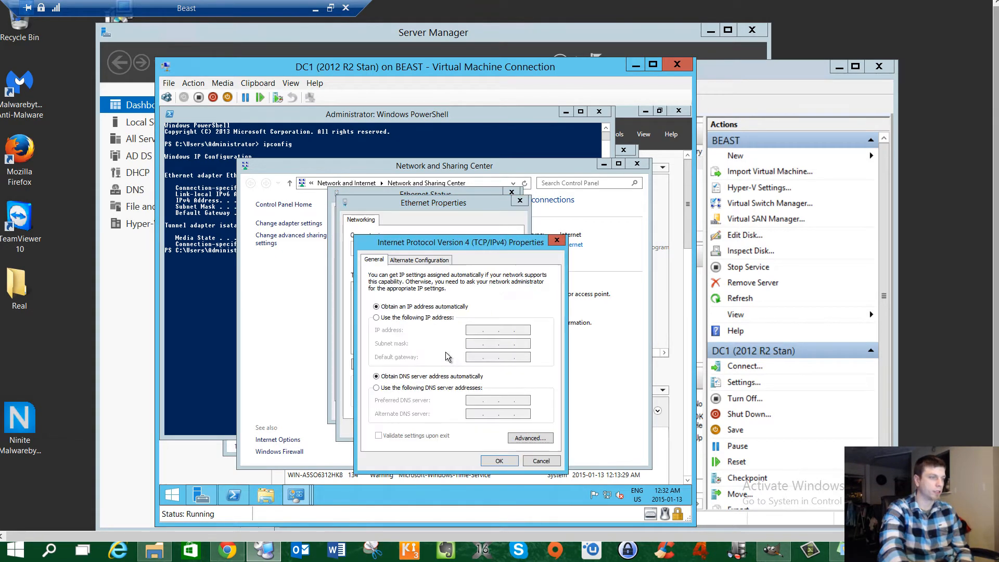
pyautogui.click(375, 387)
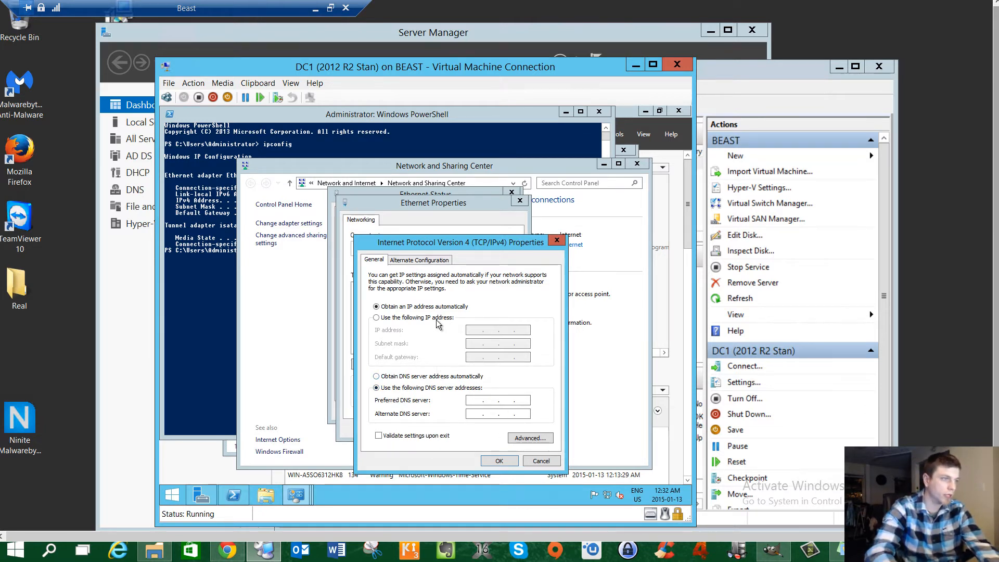
pyautogui.click(375, 317)
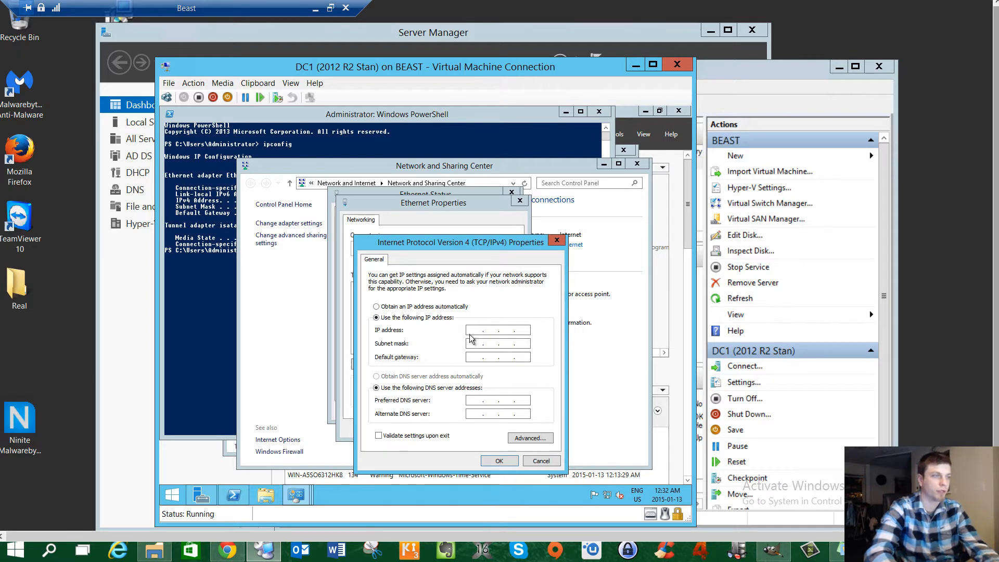
pyautogui.click(497, 330)
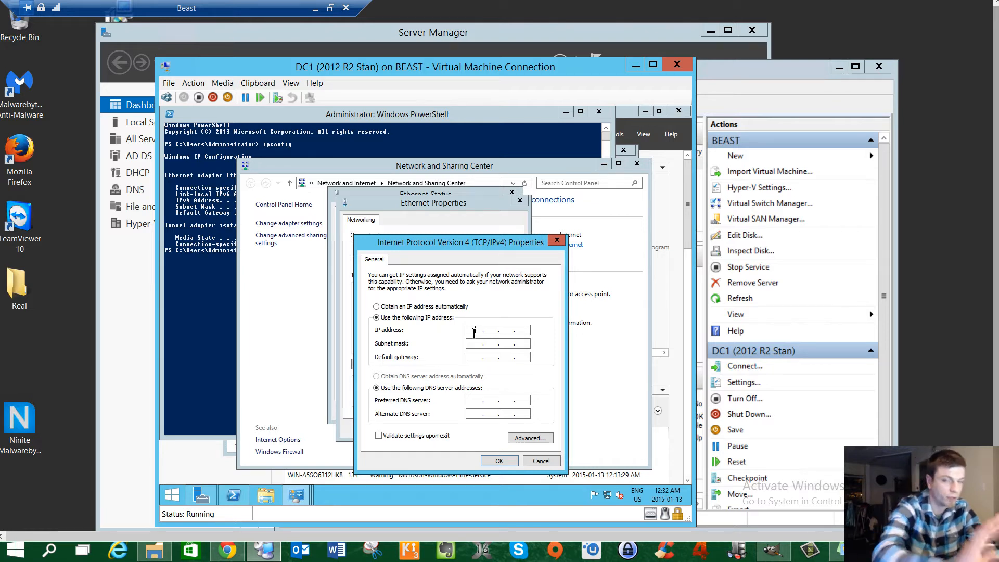
# - Enter IP address 192.168.5.20 with subnet mask 255.255.255.0
pyautogui.write('192 .   .   .')
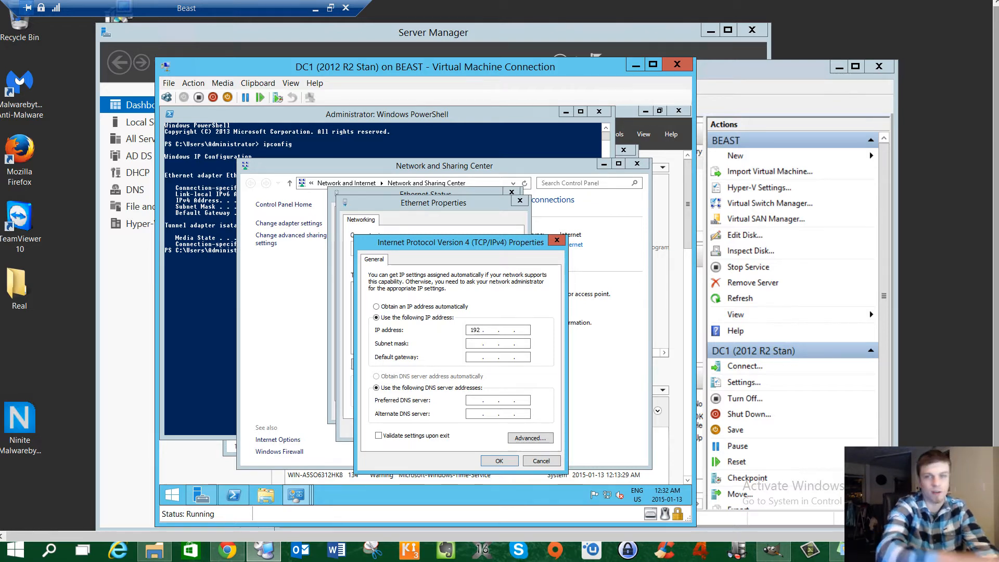
pyautogui.write('168')
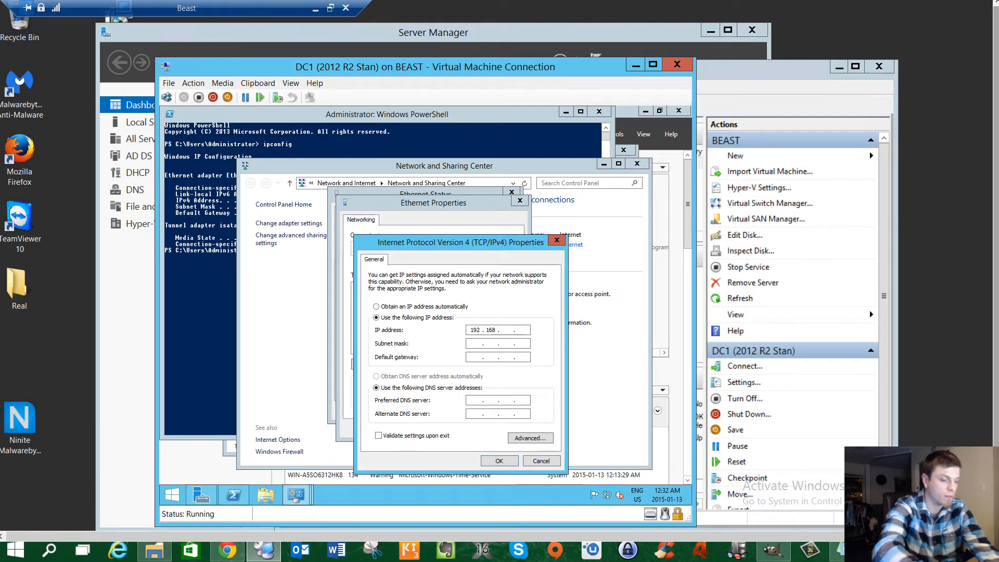
pyautogui.write('5')
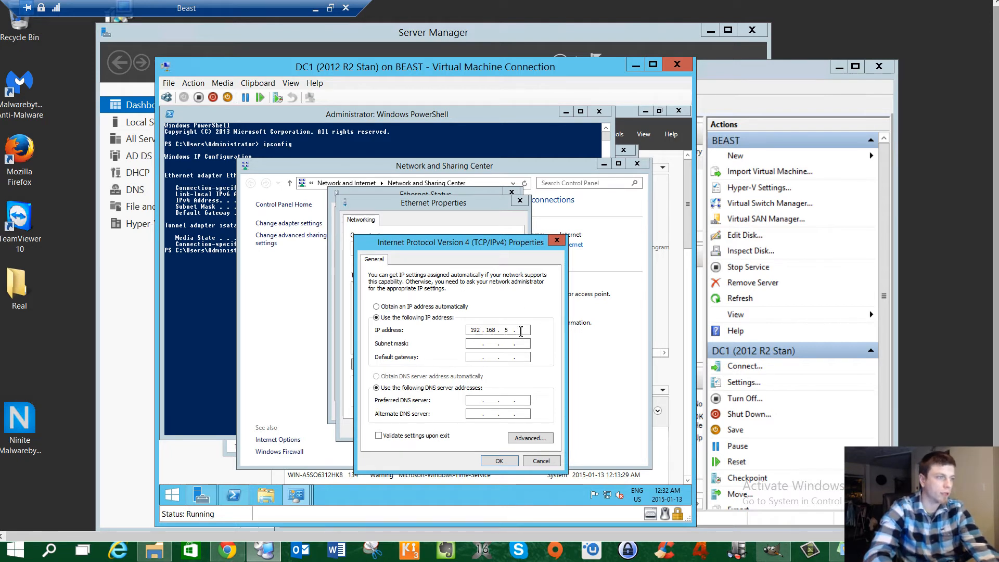
pyautogui.moveTo(531, 367)
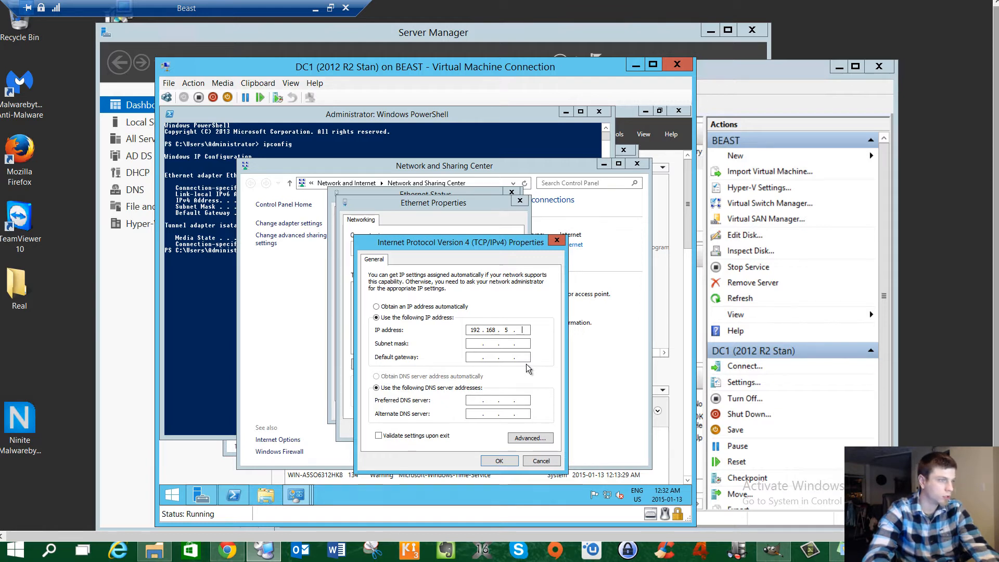
pyautogui.moveTo(521, 375)
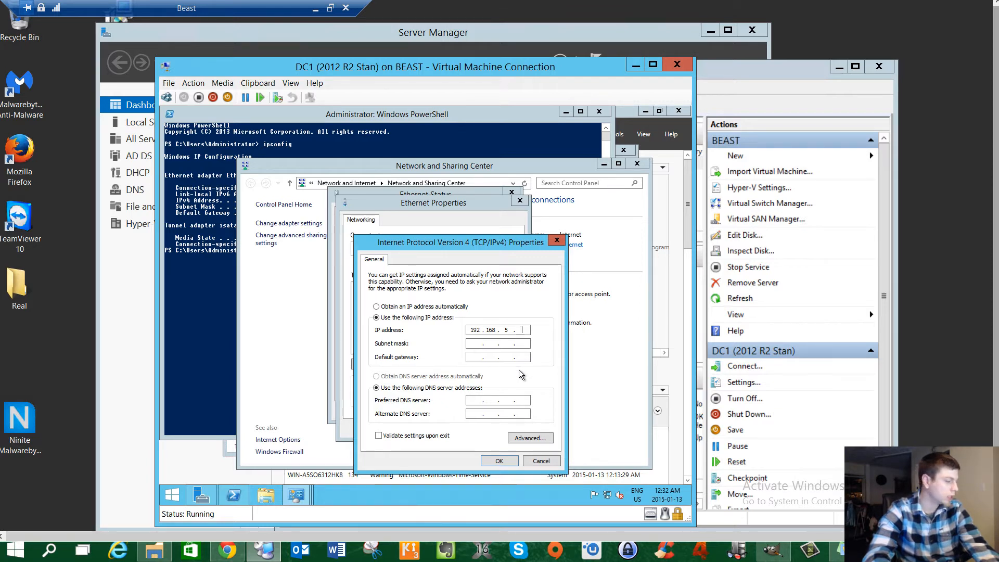
pyautogui.write('20')
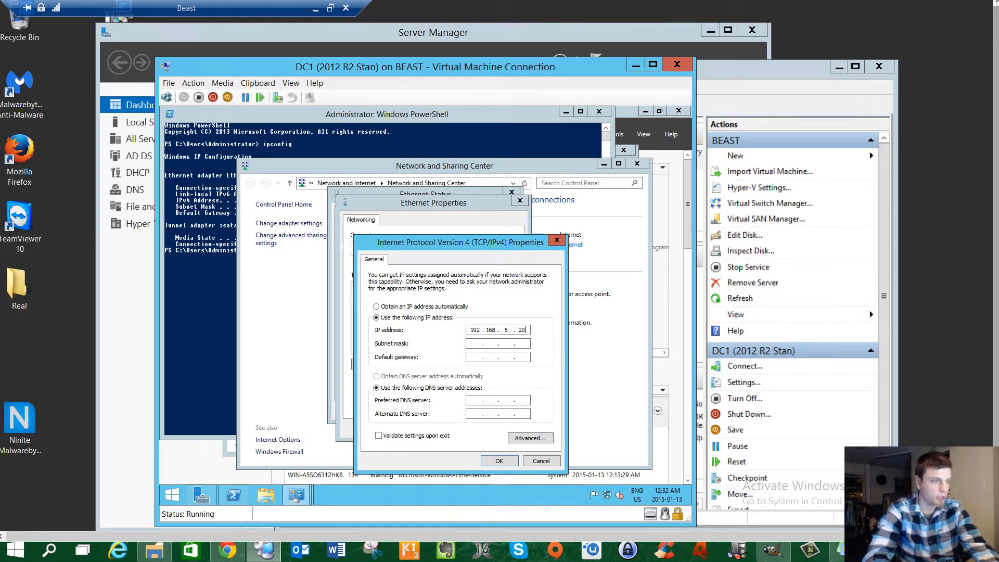
pyautogui.write('255.255.255.0')
pyautogui.click(497, 357)
pyautogui.write('192 . 168 . 5 . 10')
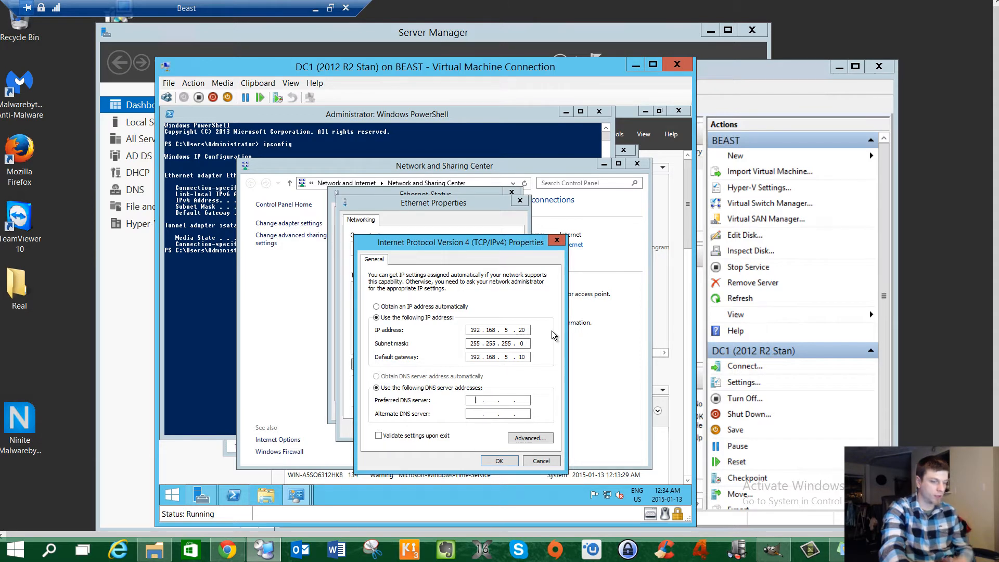
# - Enter gateway 192.168.5.10 and DNS servers 192.168.5.20 and 192.168.5.10
pyautogui.write('19 . . .')
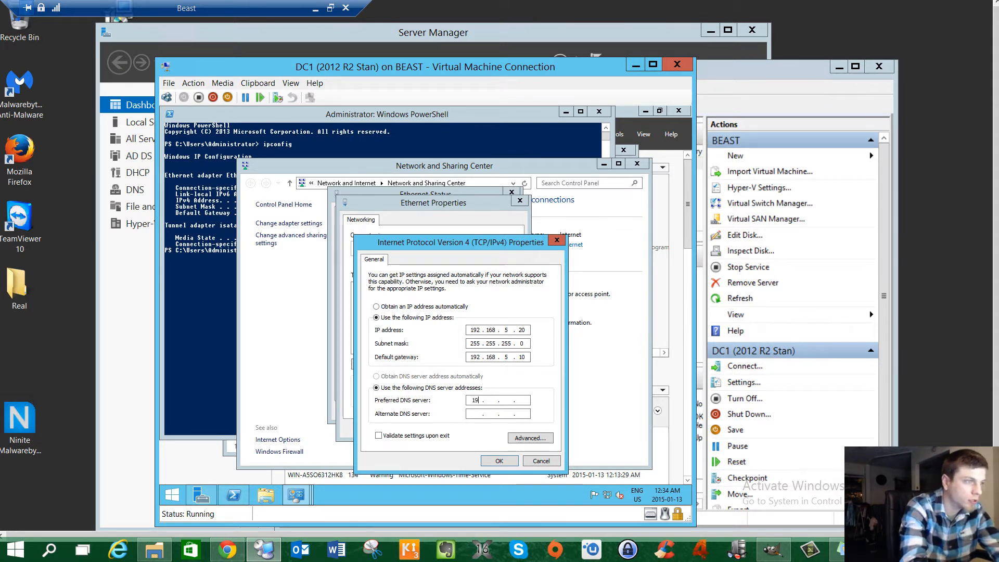
pyautogui.write('192.168.9')
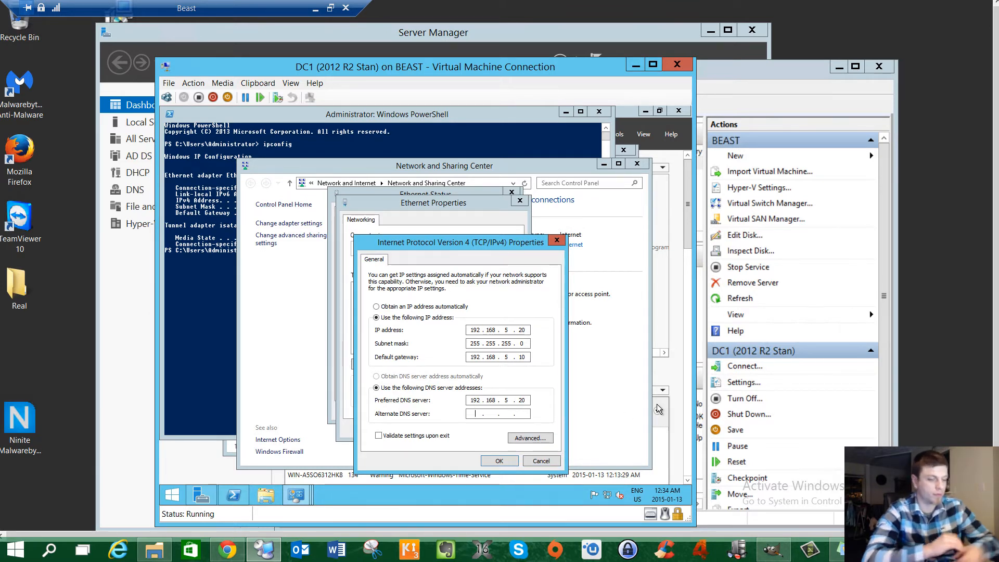
pyautogui.write('192.168')
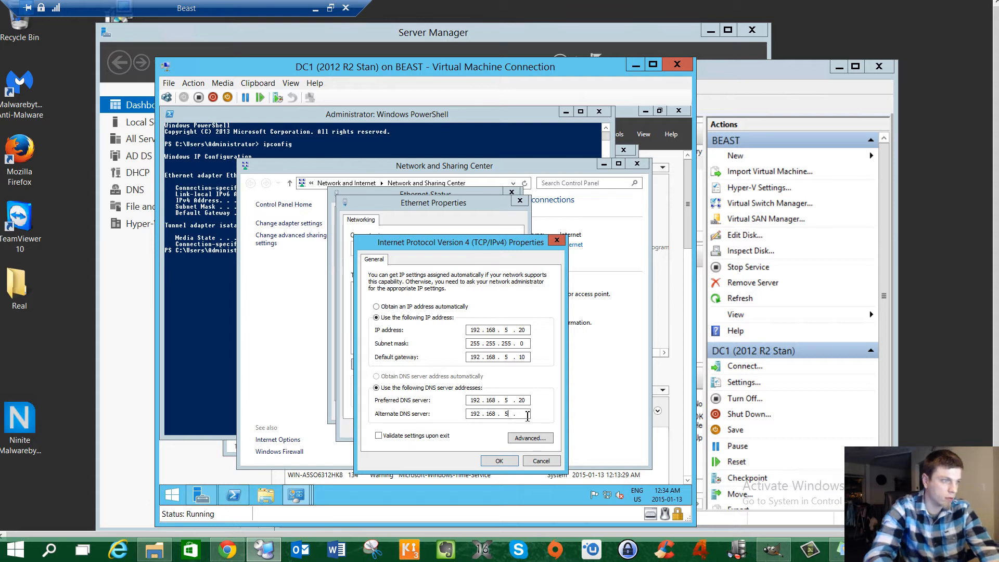
pyautogui.write('10')
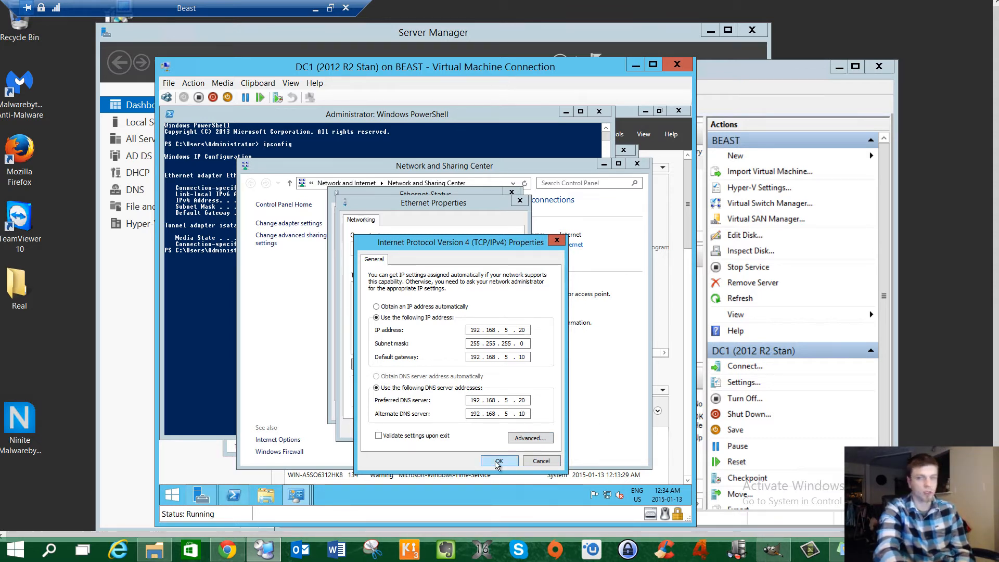
pyautogui.moveTo(487, 463)
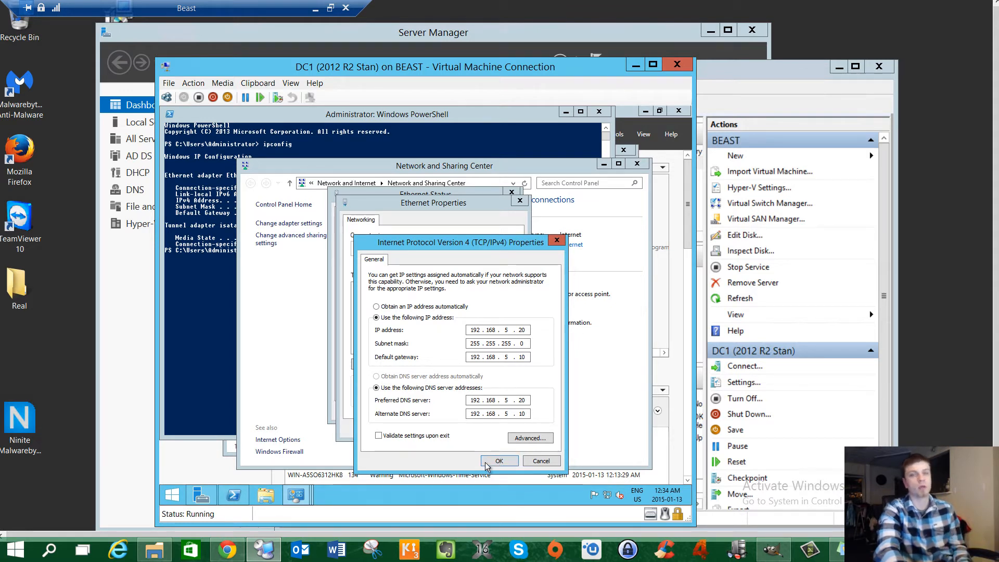
pyautogui.moveTo(470, 425)
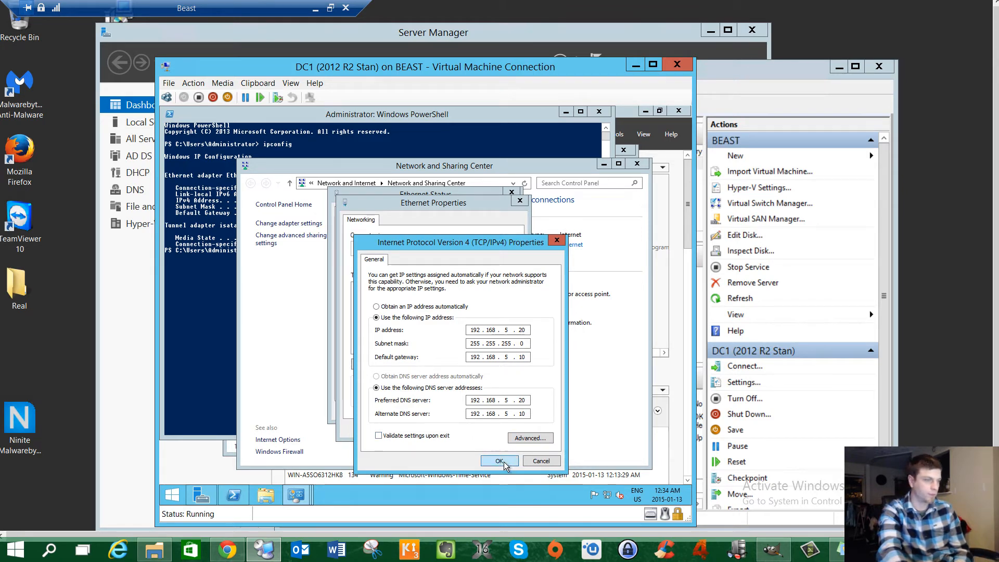
# - Apply the static IPv4 settings and close the Ethernet Status and Network Connections windows
pyautogui.click(499, 460)
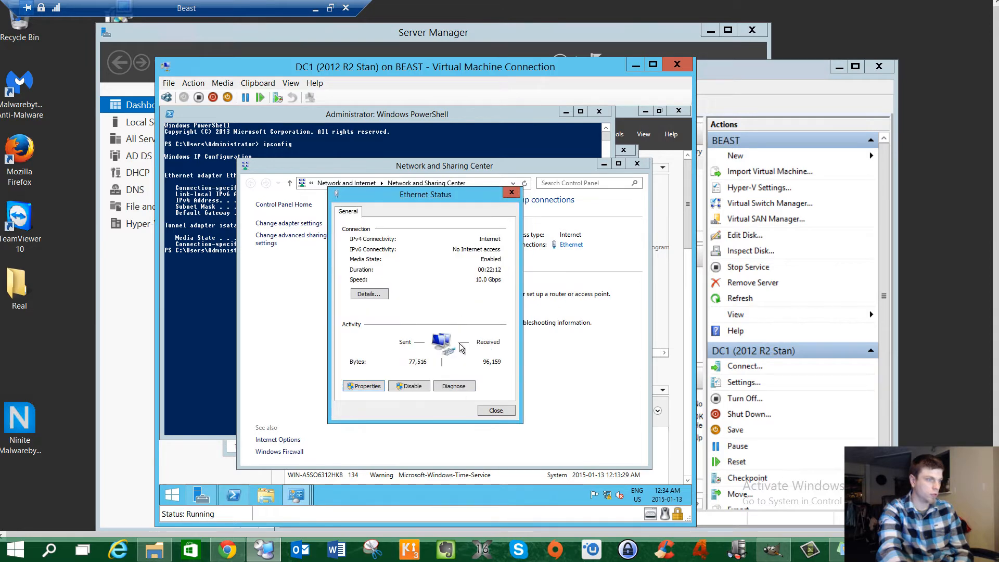
pyautogui.click(495, 410)
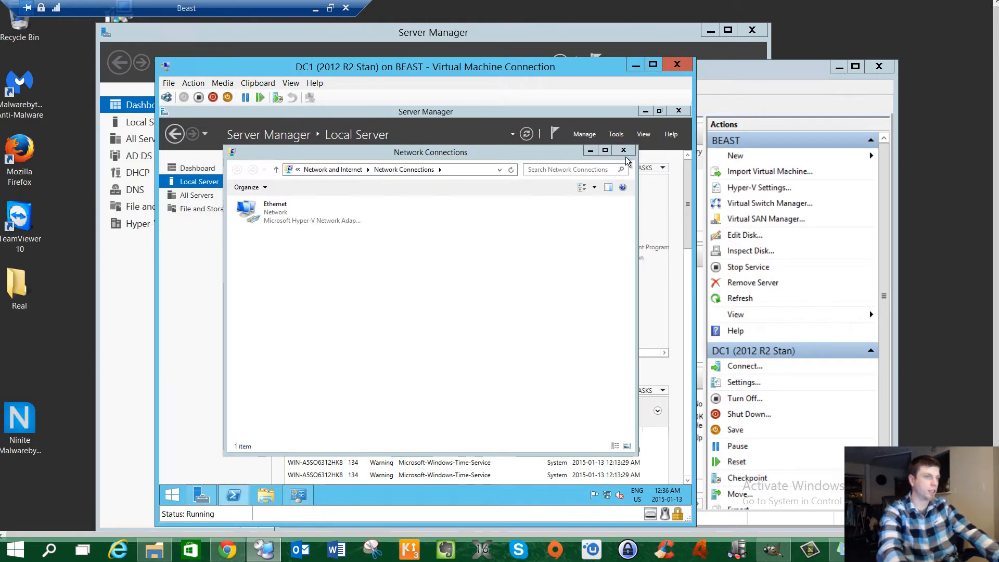
pyautogui.click(622, 149)
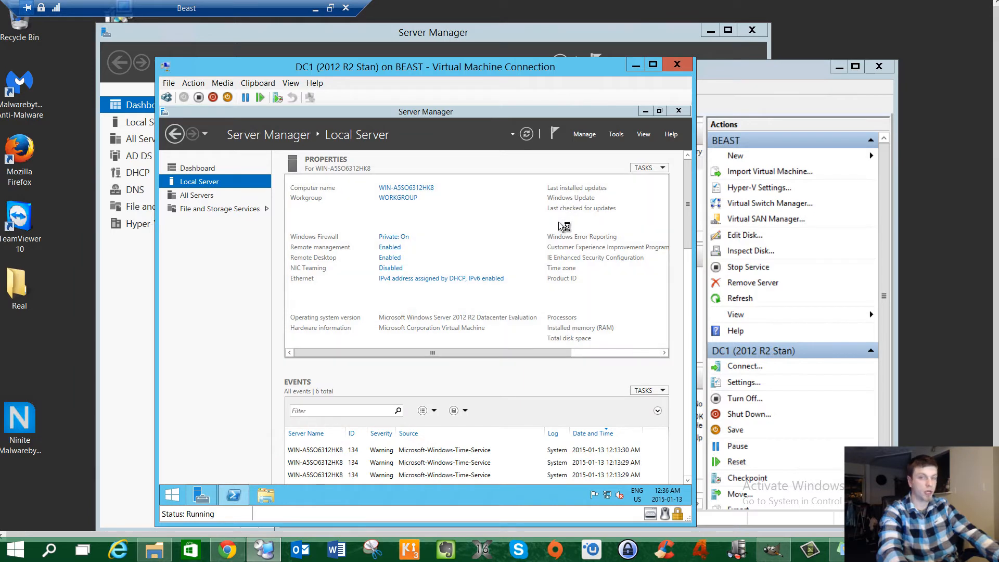
pyautogui.moveTo(579, 205)
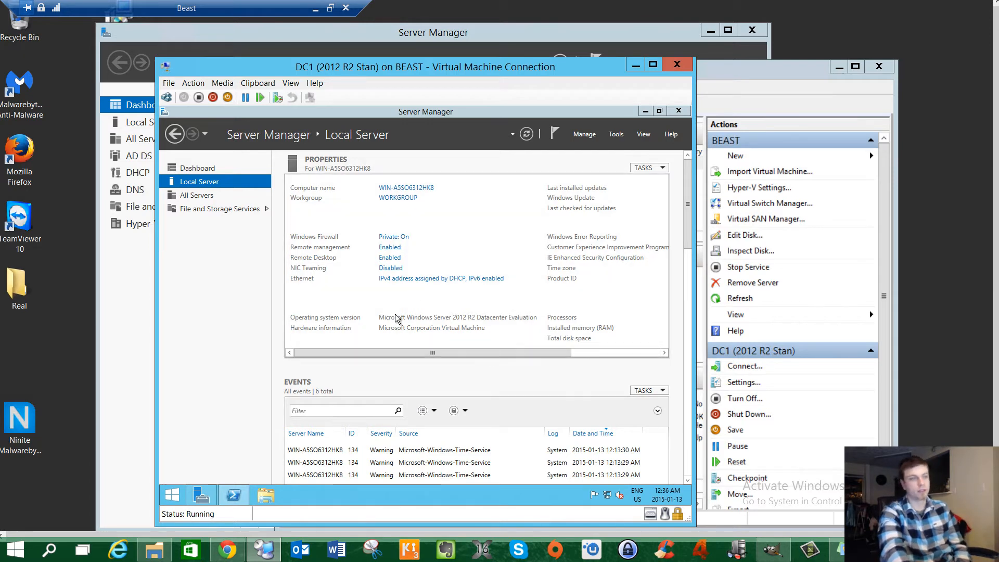
pyautogui.moveTo(395, 279)
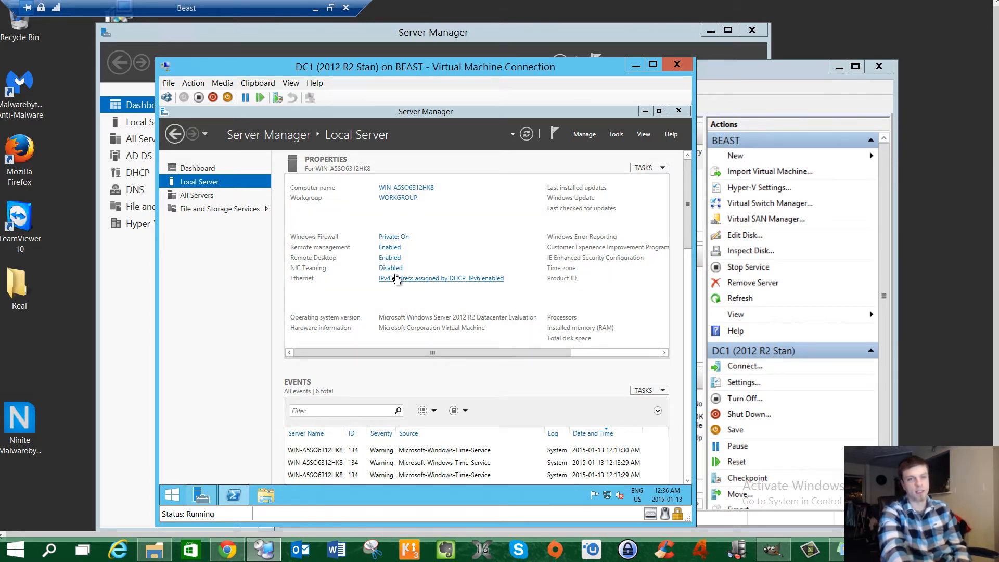
pyautogui.moveTo(390, 267)
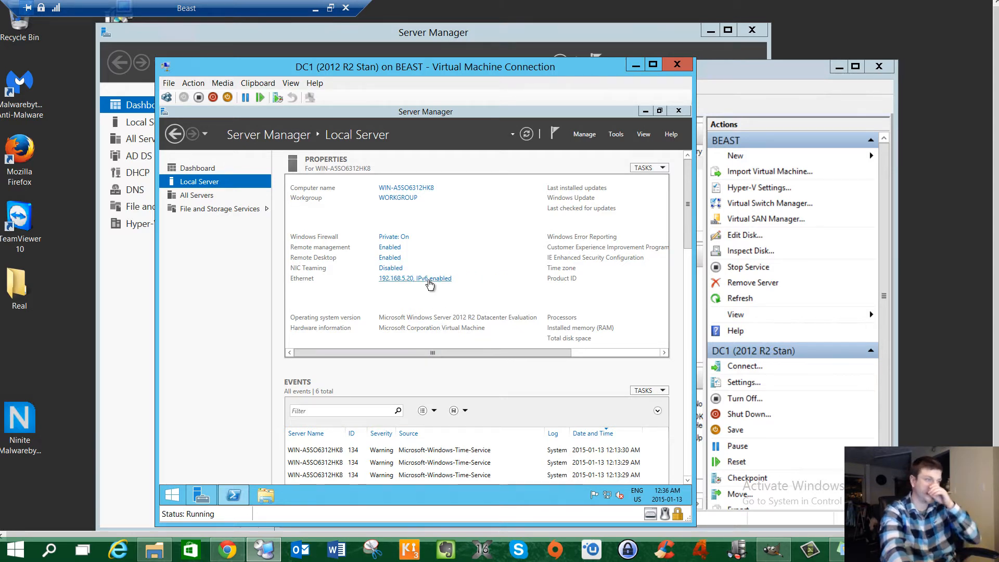
pyautogui.moveTo(421, 328)
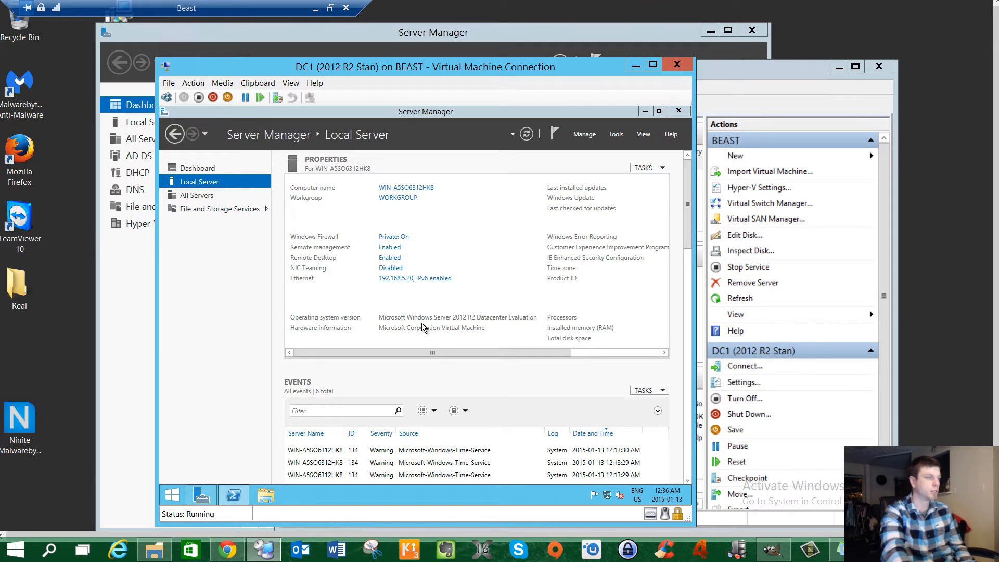
pyautogui.moveTo(623, 320)
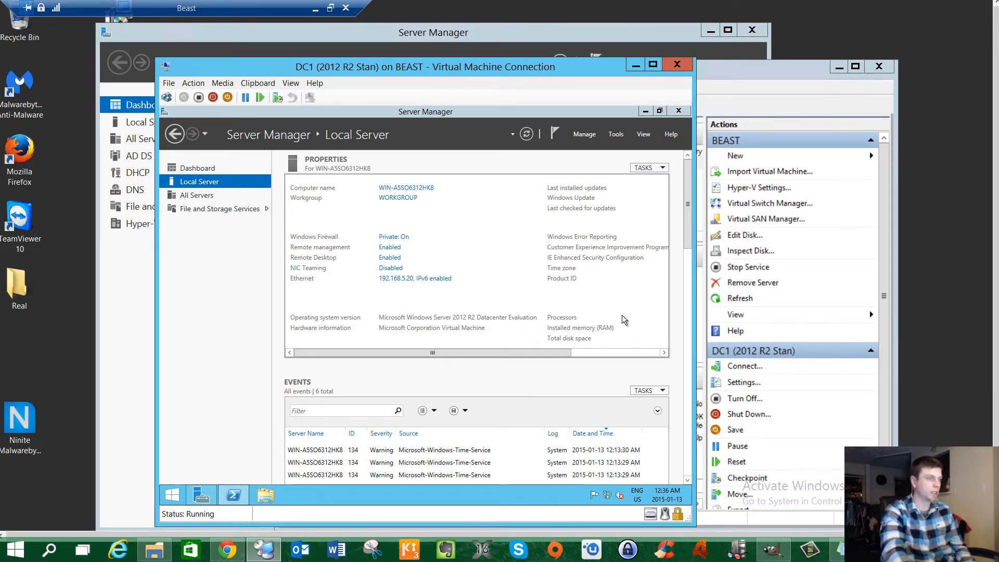
pyautogui.moveTo(576, 322)
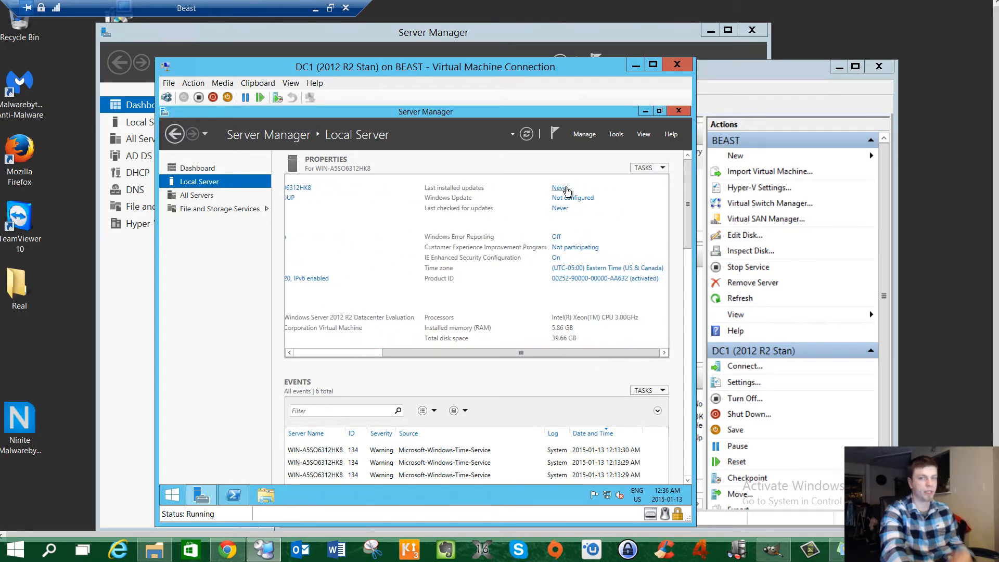
pyautogui.moveTo(551, 207)
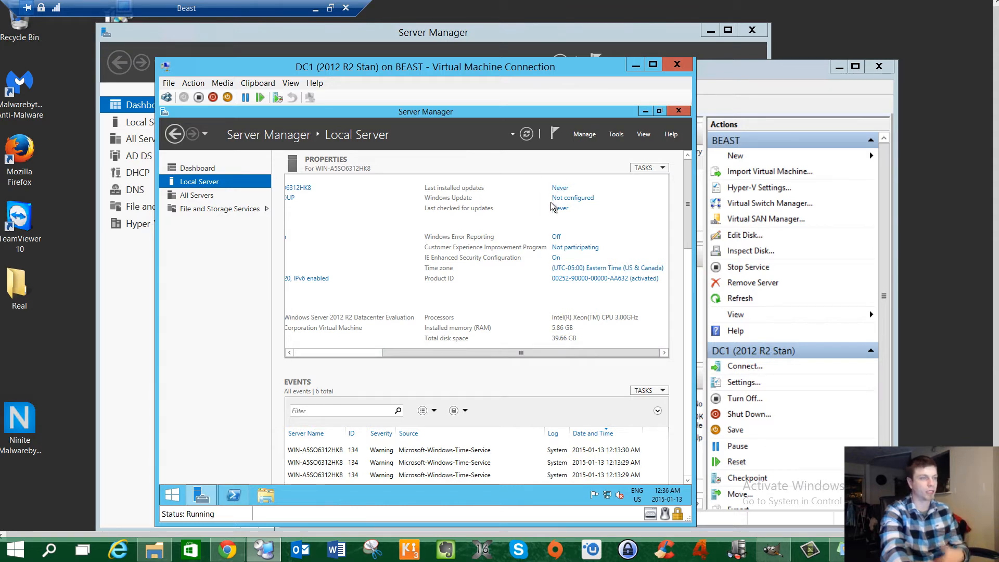
pyautogui.moveTo(552, 240)
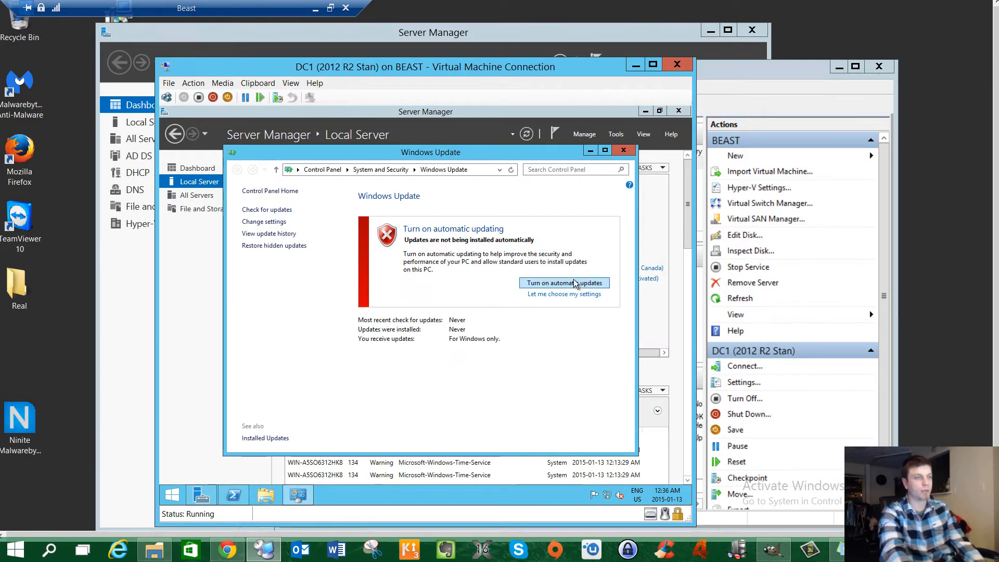
# - Turn on automatic updating and close the Windows Update window
pyautogui.click(563, 283)
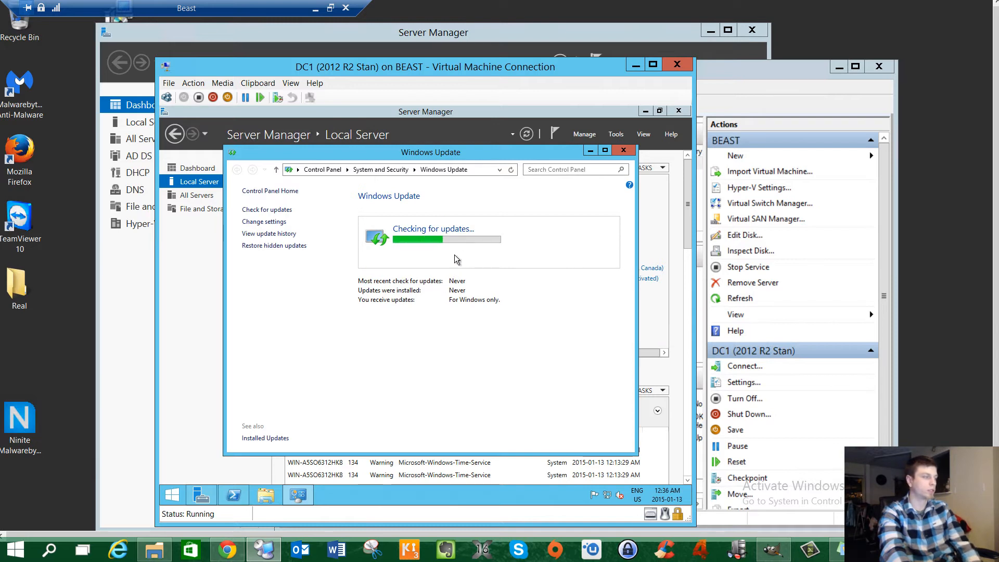
pyautogui.moveTo(249, 312)
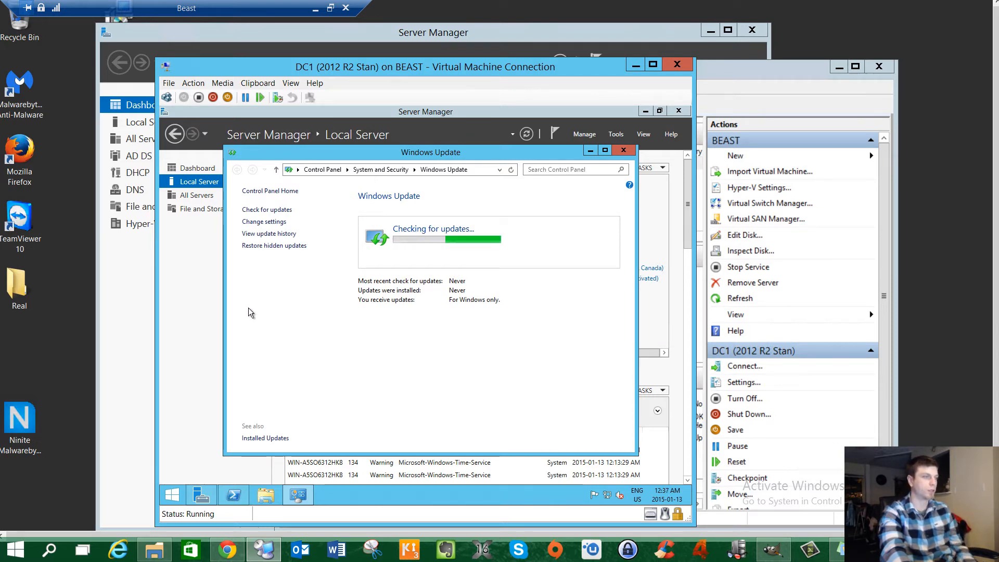
pyautogui.click(622, 150)
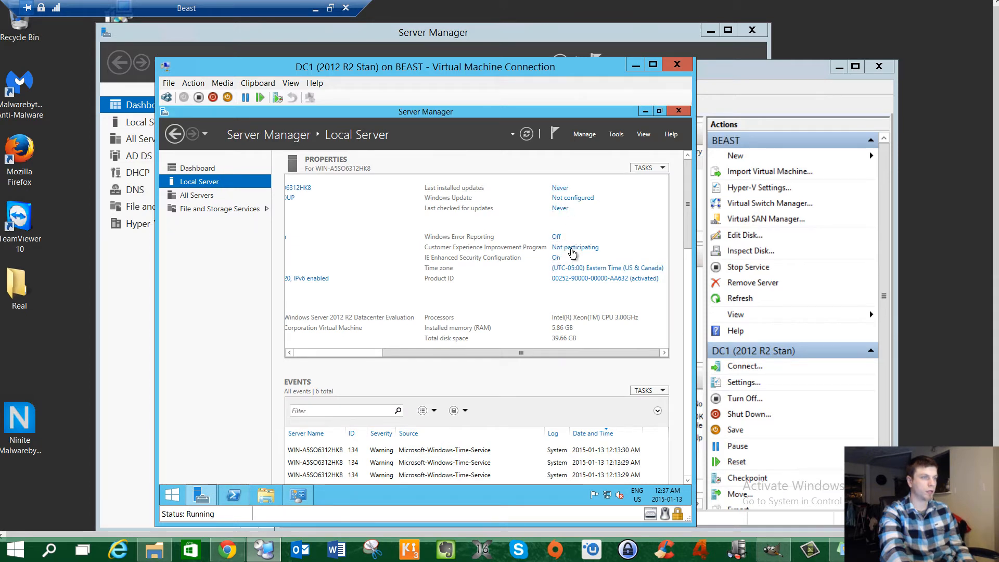
pyautogui.moveTo(562, 263)
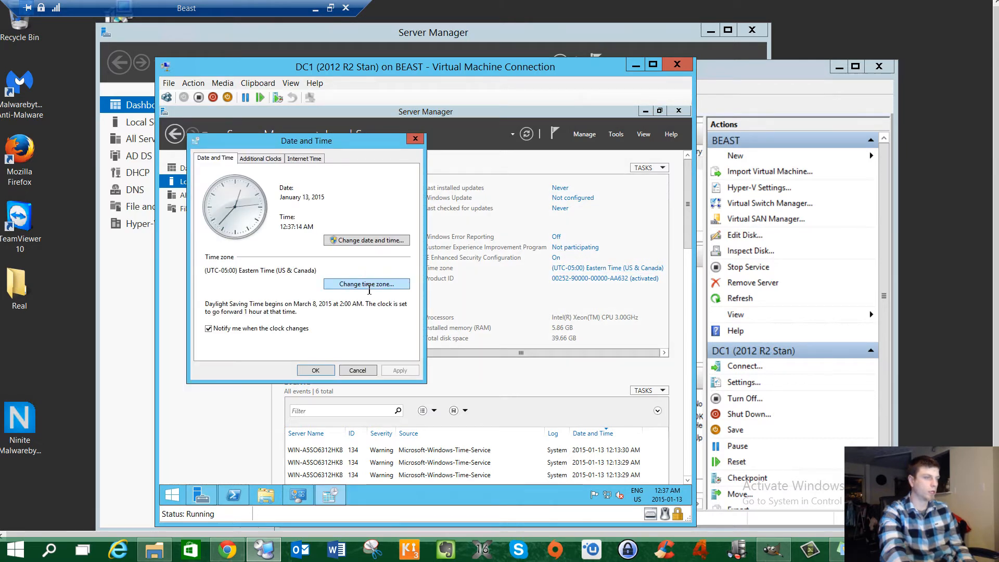
# - Change DC1's time zone to (UTC-08:00) Pacific Time (US & Canada) and apply it
pyautogui.click(366, 283)
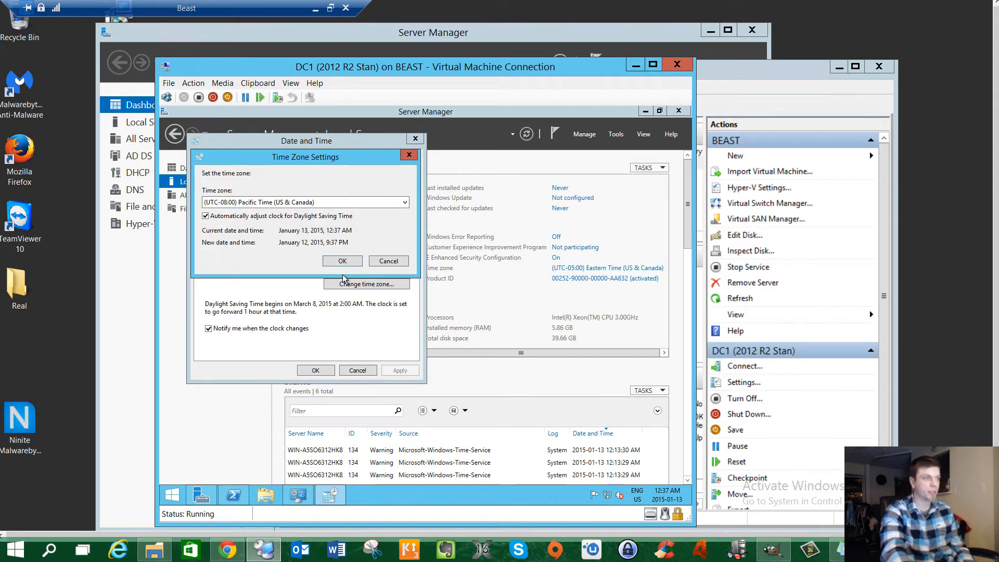
pyautogui.click(342, 260)
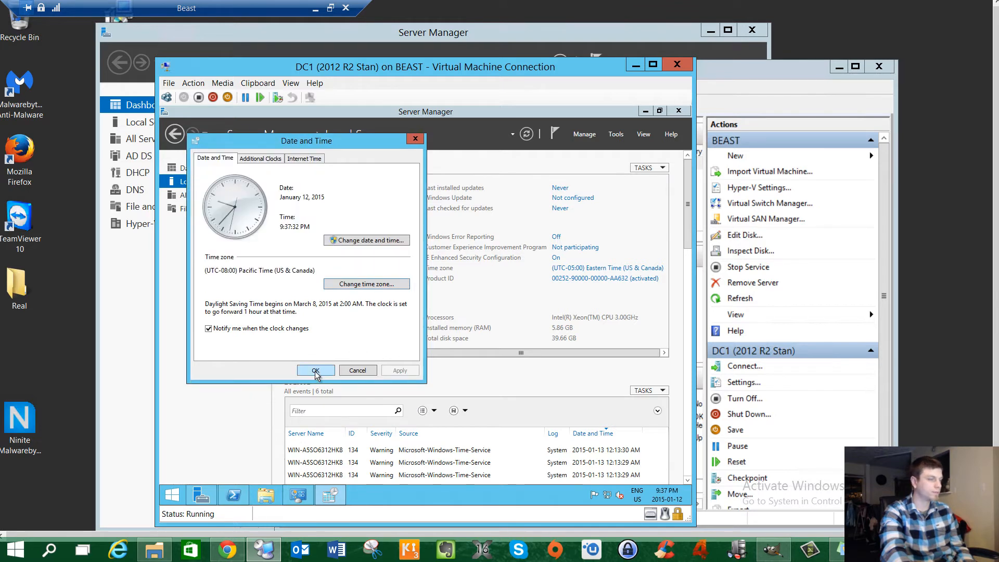
pyautogui.click(315, 371)
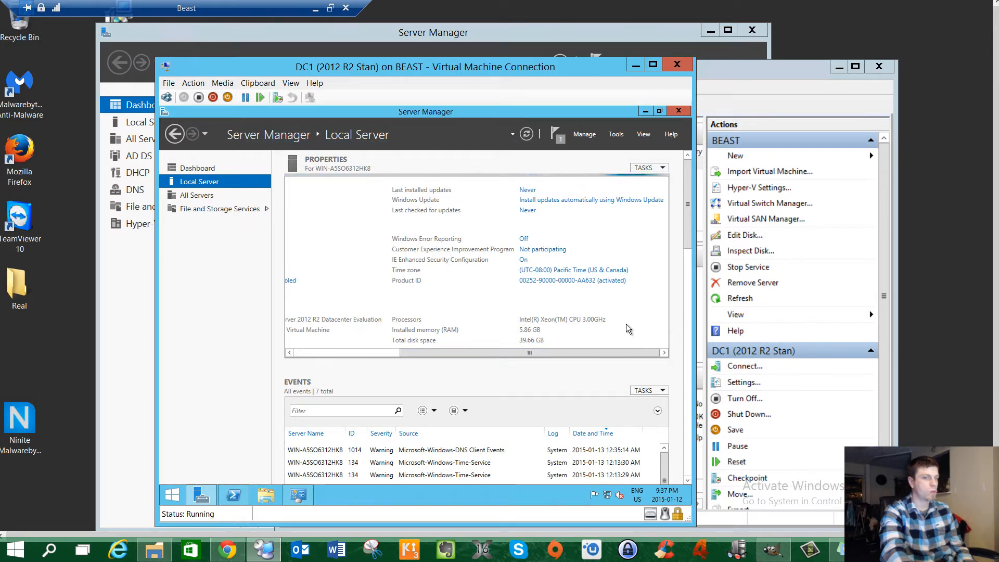
pyautogui.moveTo(564, 319)
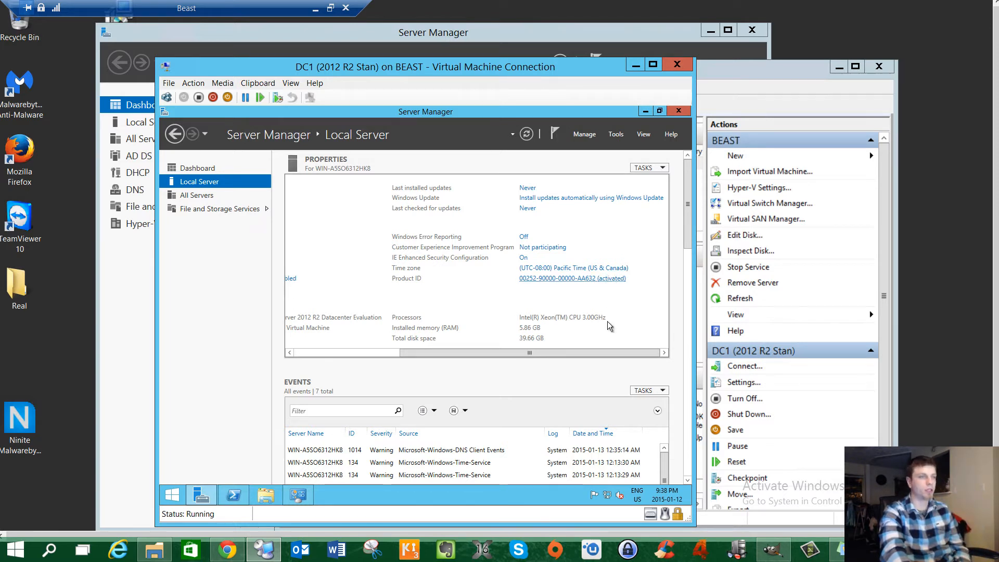
pyautogui.moveTo(532, 353); pyautogui.dragTo(423, 352)
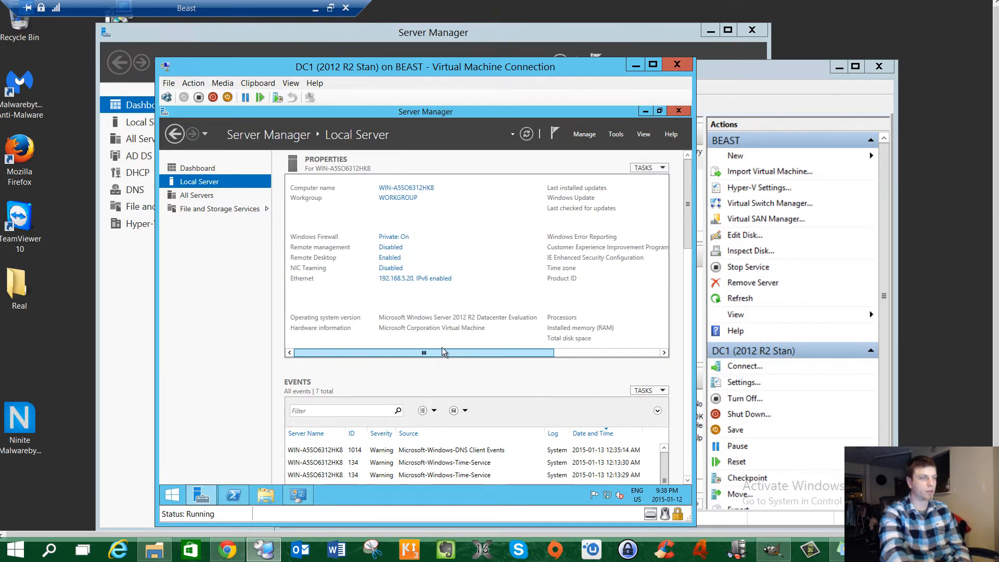
pyautogui.moveTo(423, 353); pyautogui.dragTo(528, 352)
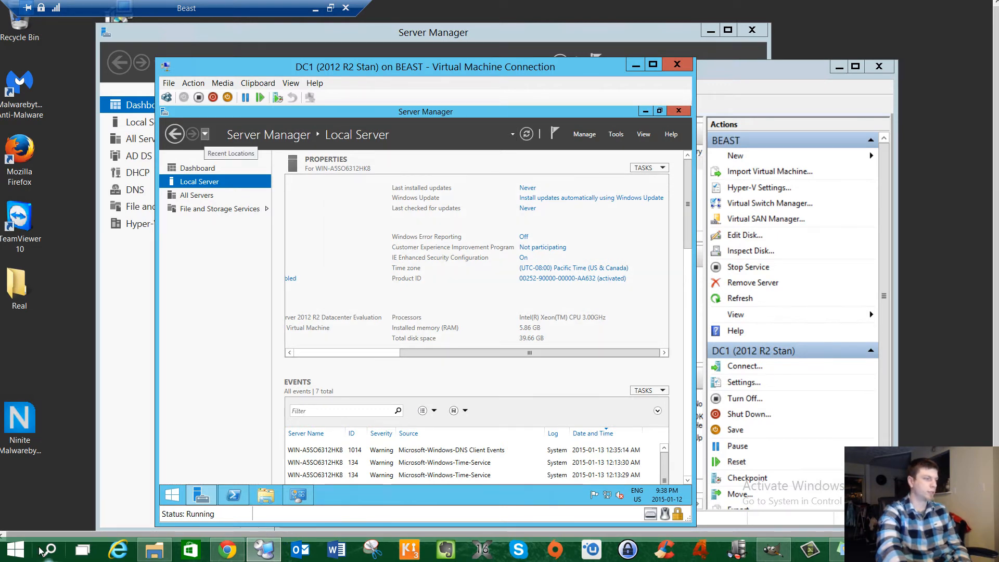
# - Launch mstsc via Run and address the connection to computer 192.168.5.20
pyautogui.click(14, 548)
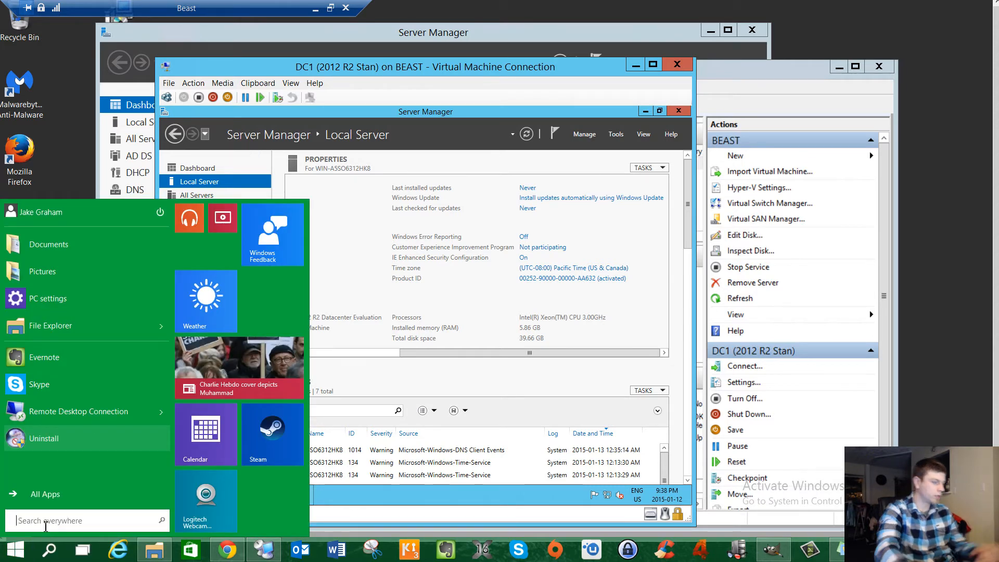
pyautogui.write('run')
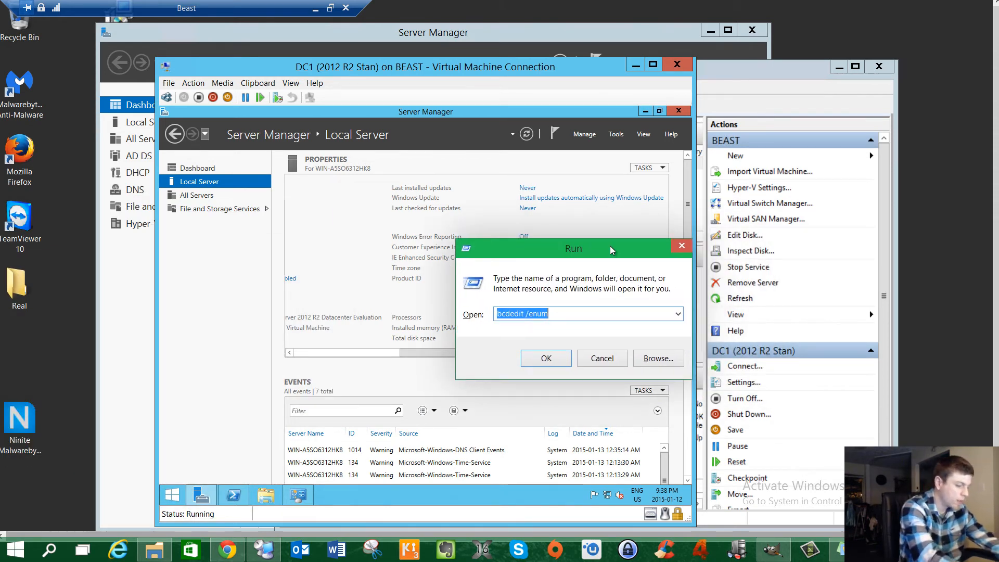
pyautogui.write('mstsc')
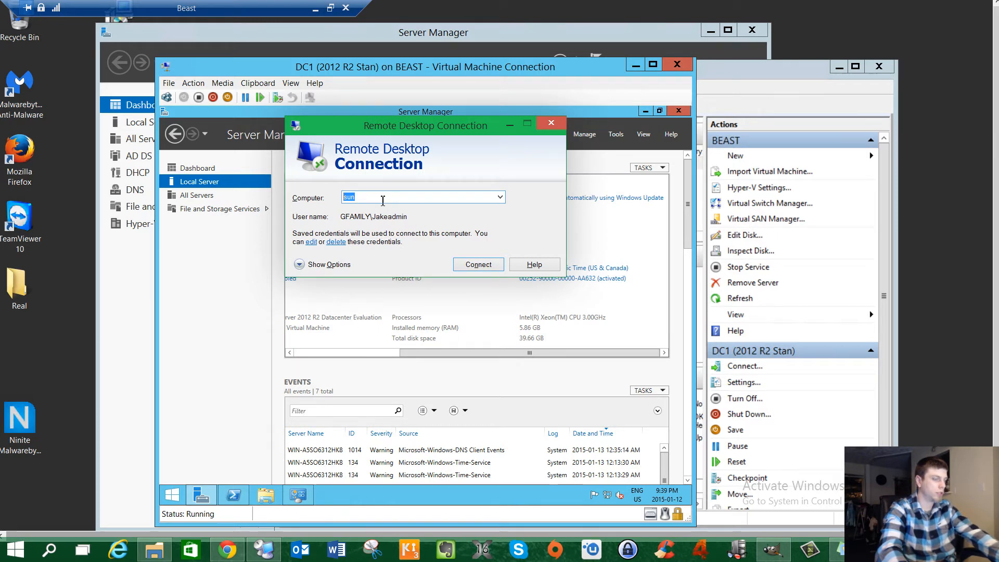
pyautogui.write('192.168.5.')
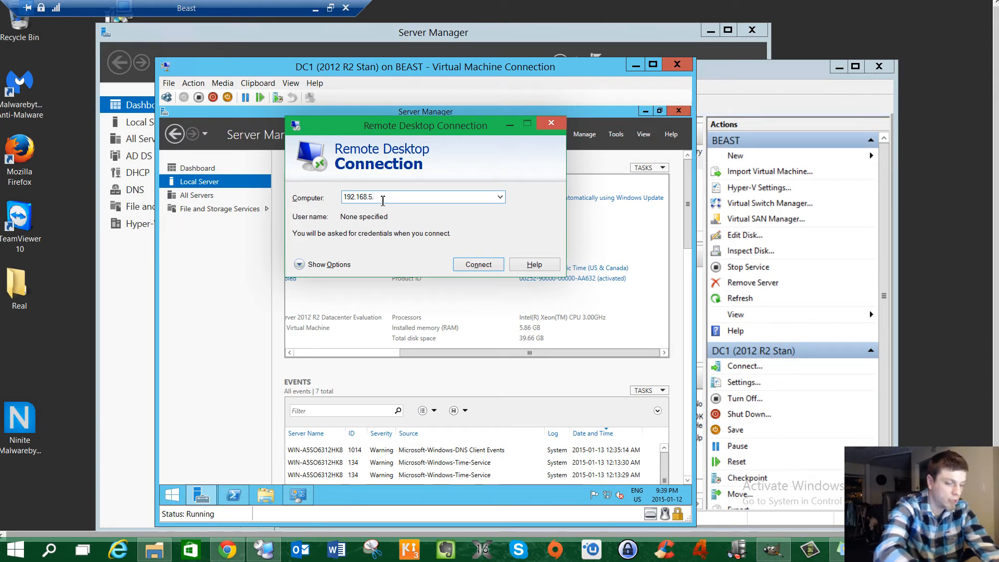
pyautogui.write('20')
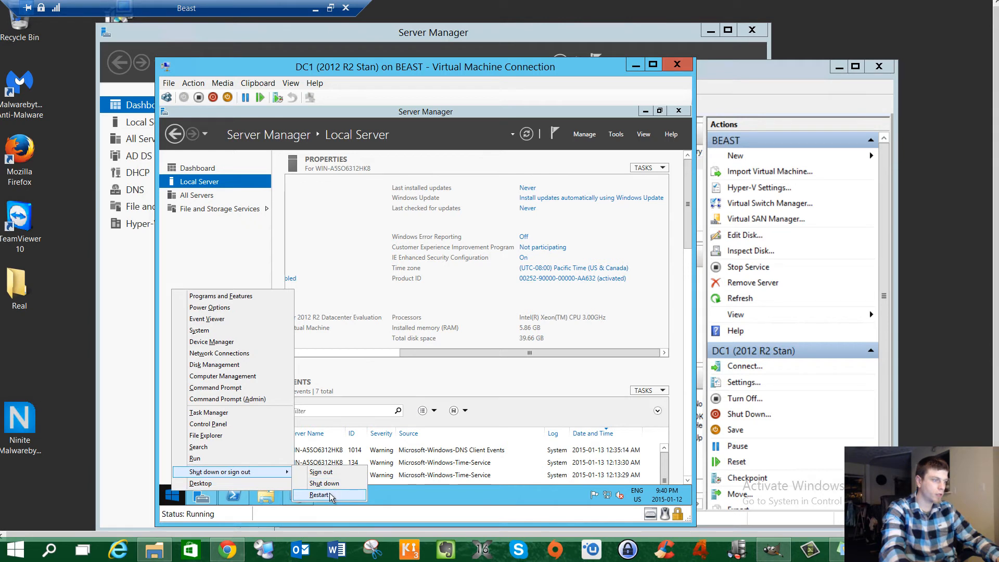
# - Restart DC1 from the Start menu, keeping the Other (Unplanned) shutdown reason
pyautogui.click(320, 495)
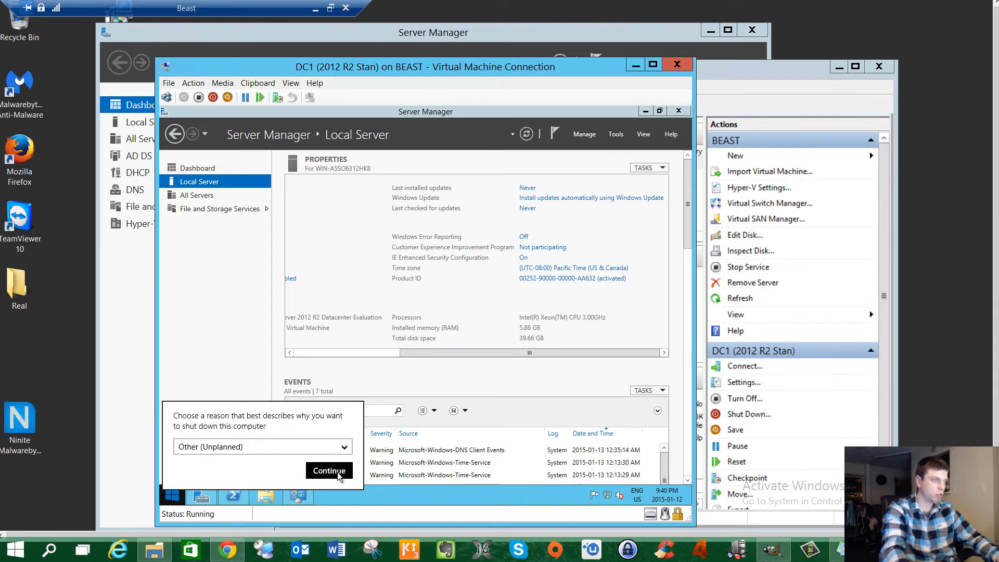
pyautogui.click(328, 470)
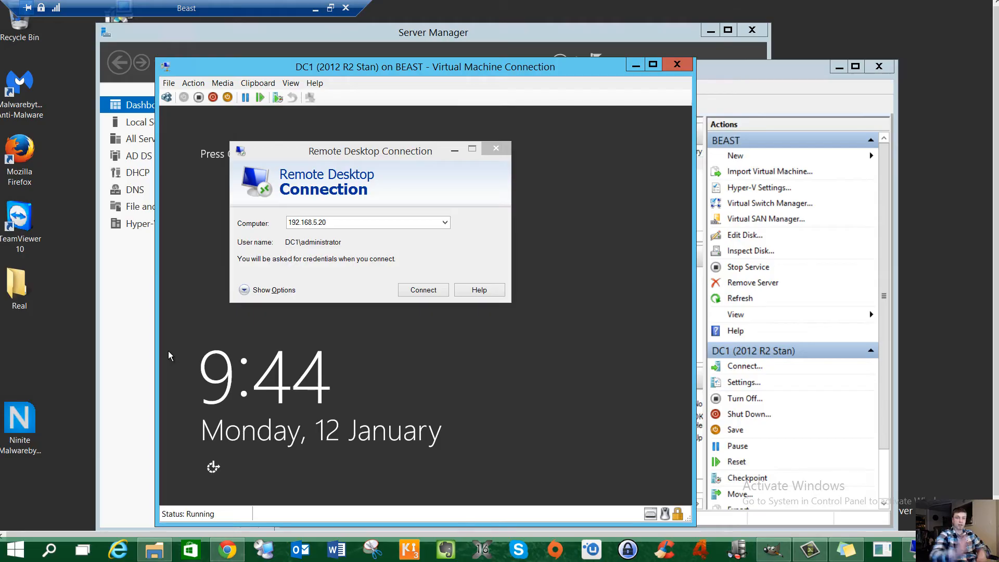
pyautogui.moveTo(145, 279)
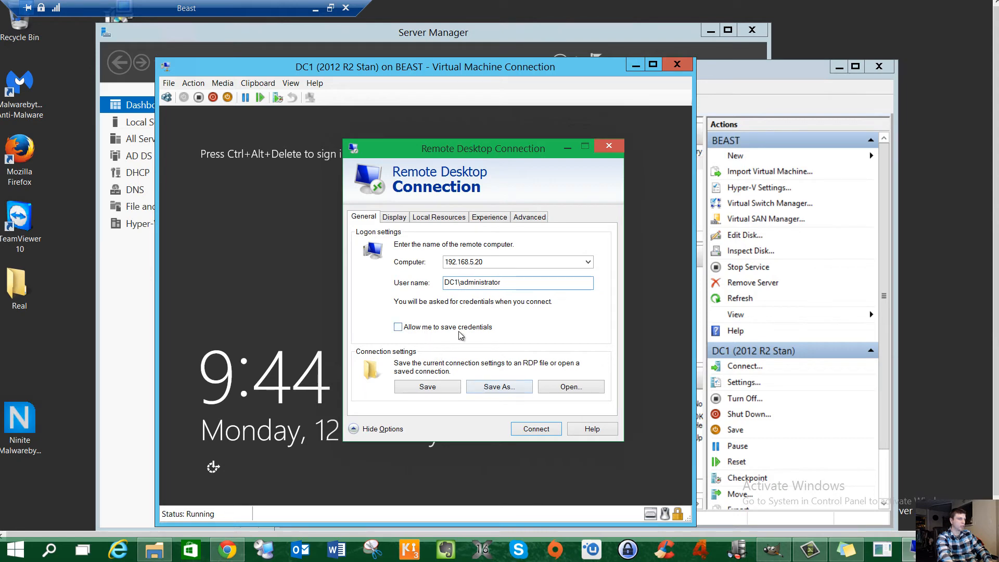
# - Start saving the connection settings to a file, then abandon the save
pyautogui.click(498, 387)
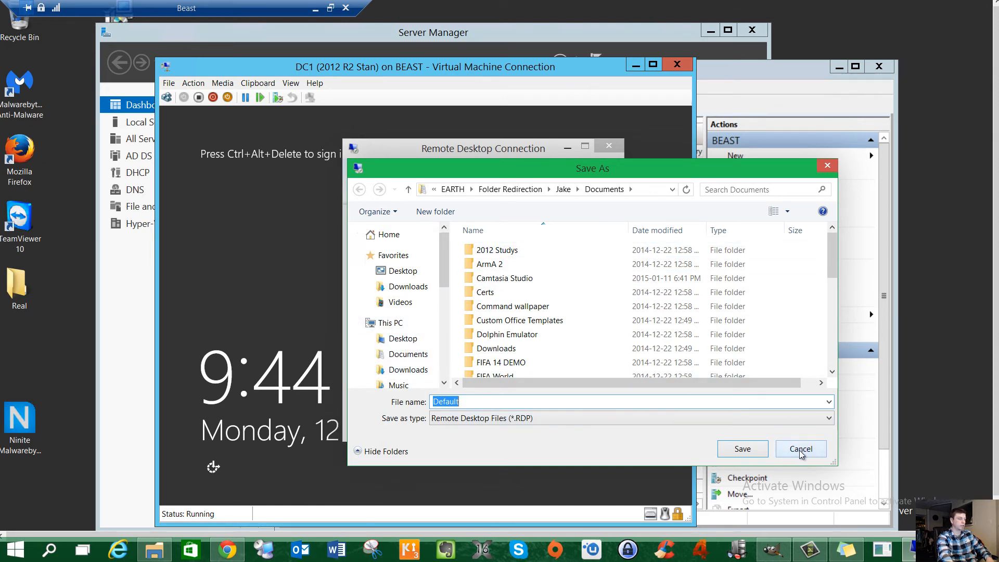
pyautogui.click(800, 448)
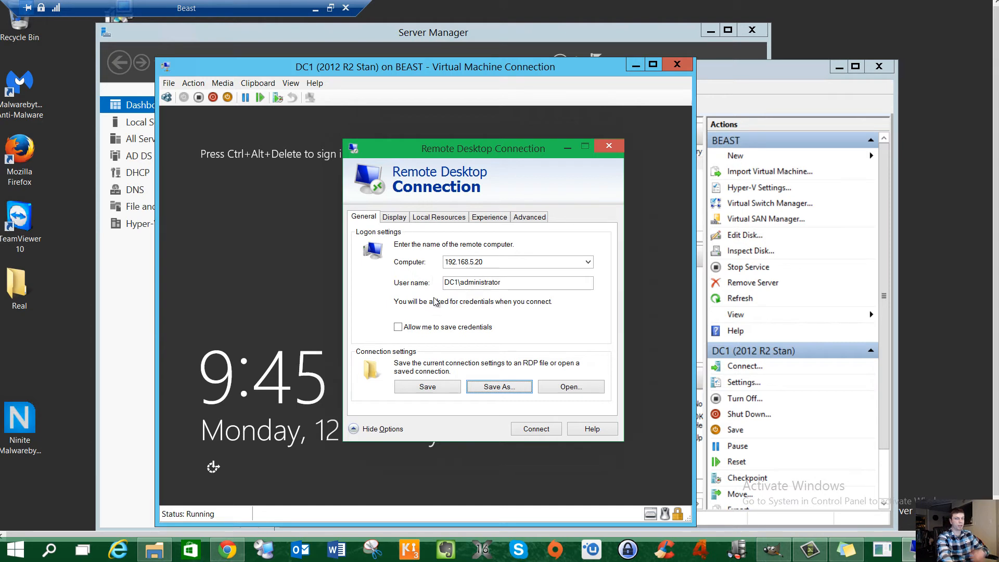
pyautogui.moveTo(431, 308)
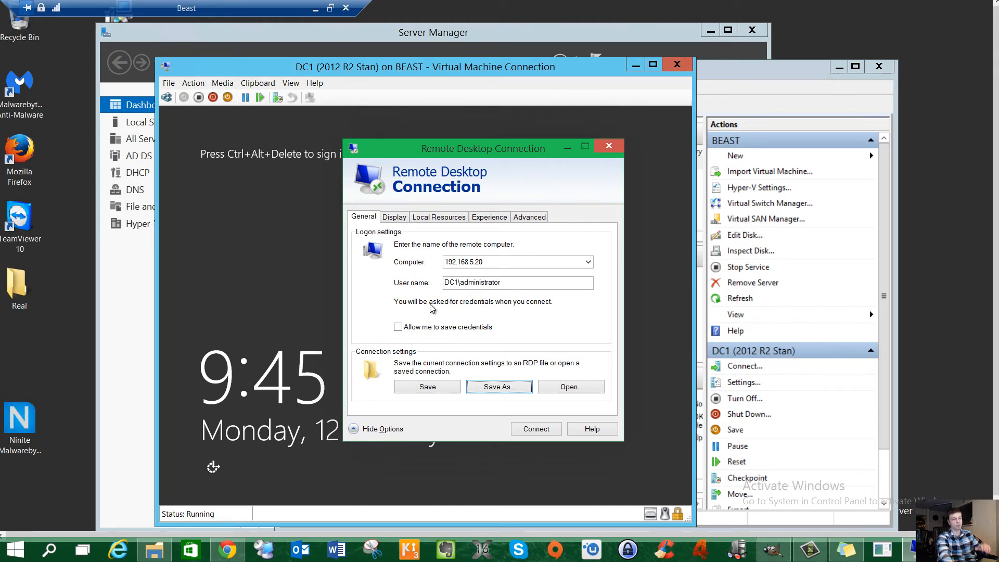
pyautogui.moveTo(425, 342)
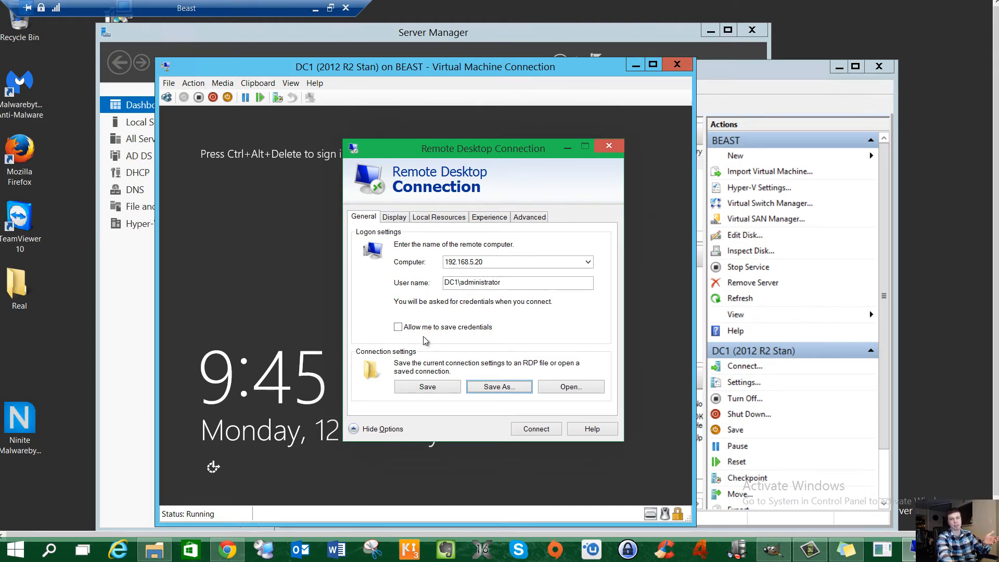
pyautogui.click(516, 282)
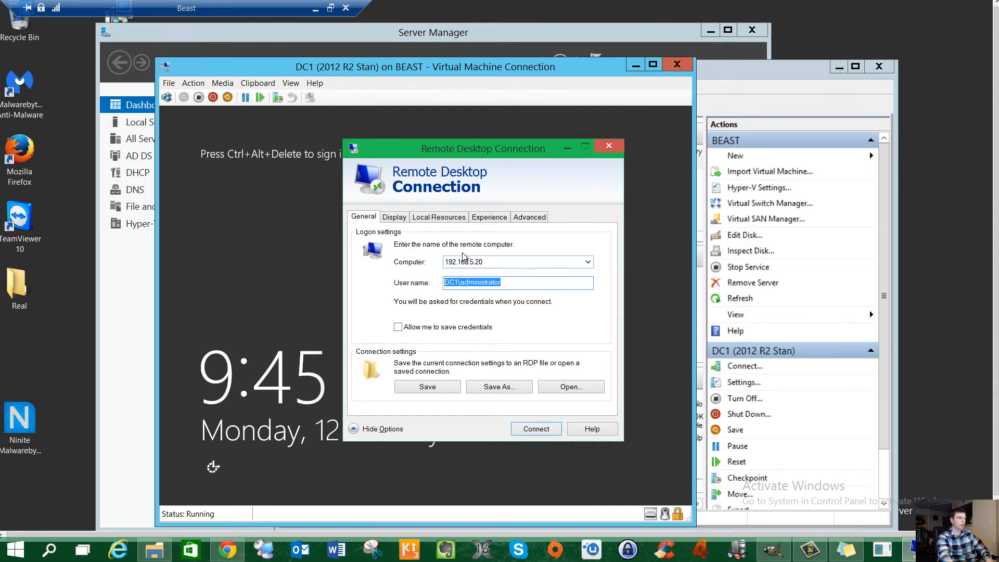
# - Connect to 192.168.5.20 as DC1\administrator, accepting its certificate with Don't ask me again
pyautogui.click(534, 428)
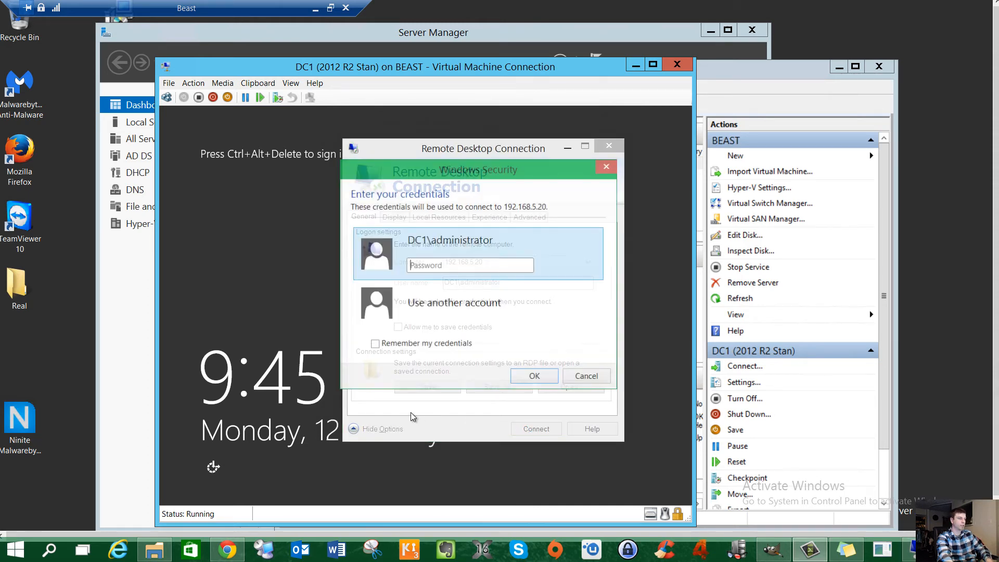
pyautogui.write('••')
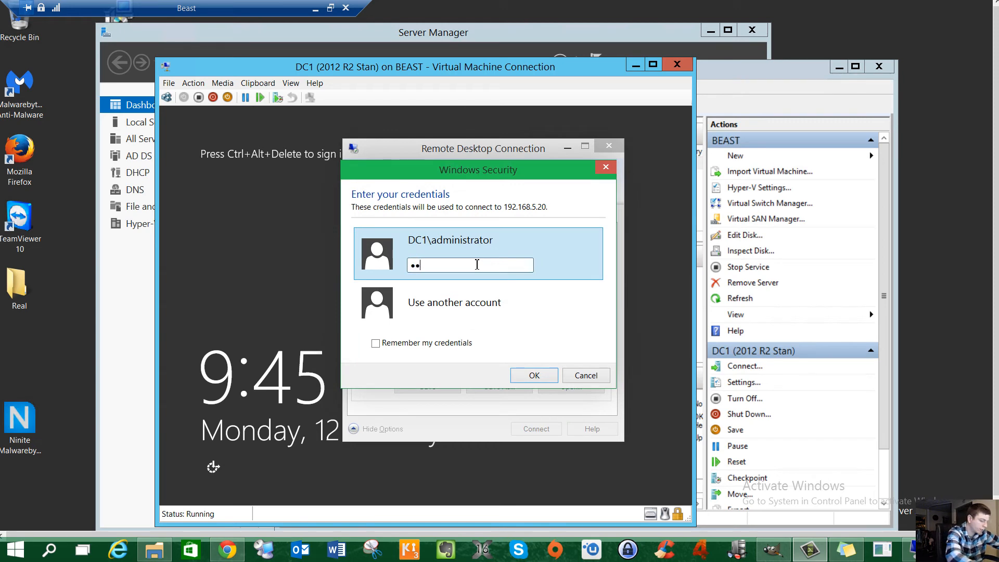
pyautogui.click(533, 374)
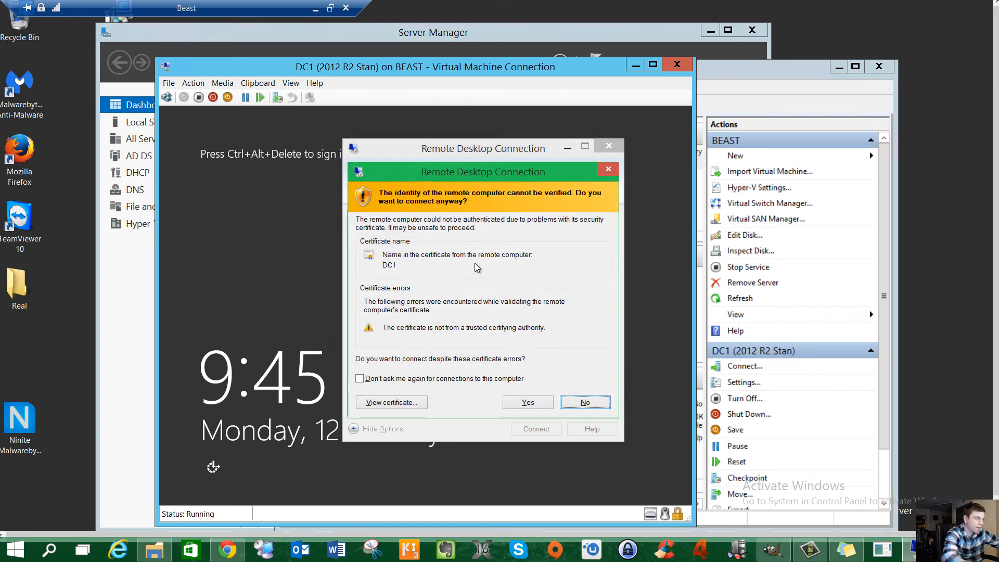
pyautogui.click(359, 378)
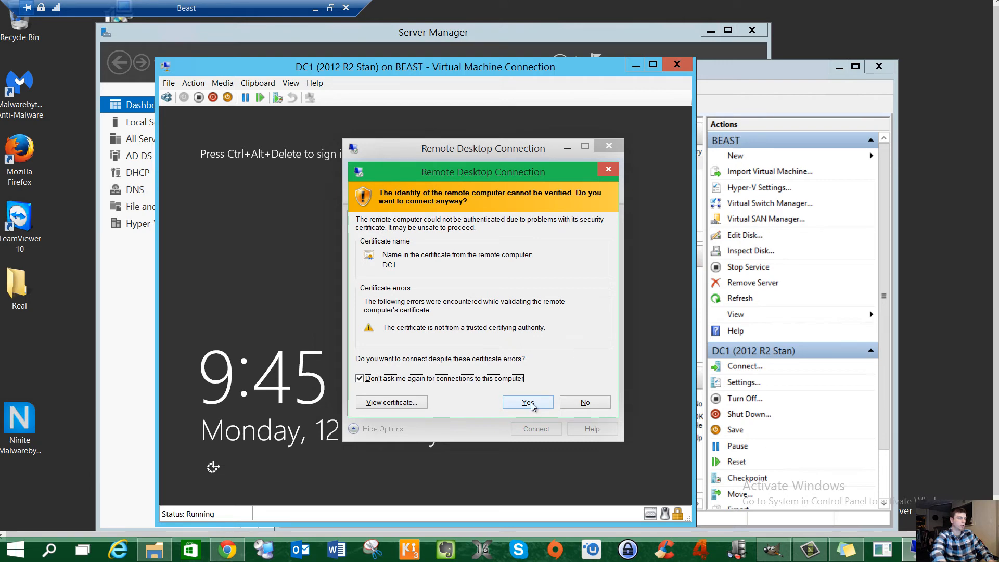
pyautogui.click(527, 401)
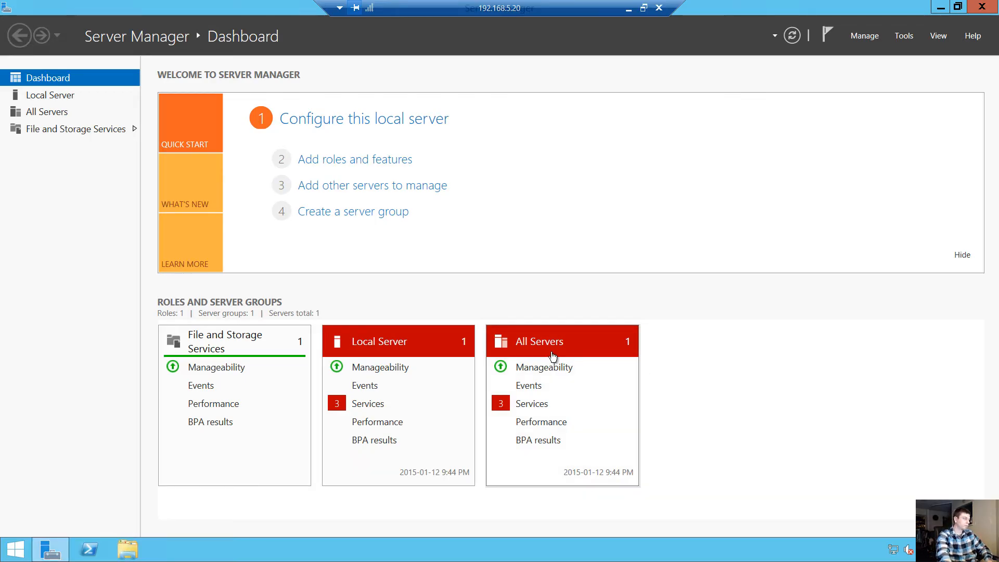
pyautogui.moveTo(782, 387)
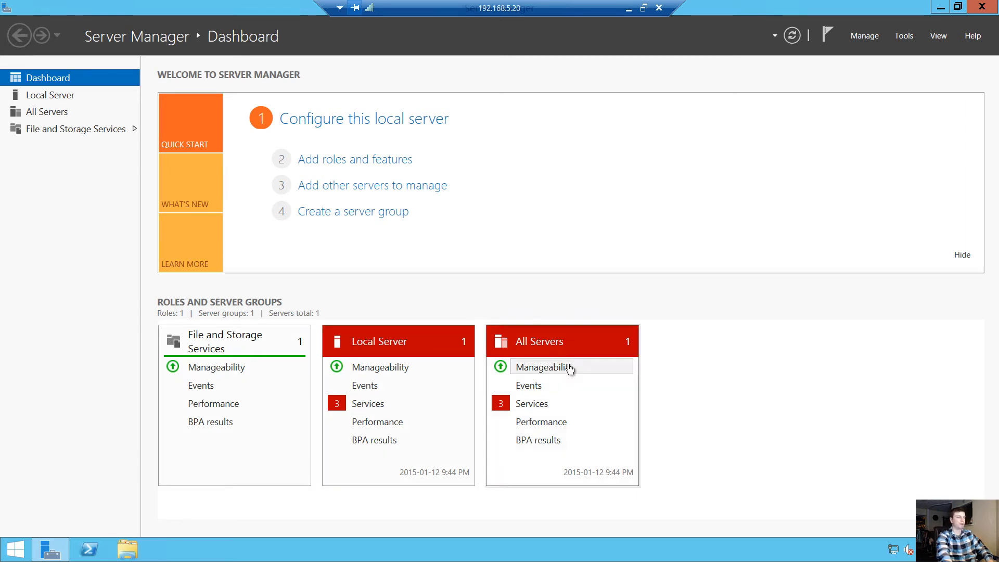
pyautogui.moveTo(585, 448)
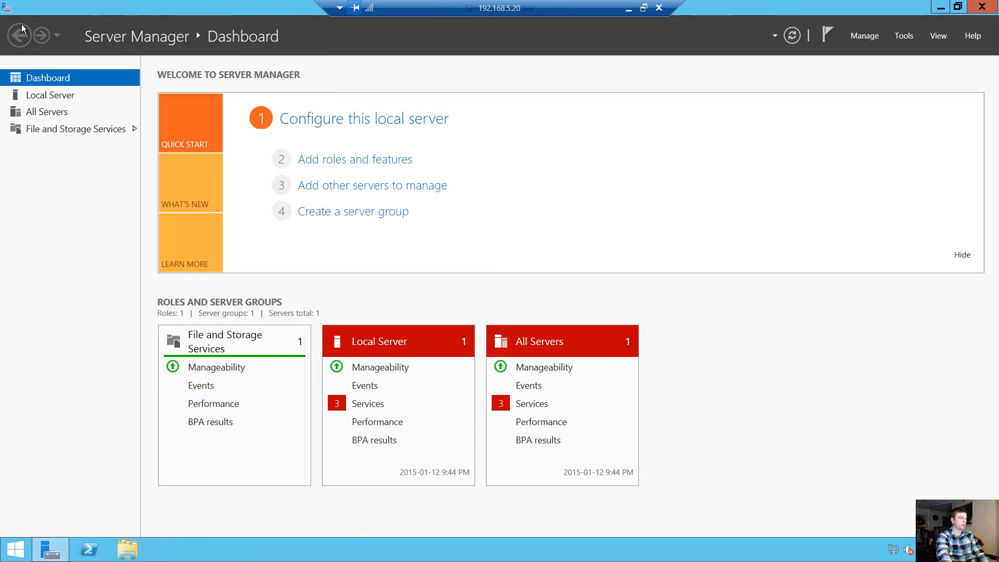
pyautogui.moveTo(92, 150)
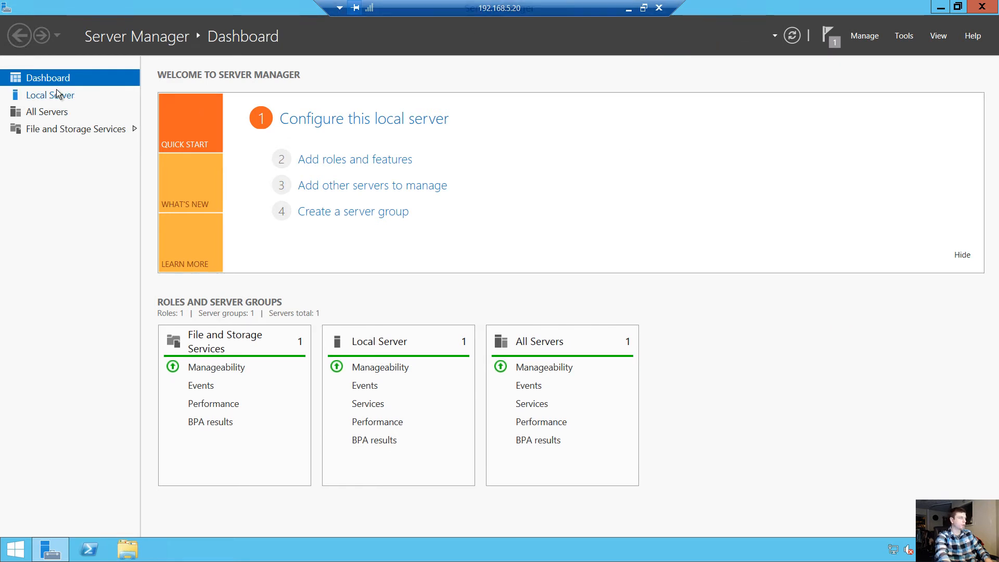
# - Show DC1's Local Server properties in the remote Server Manager
pyautogui.click(50, 94)
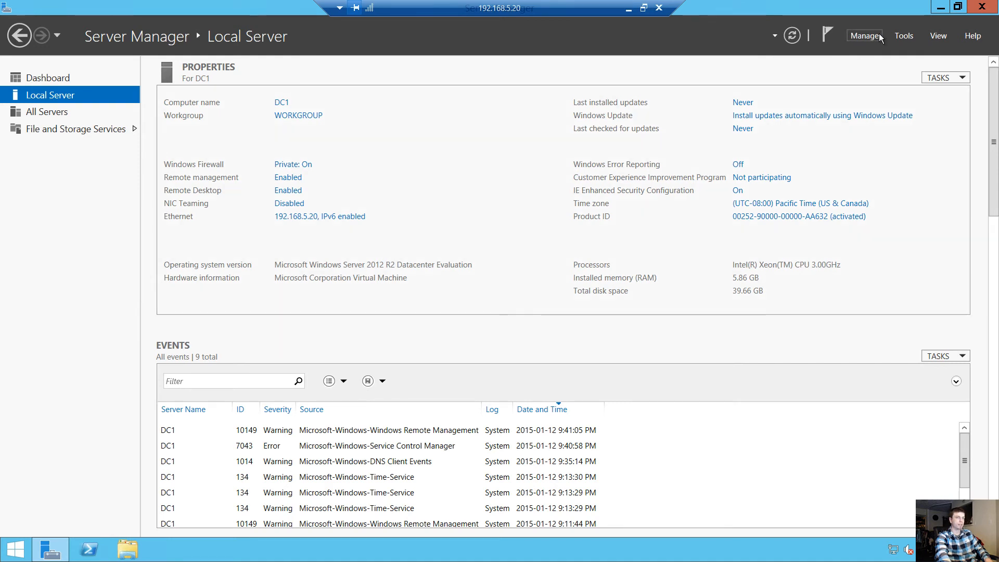
# - Bring up Server Manager's Manage menu listing Add Roles and Features
pyautogui.click(865, 35)
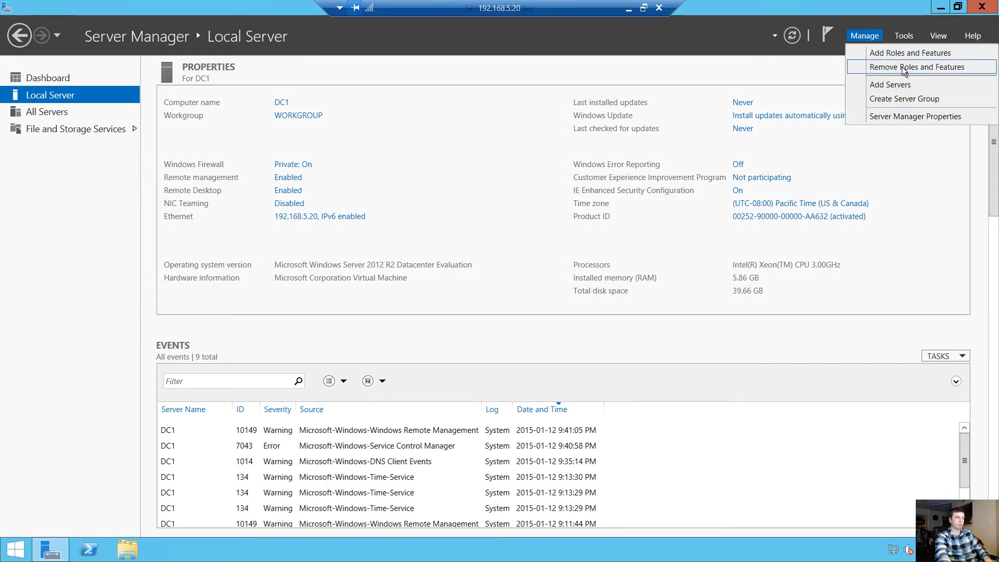
pyautogui.moveTo(910, 52)
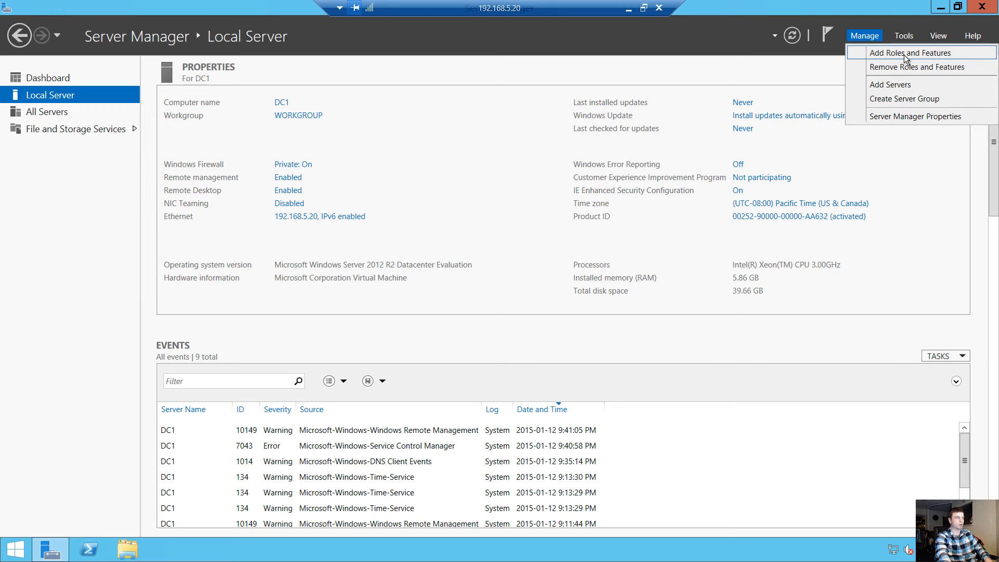
pyautogui.moveTo(901, 66)
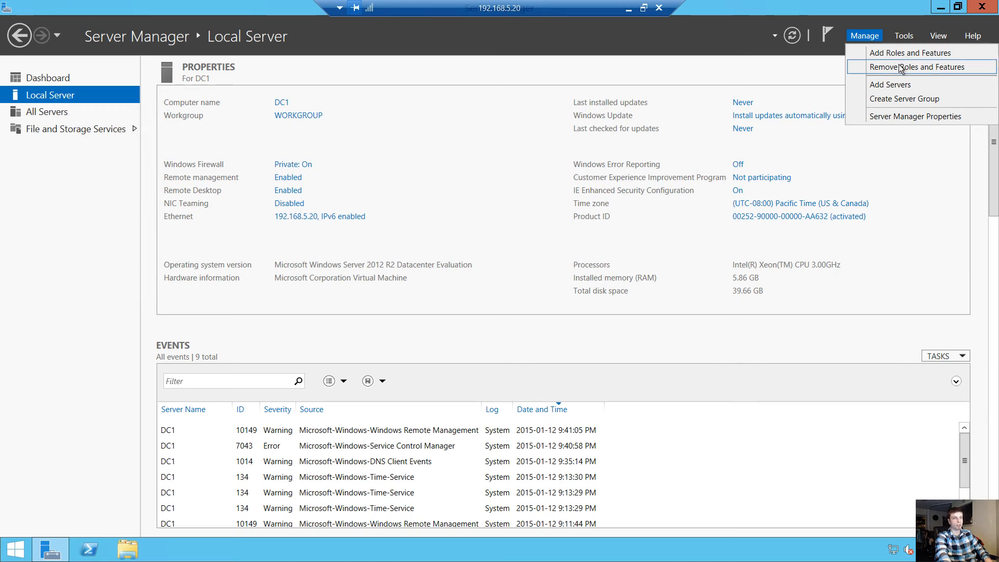
pyautogui.moveTo(575, 263)
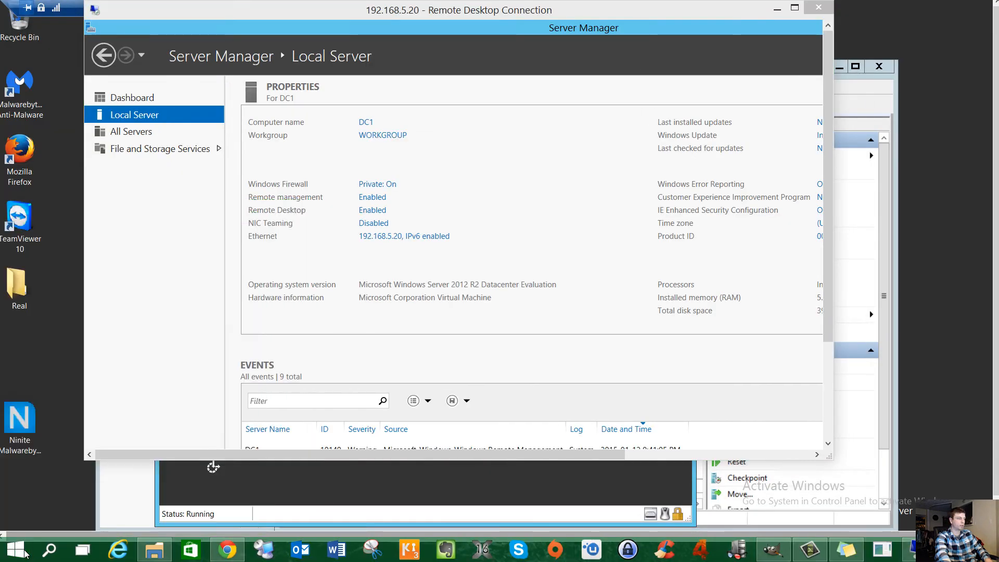
pyautogui.moveTo(807, 18)
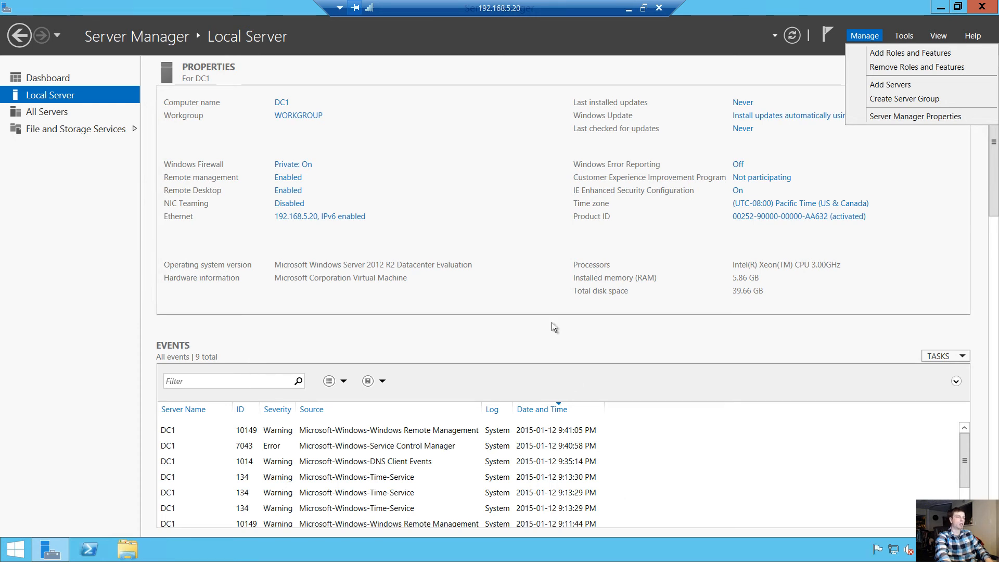
pyautogui.moveTo(455, 382)
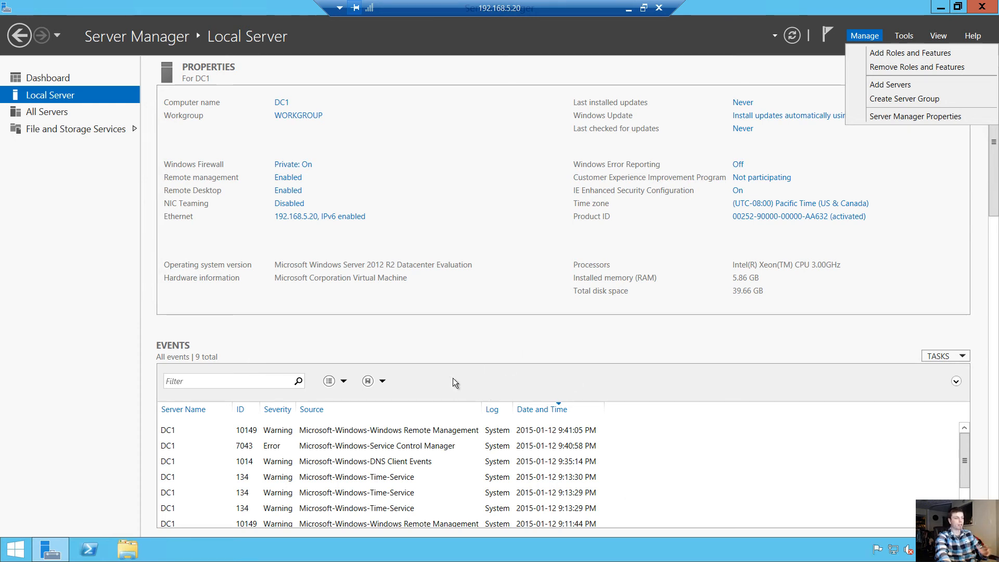
pyautogui.moveTo(413, 355)
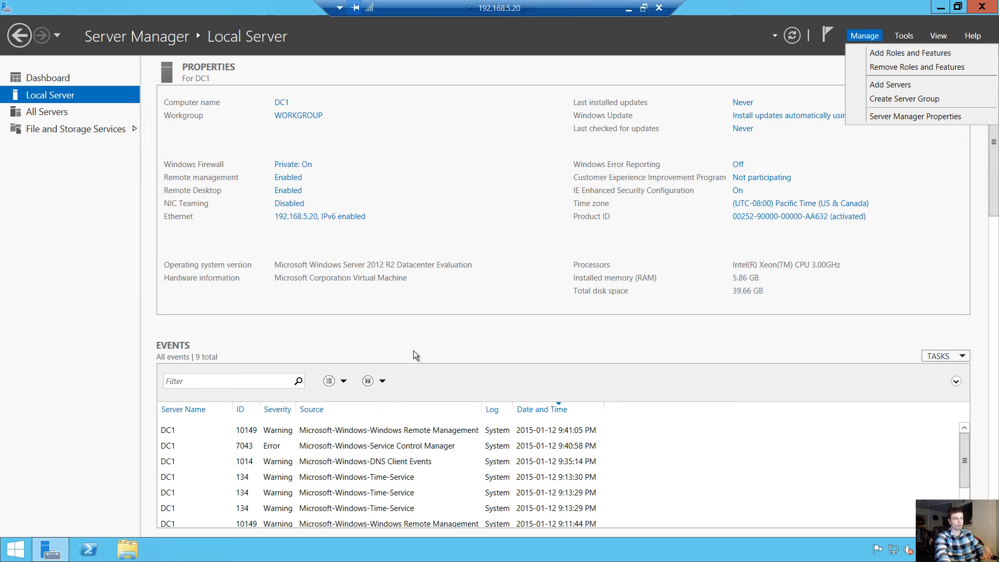
pyautogui.moveTo(379, 498)
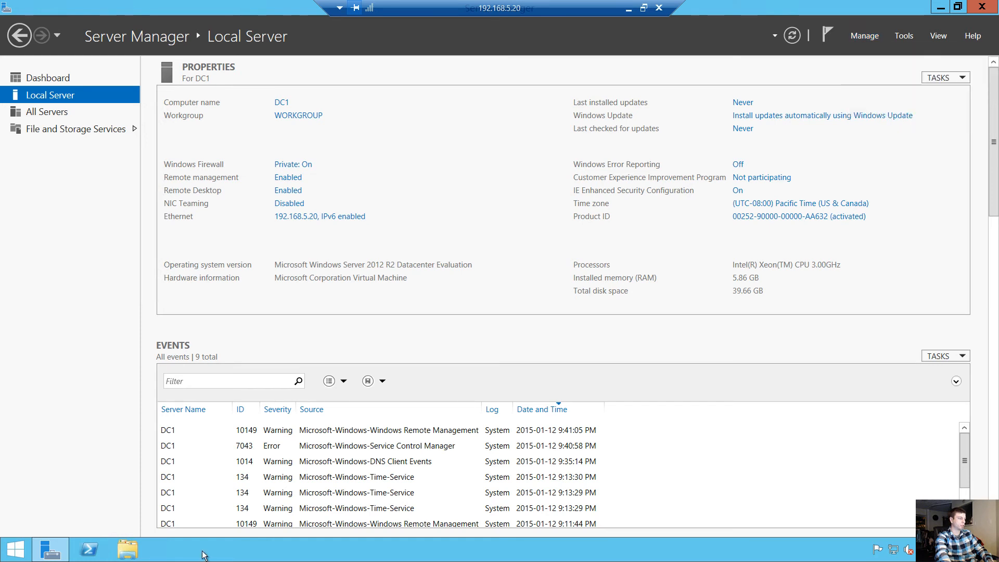
pyautogui.moveTo(672, 247)
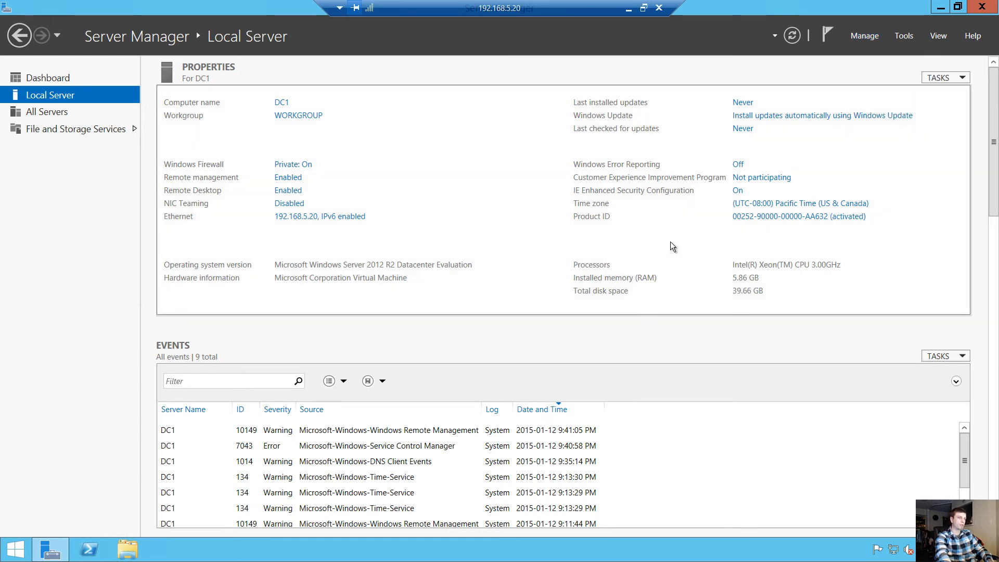
pyautogui.moveTo(942, 13)
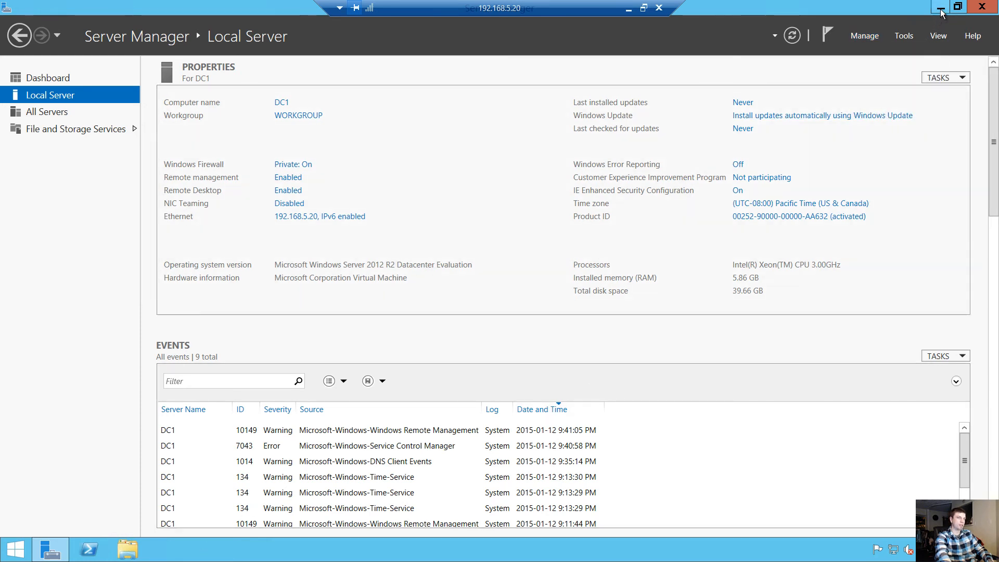
pyautogui.click(938, 7)
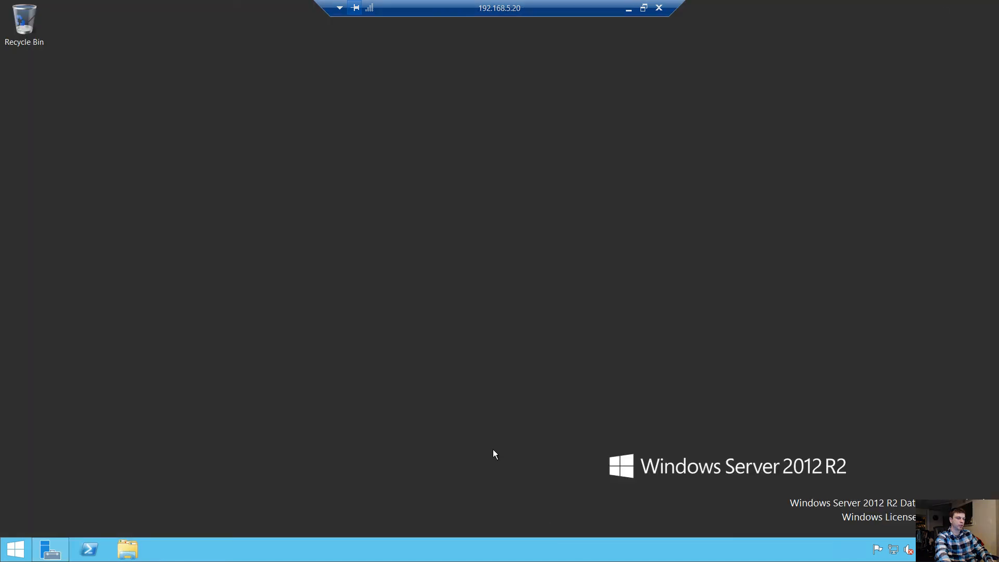
pyautogui.moveTo(395, 195)
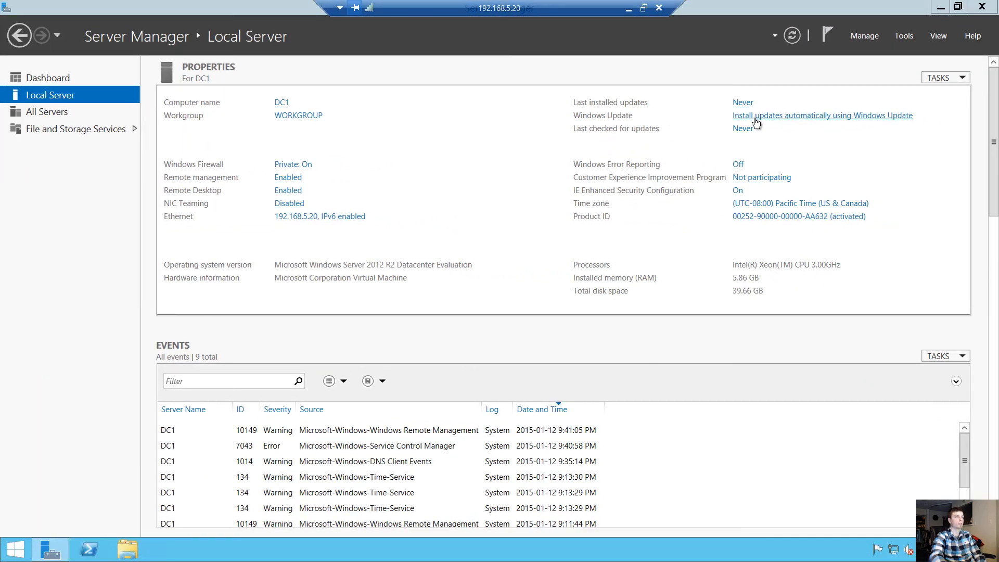
# - Check for updates on DC1 and start installing all 52 important updates
pyautogui.click(822, 116)
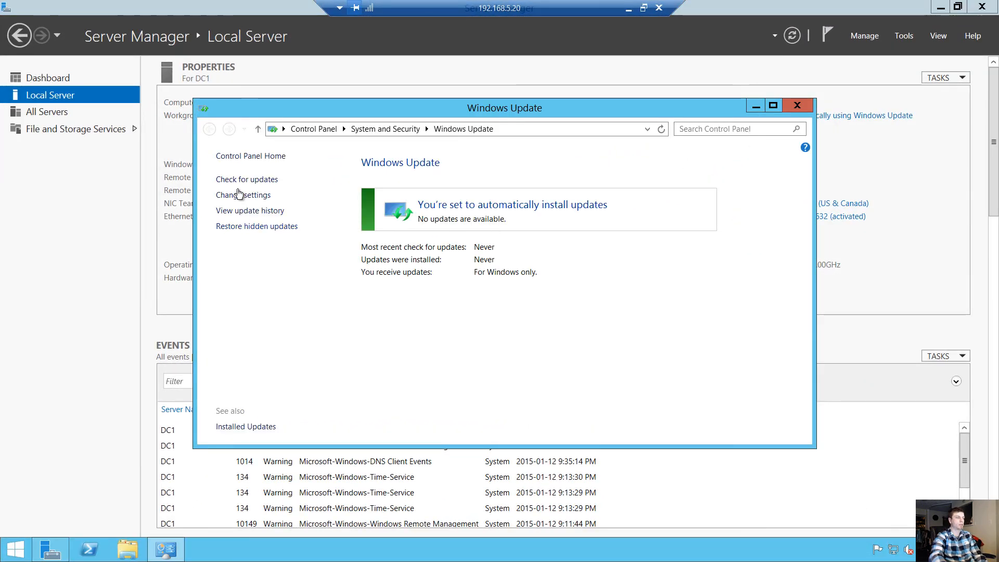
pyautogui.click(246, 179)
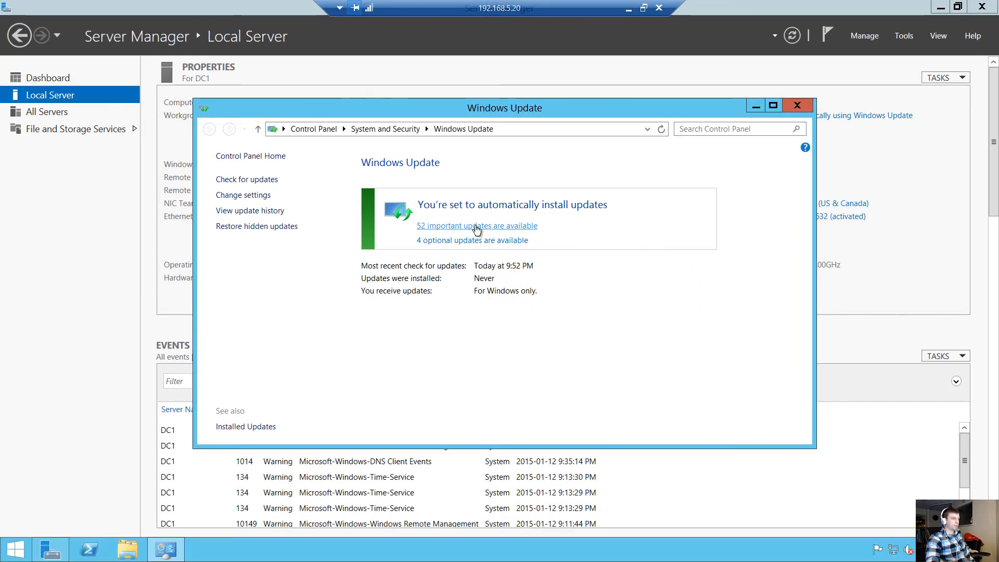
pyautogui.click(477, 225)
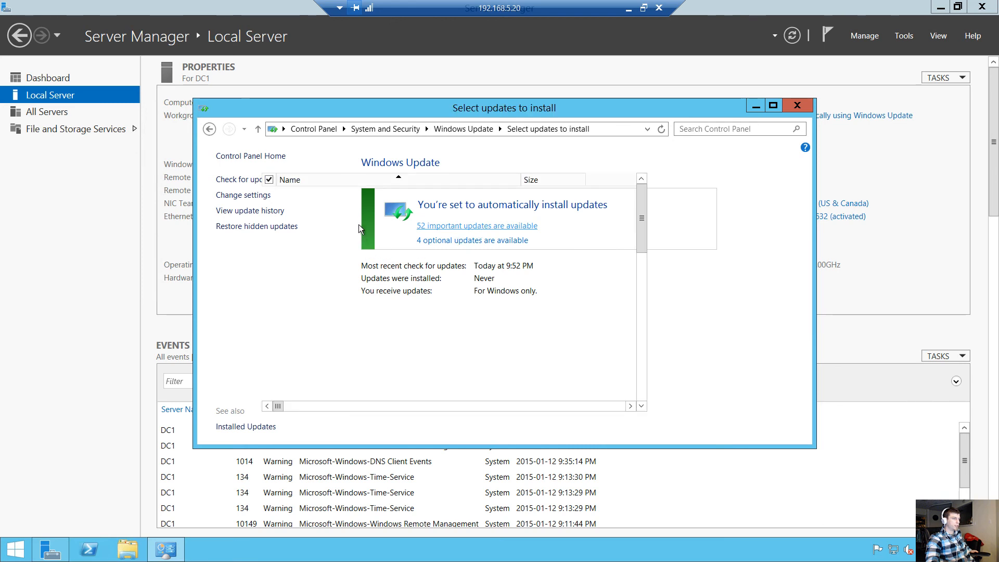
pyautogui.click(475, 226)
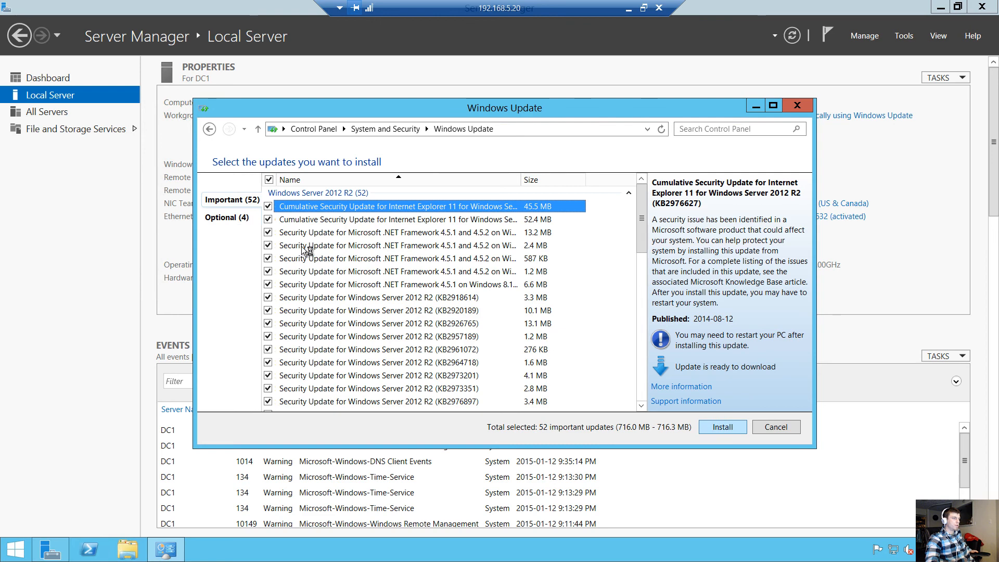
pyautogui.click(722, 427)
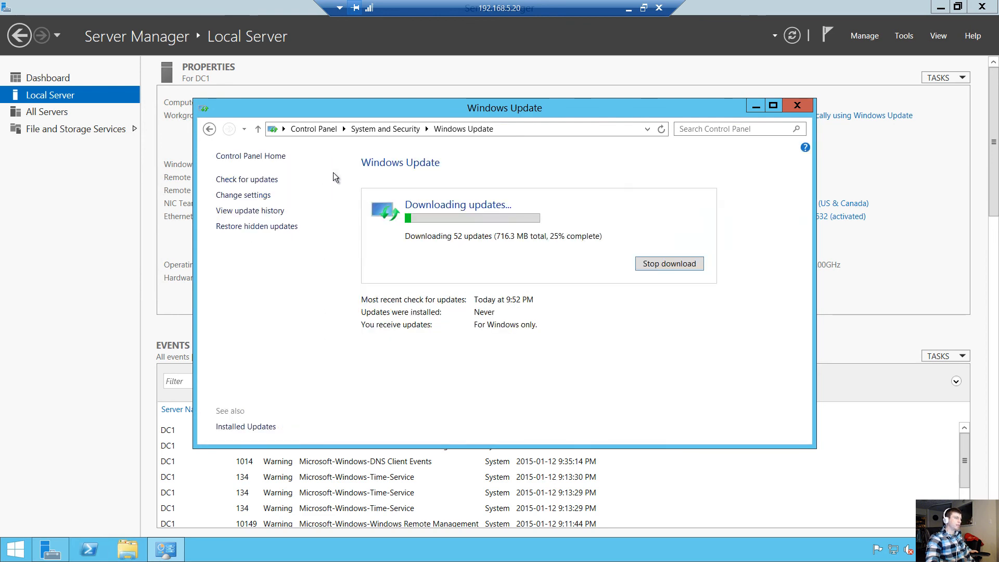
pyautogui.moveTo(651, 275)
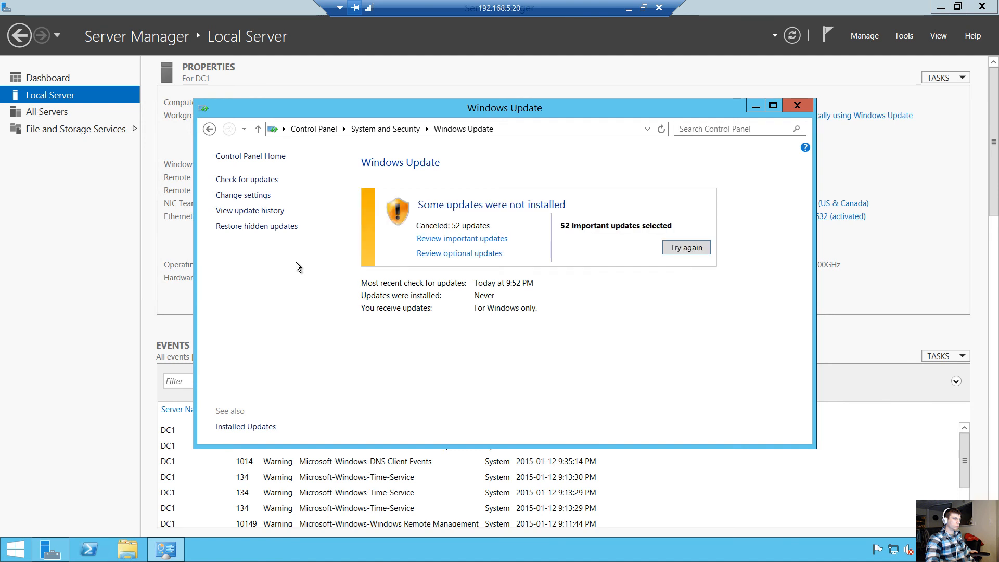
pyautogui.moveTo(461, 239)
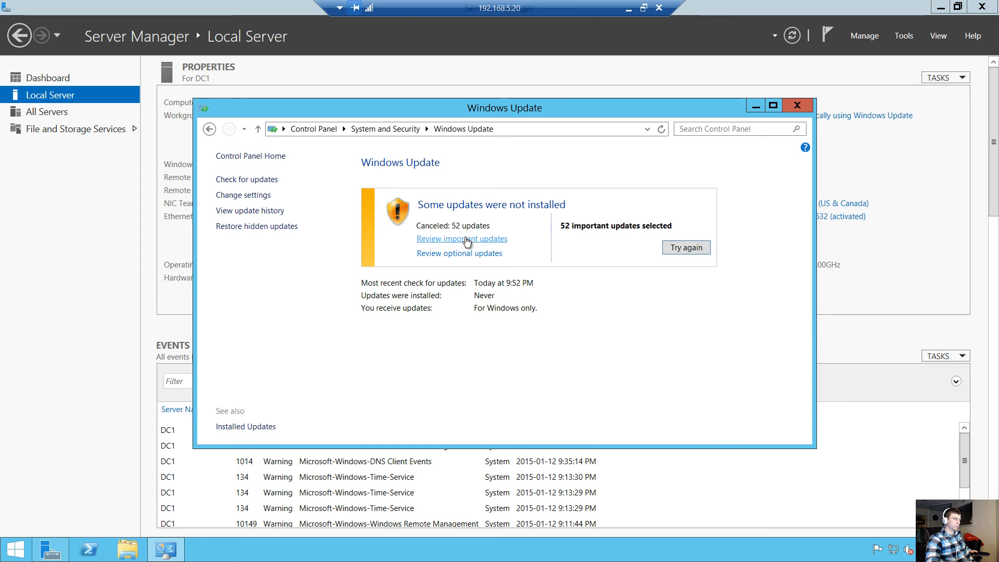
pyautogui.moveTo(468, 247)
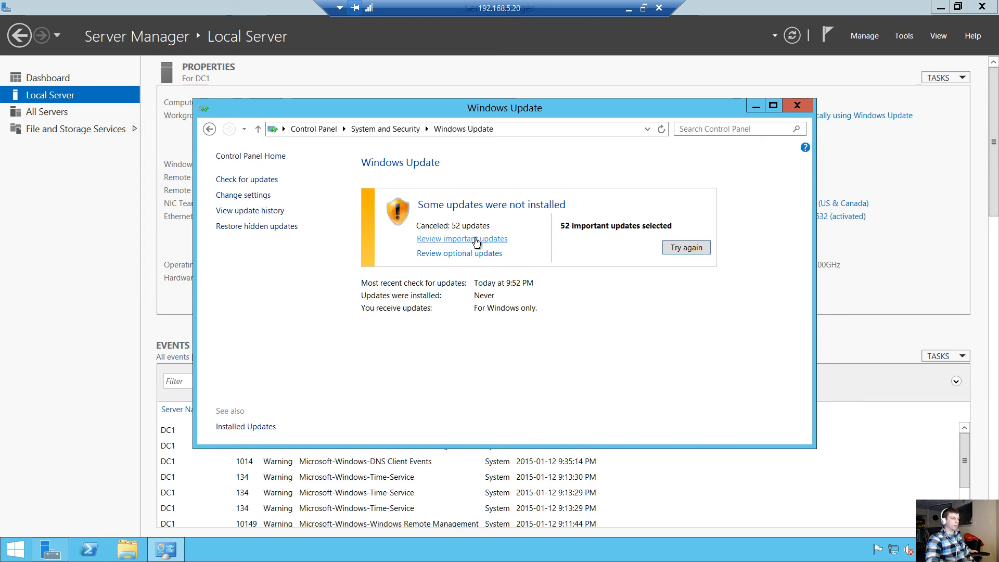
pyautogui.moveTo(459, 253)
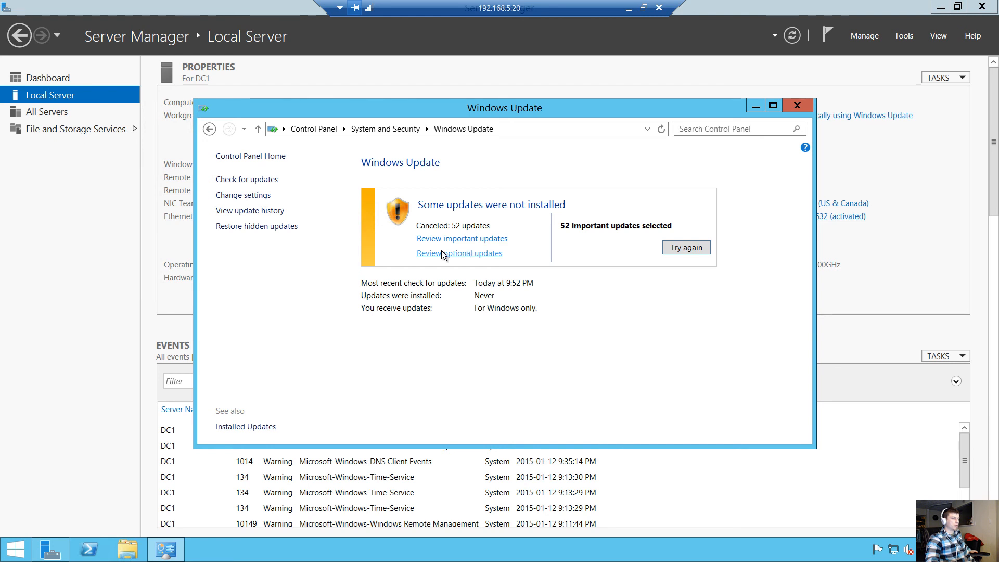
# - Review optional updates KB3013769, KB3000850 and Direct Access rules, then cancel without adding any
pyautogui.click(457, 253)
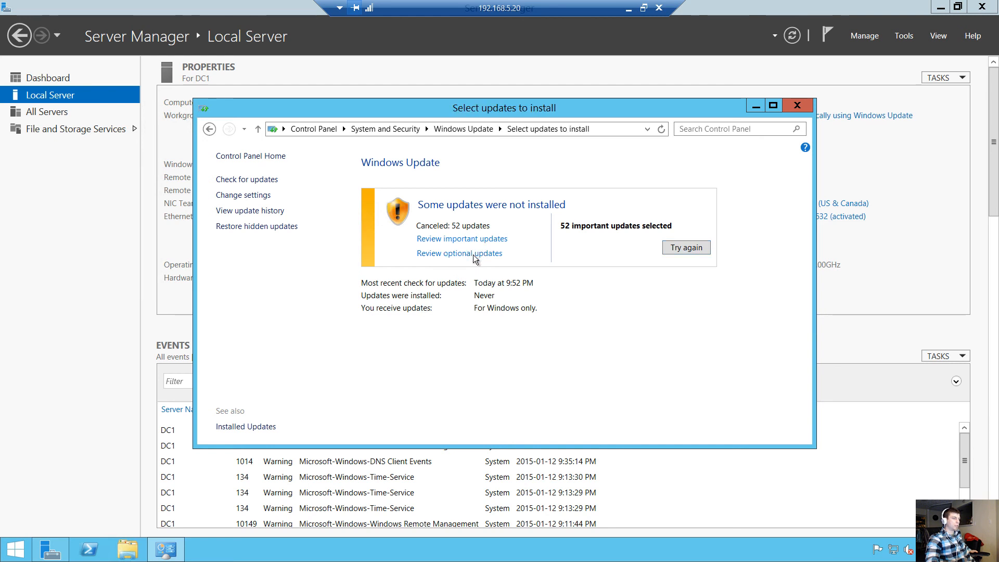
pyautogui.click(458, 253)
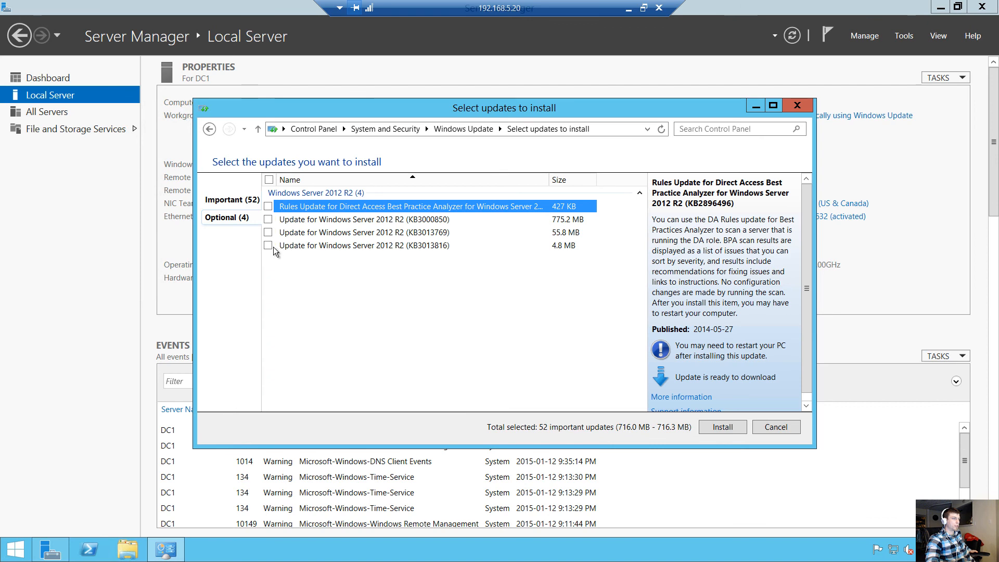
pyautogui.click(269, 232)
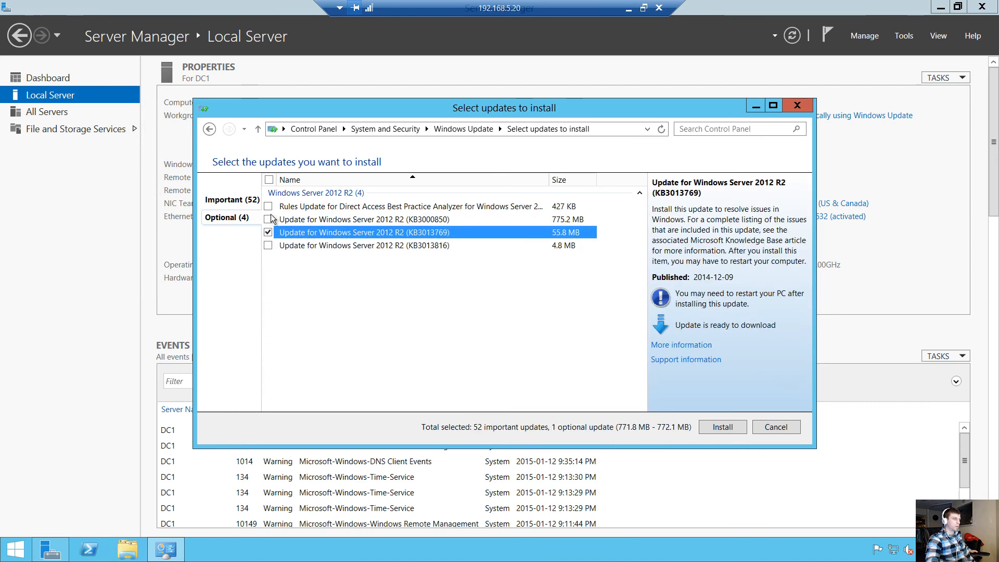
pyautogui.click(268, 219)
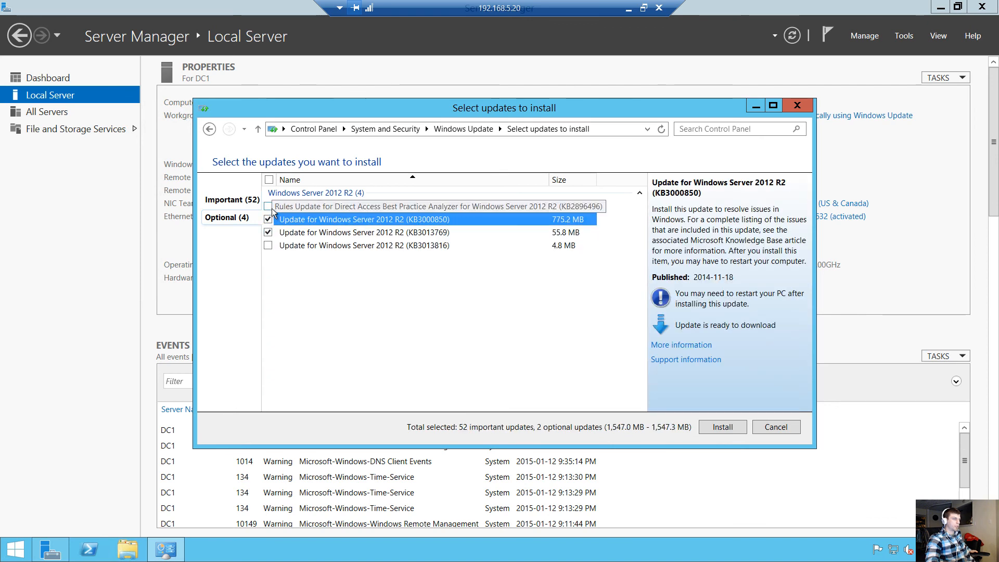
pyautogui.click(268, 206)
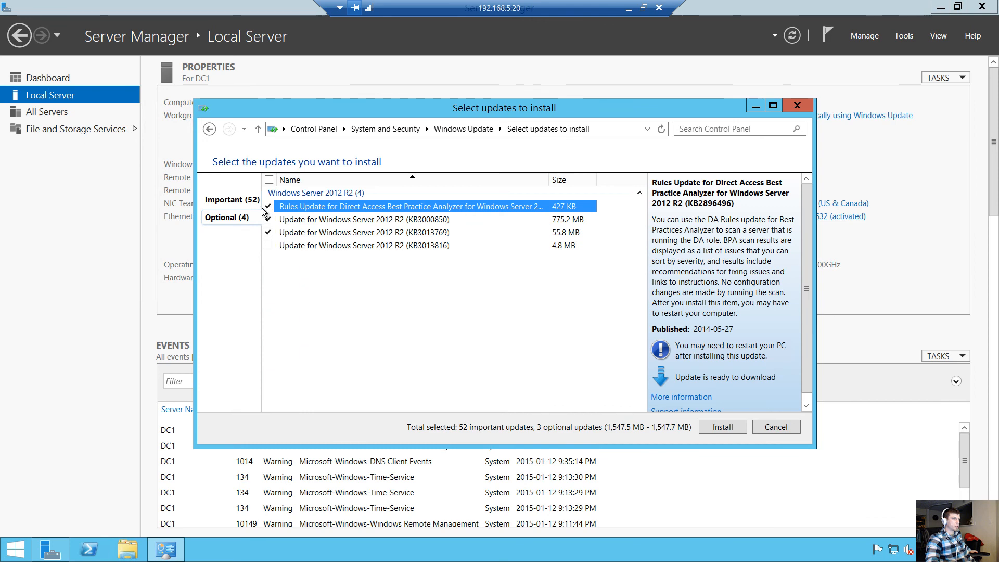
pyautogui.click(268, 206)
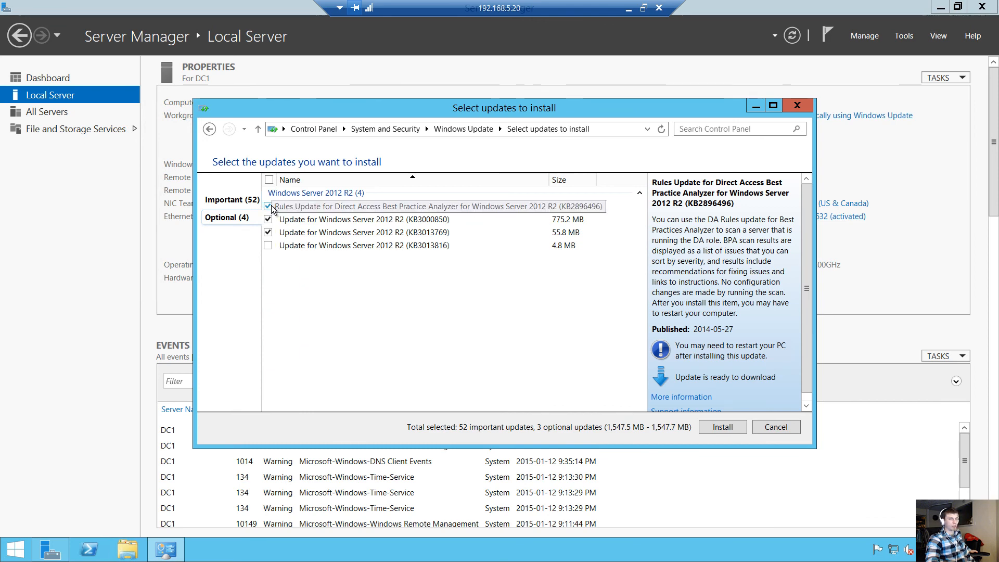
pyautogui.click(267, 206)
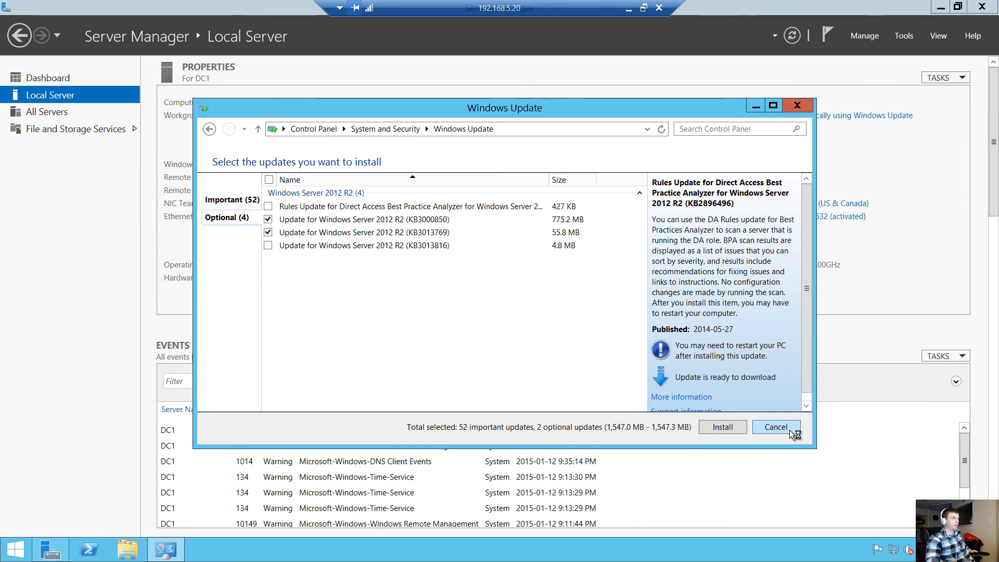
pyautogui.click(774, 427)
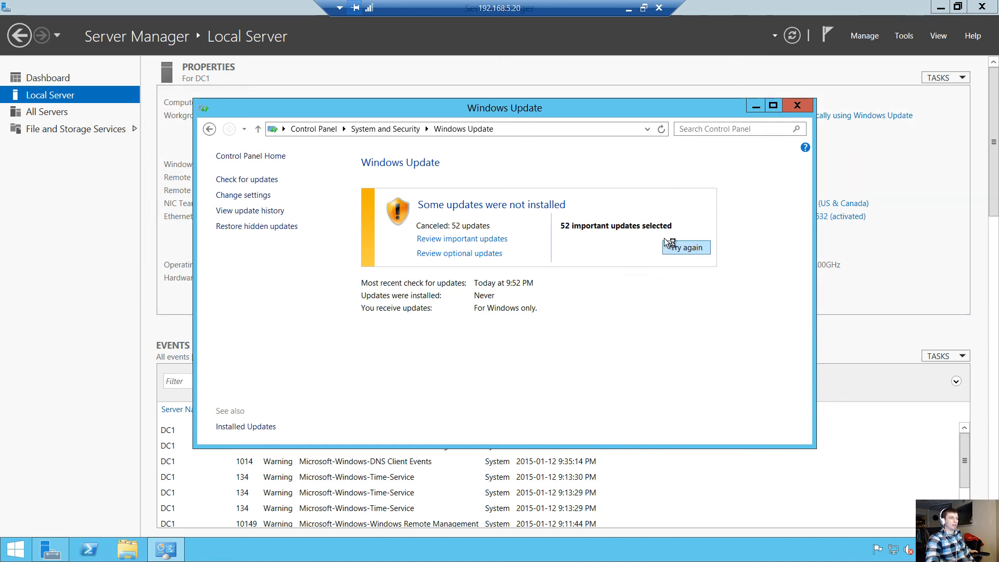
# - Retry downloading the 52 important updates
pyautogui.click(685, 247)
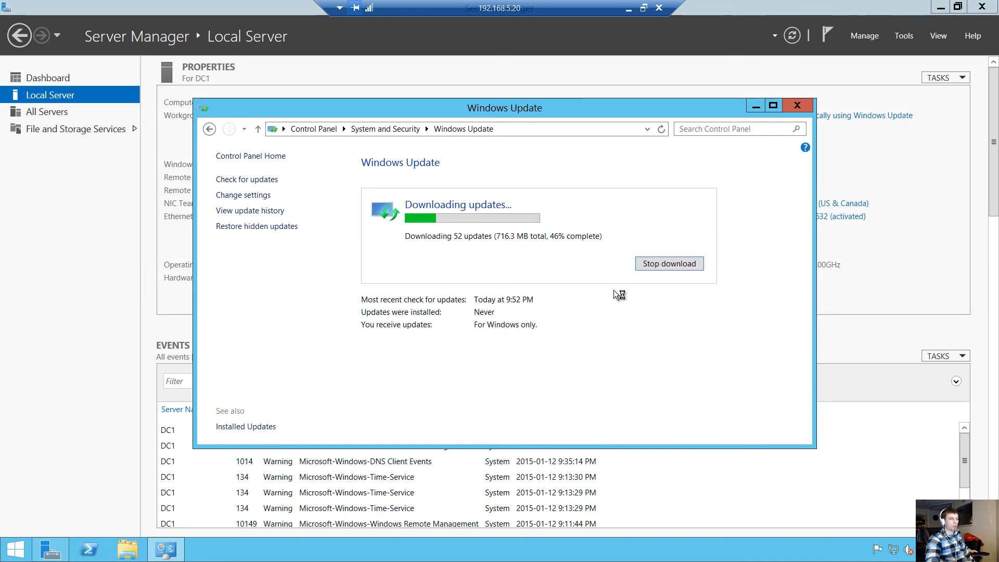